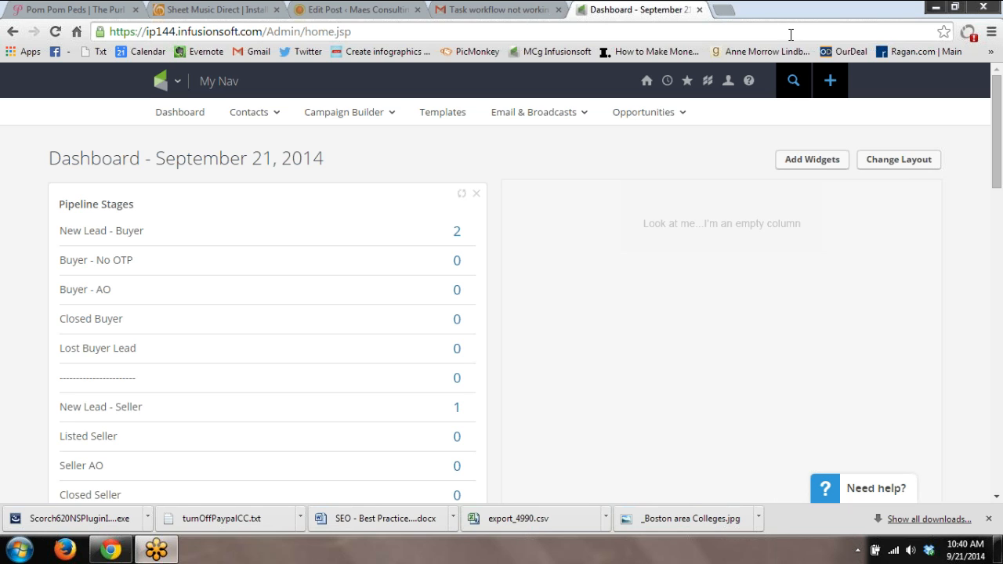
pyautogui.moveTo(539, 191)
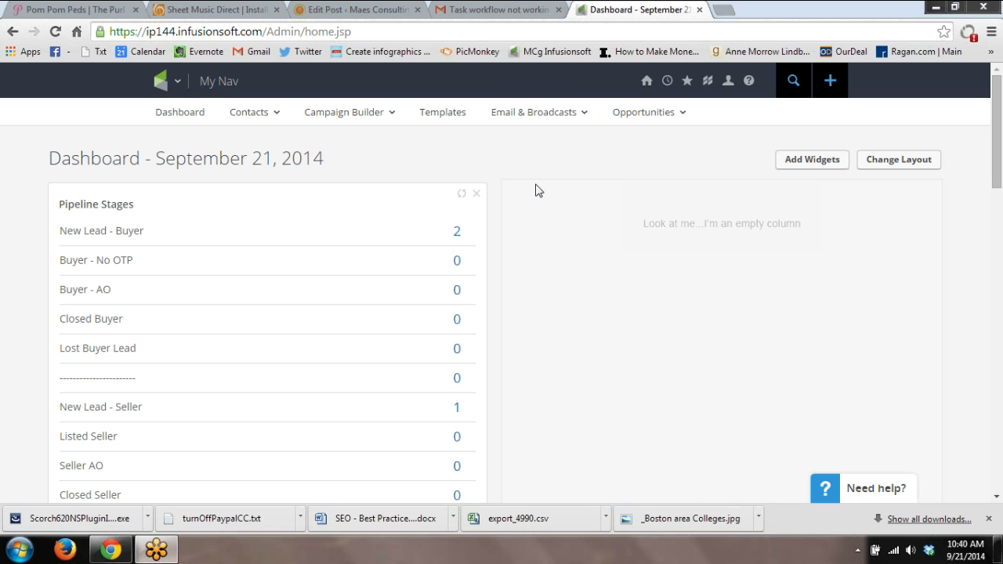
pyautogui.moveTo(394, 101)
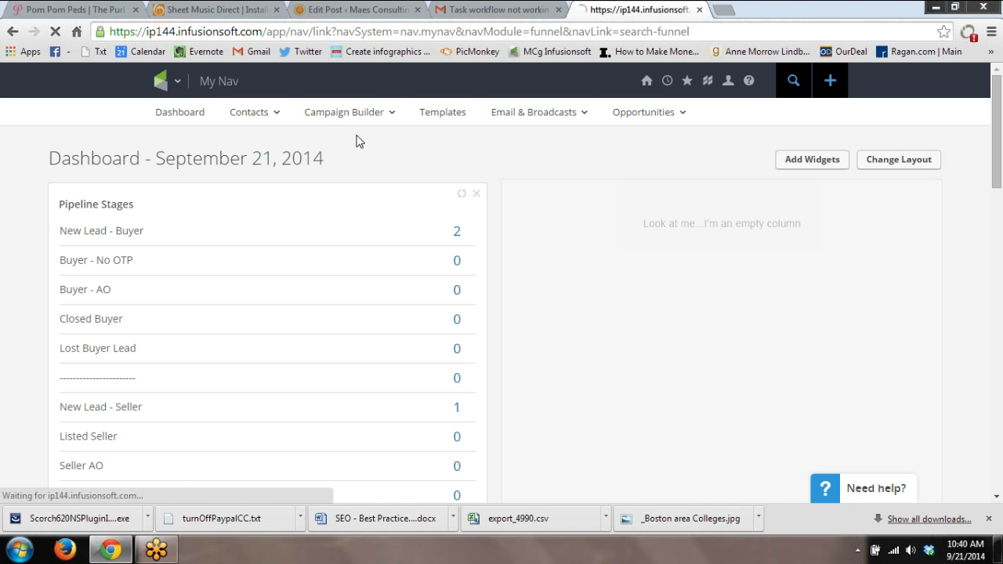
# Start a new campaign from the campaign list and save it as 'Appointment demo'
pyautogui.click(345, 111)
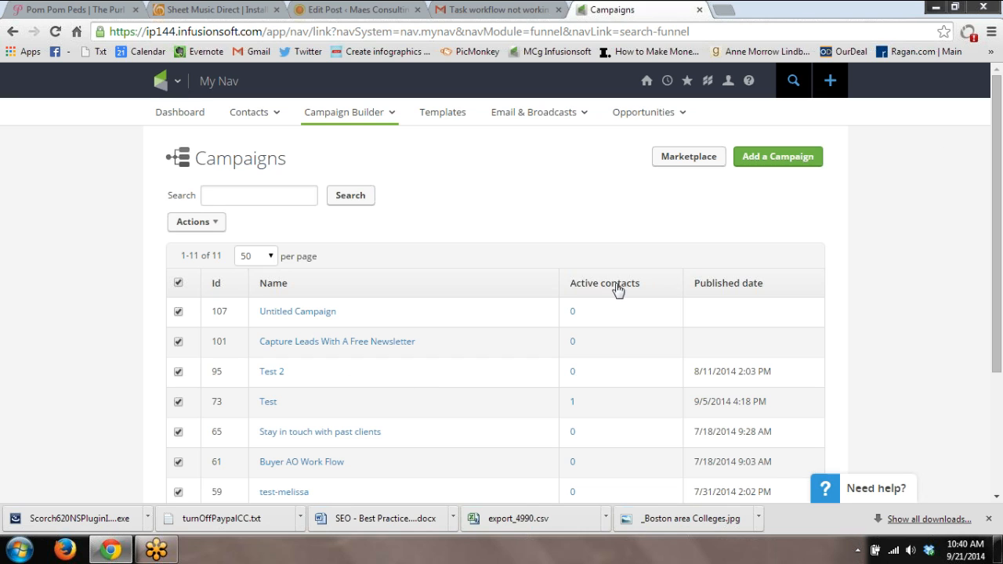
pyautogui.click(298, 310)
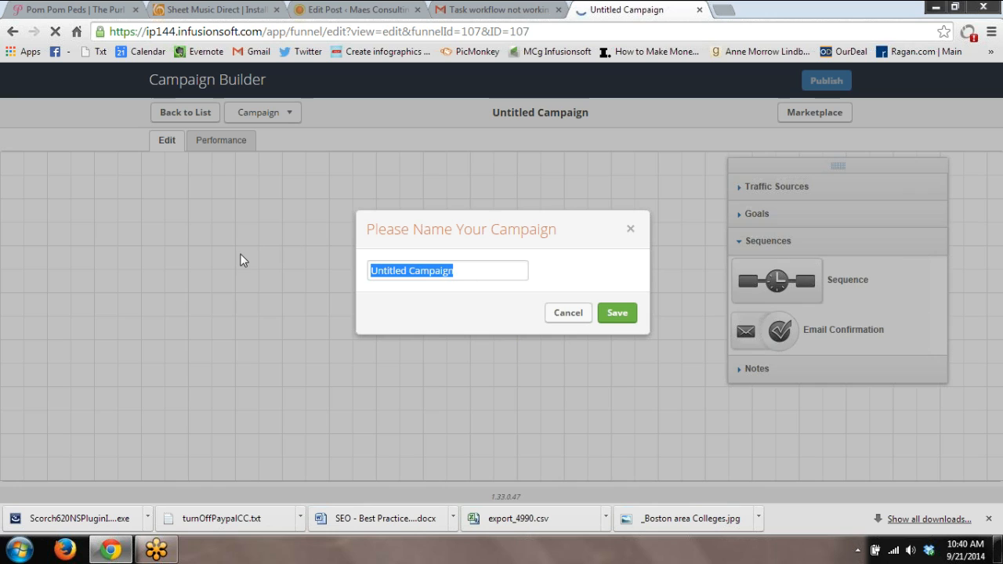
pyautogui.write('Appoint')
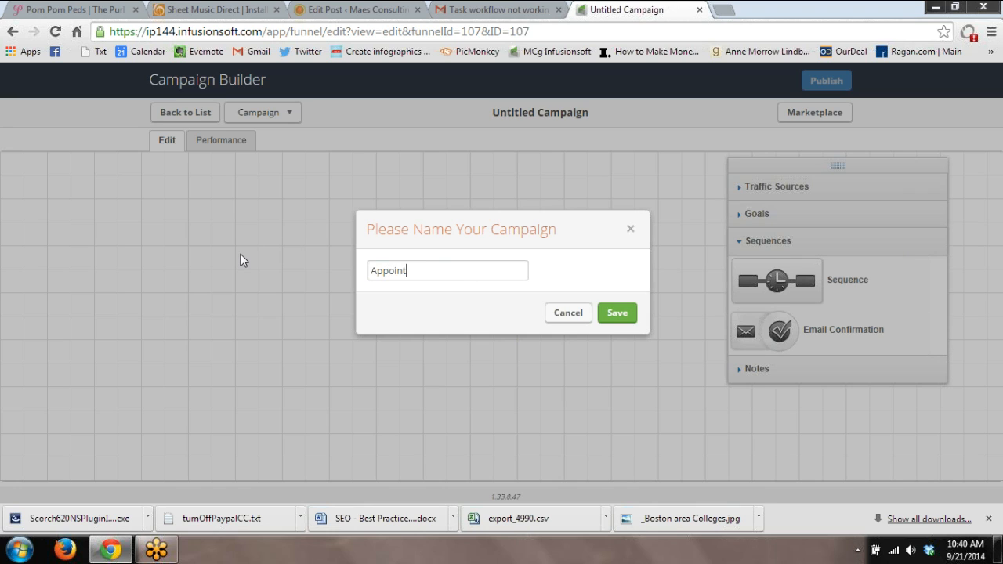
pyautogui.write('ment demo')
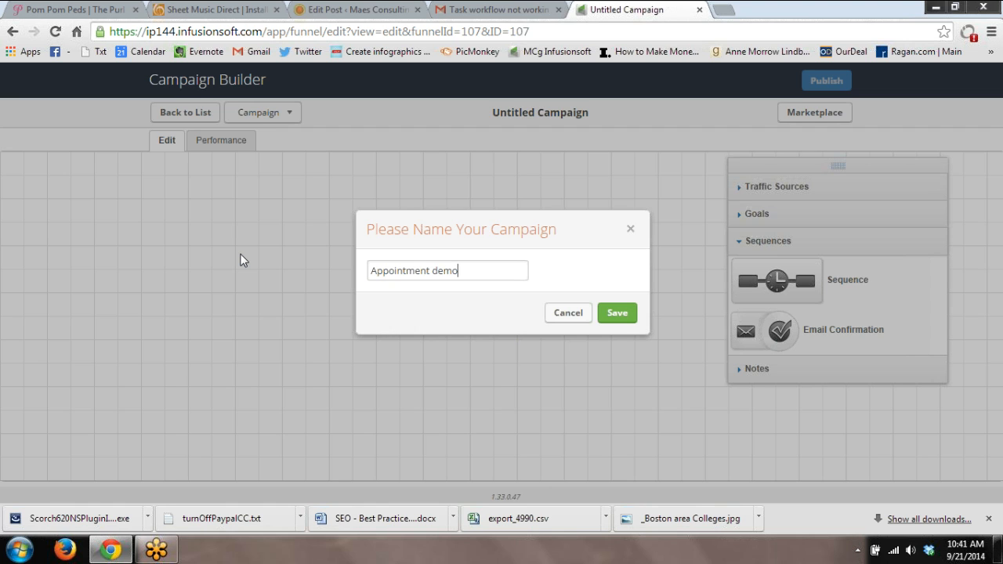
pyautogui.click(617, 313)
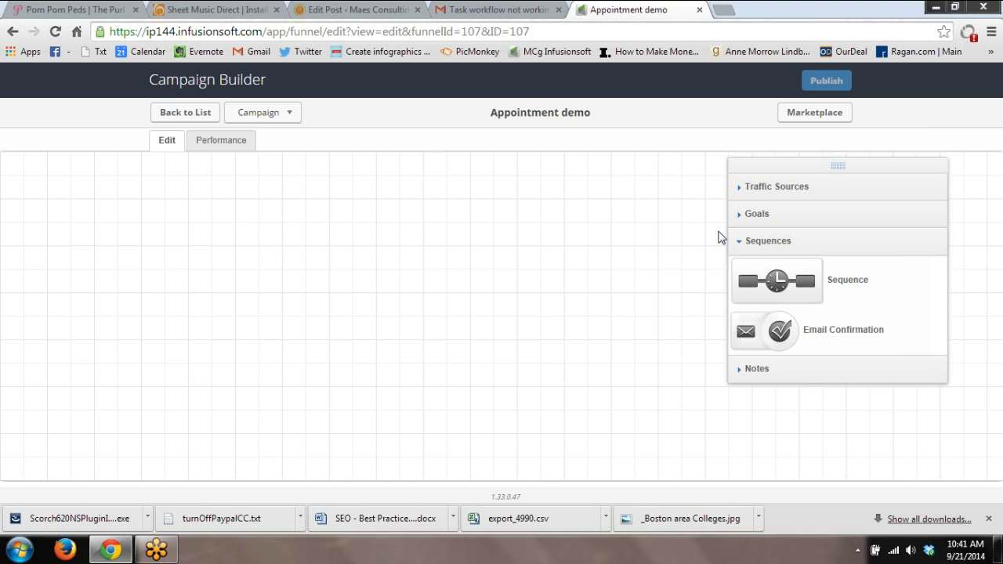
# Place a form-submission goal on the canvas and set it to fire on an internal form
pyautogui.click(756, 213)
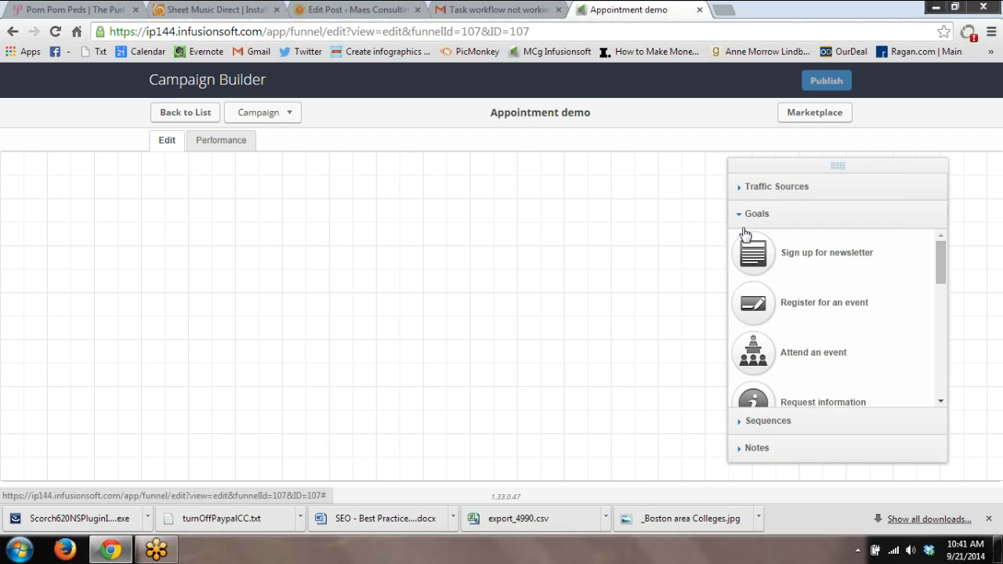
pyautogui.moveTo(752, 252); pyautogui.dragTo(211, 270)
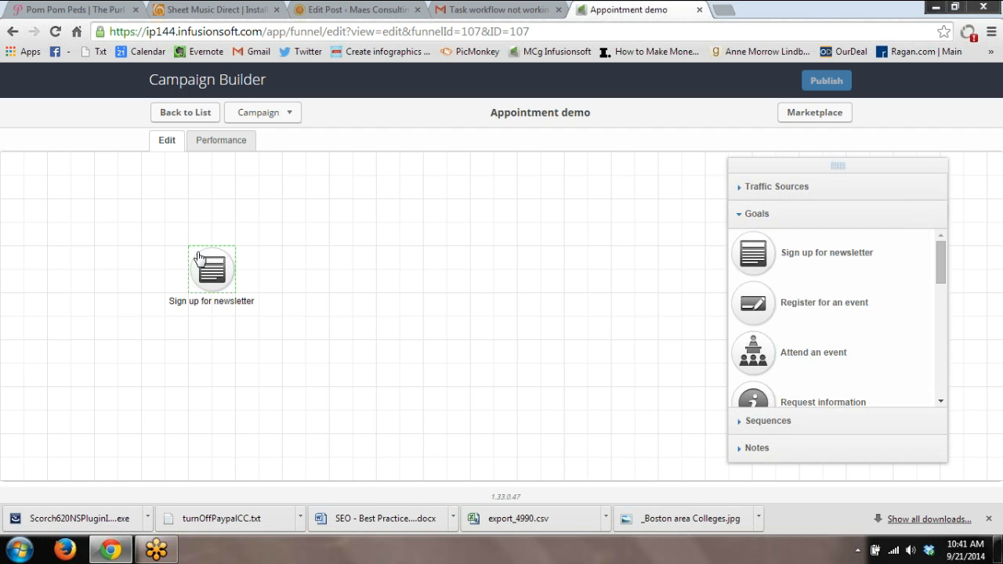
pyautogui.doubleClick(212, 270)
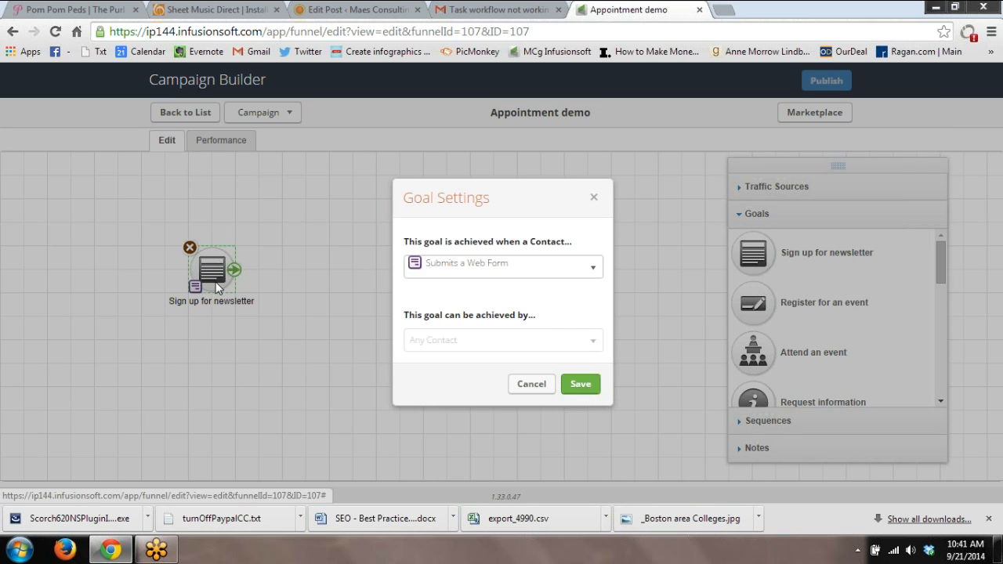
pyautogui.click(501, 266)
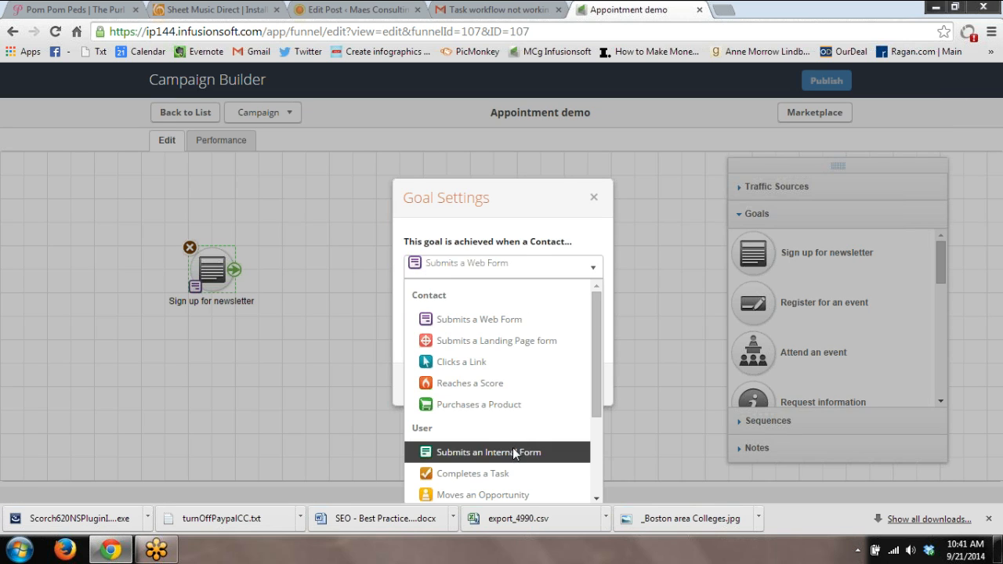
pyautogui.click(496, 451)
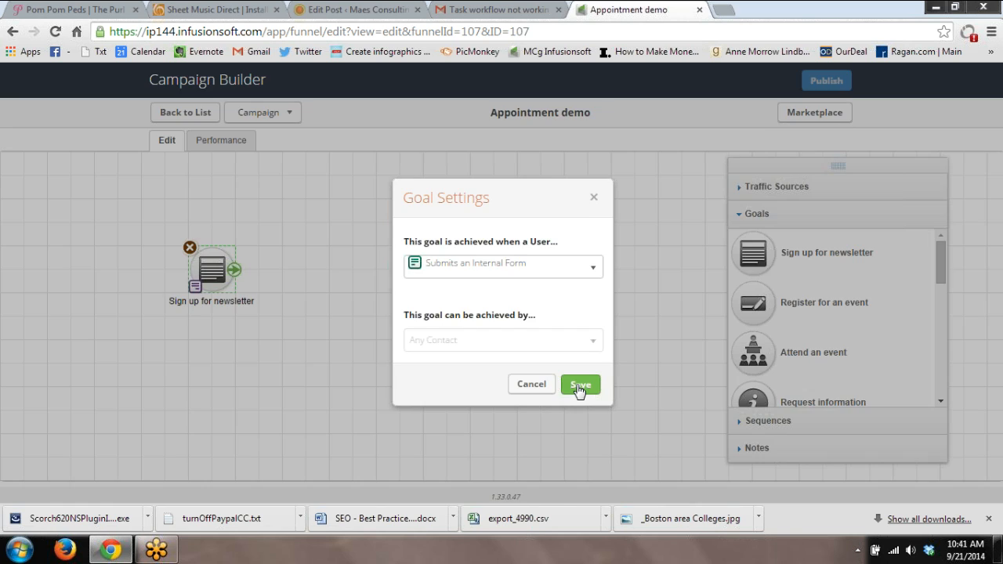
pyautogui.click(580, 383)
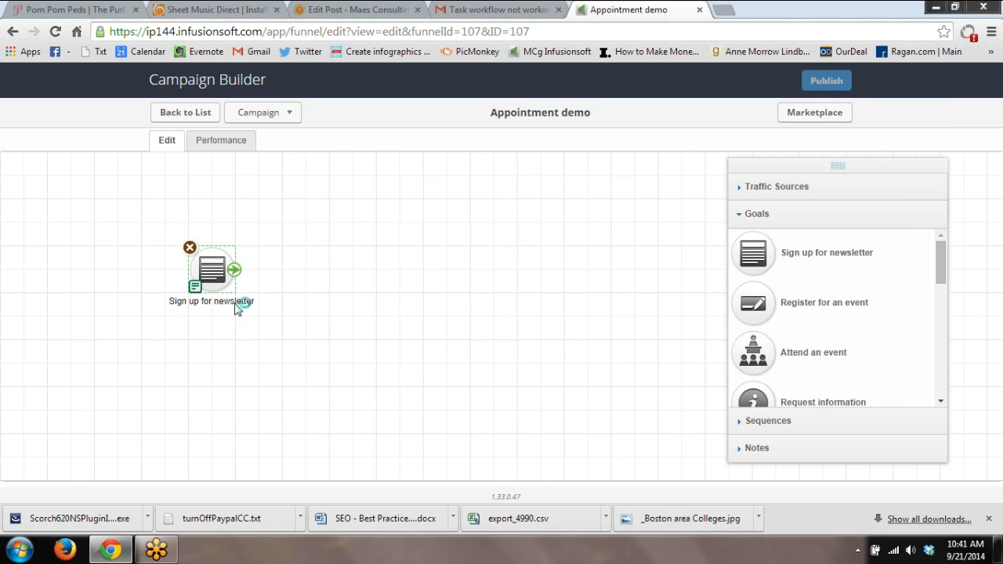
# Rename the goal to 'Initial Consultation Info'
pyautogui.doubleClick(210, 300)
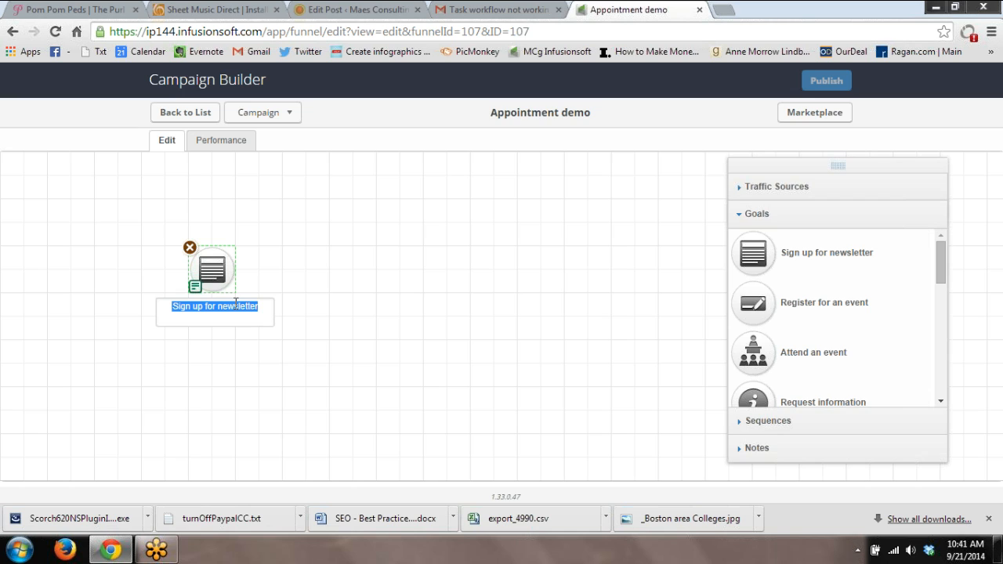
pyautogui.write('Initial')
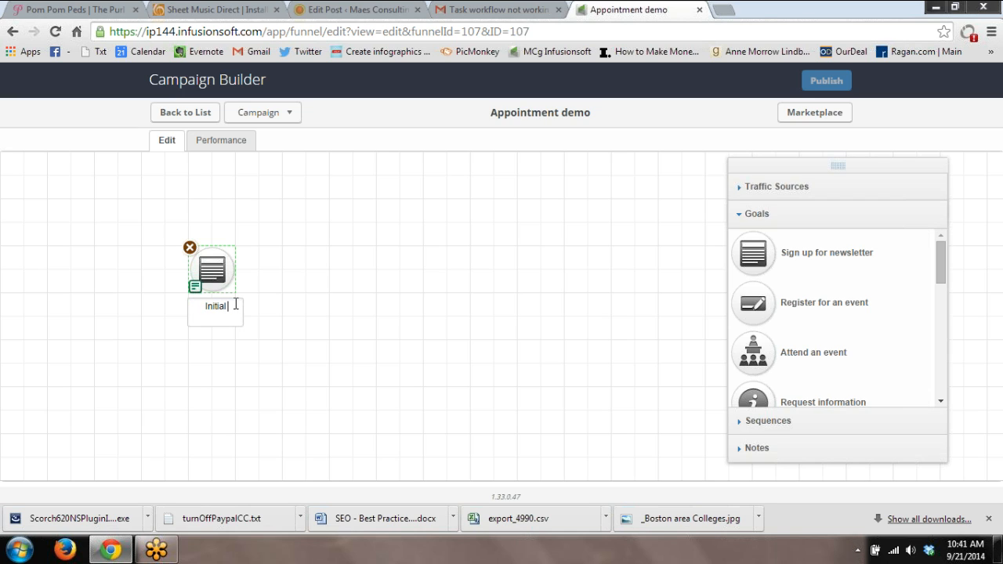
pyautogui.write('Consultation Info')
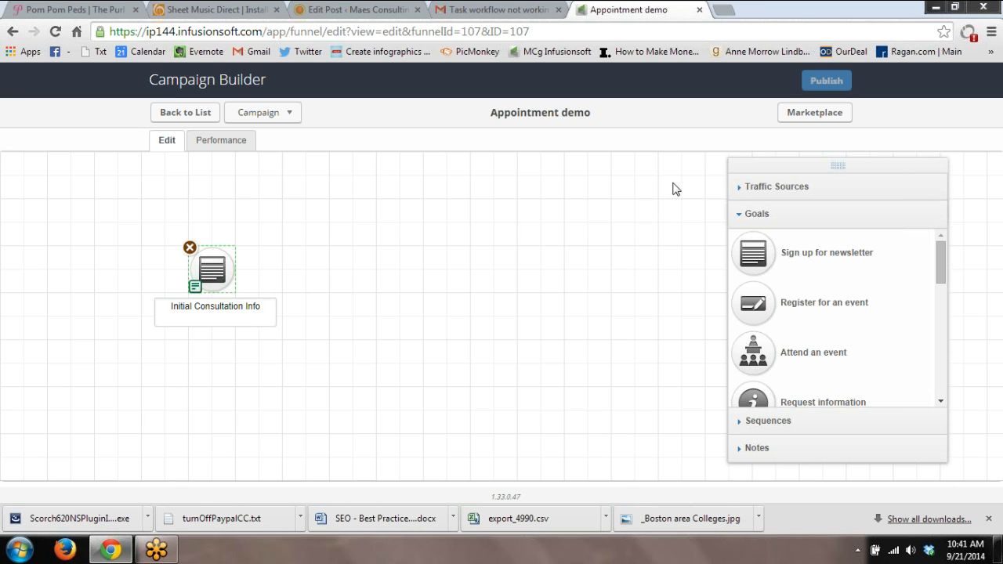
# Open the Initial Consultation Info goal's internal form in the designer with Field Snippets shown
pyautogui.click(213, 269)
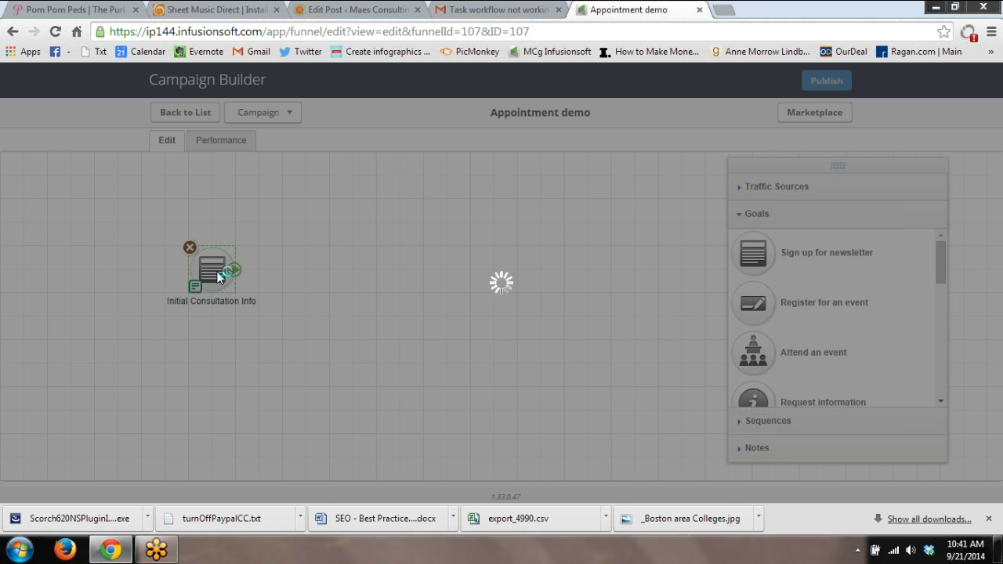
pyautogui.doubleClick(211, 269)
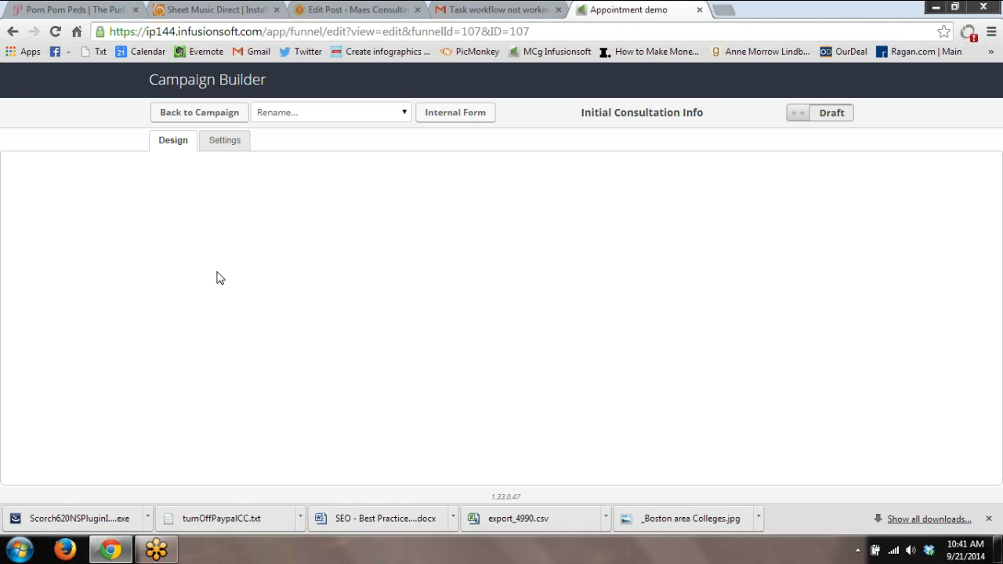
pyautogui.click(454, 113)
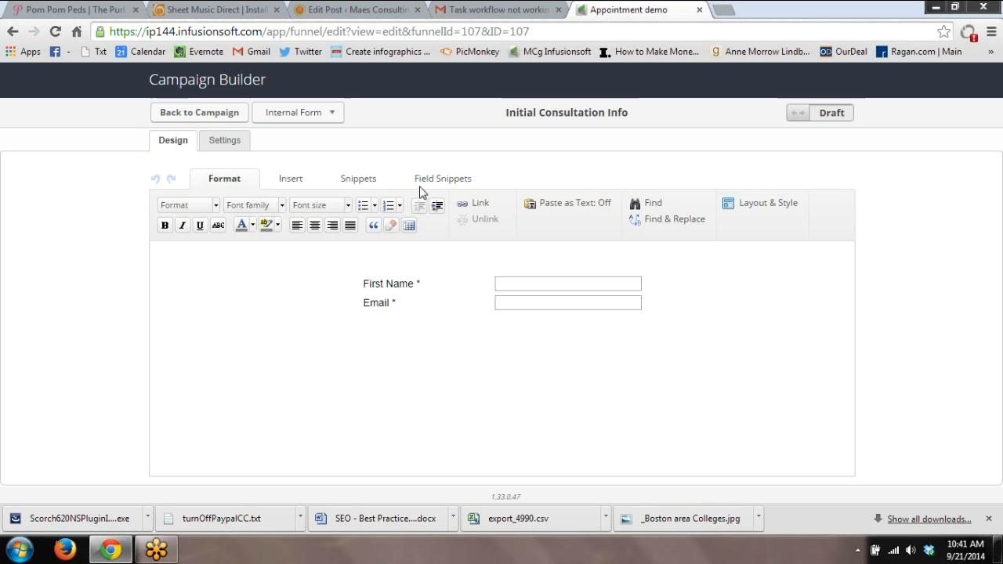
pyautogui.click(442, 179)
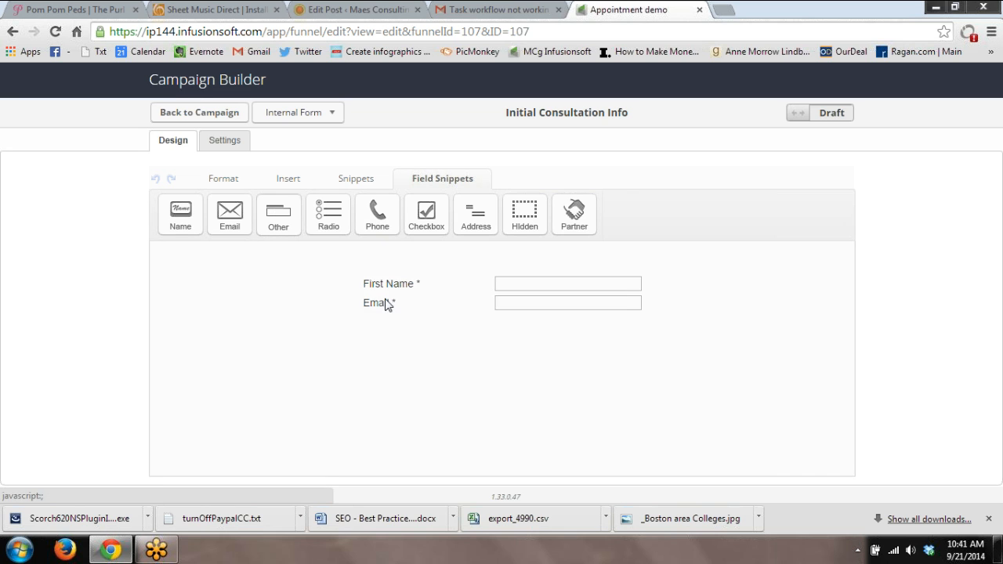
pyautogui.click(277, 213)
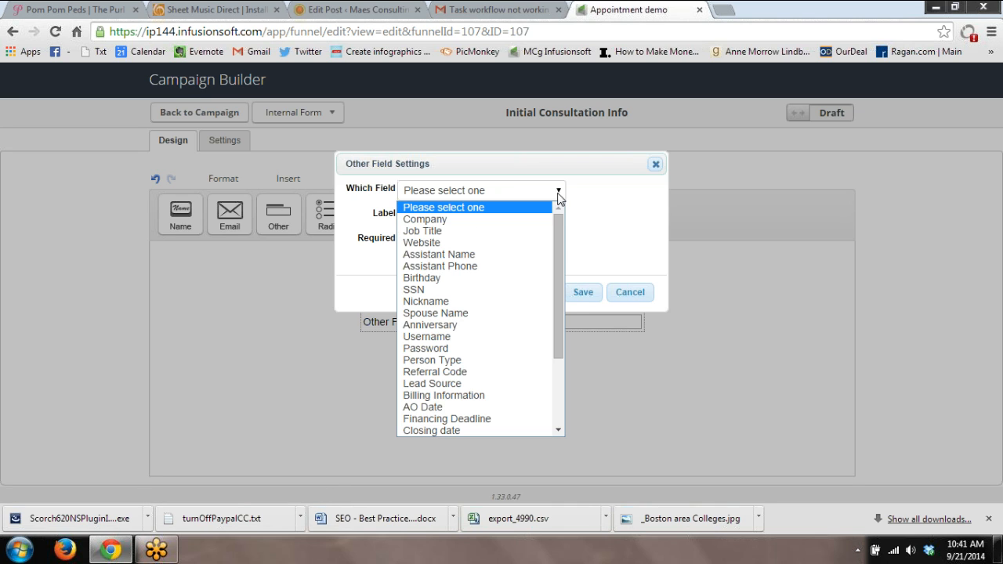
pyautogui.scroll(-3)
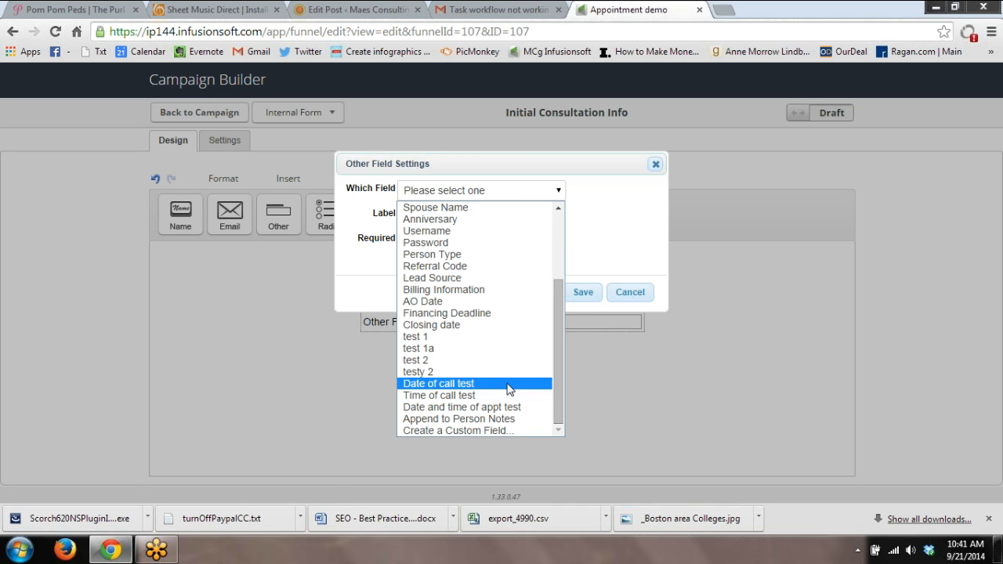
pyautogui.moveTo(508, 401)
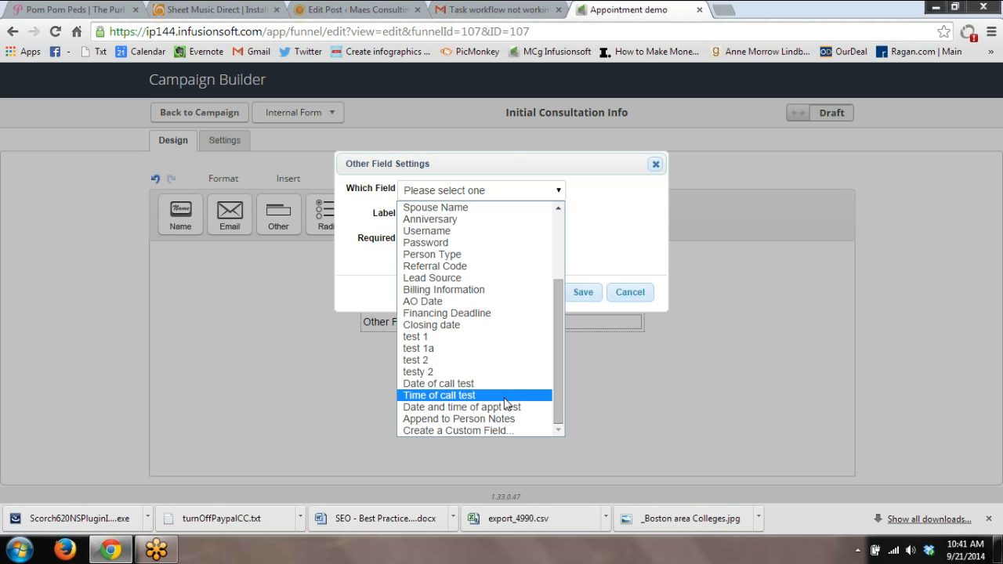
pyautogui.moveTo(486, 433)
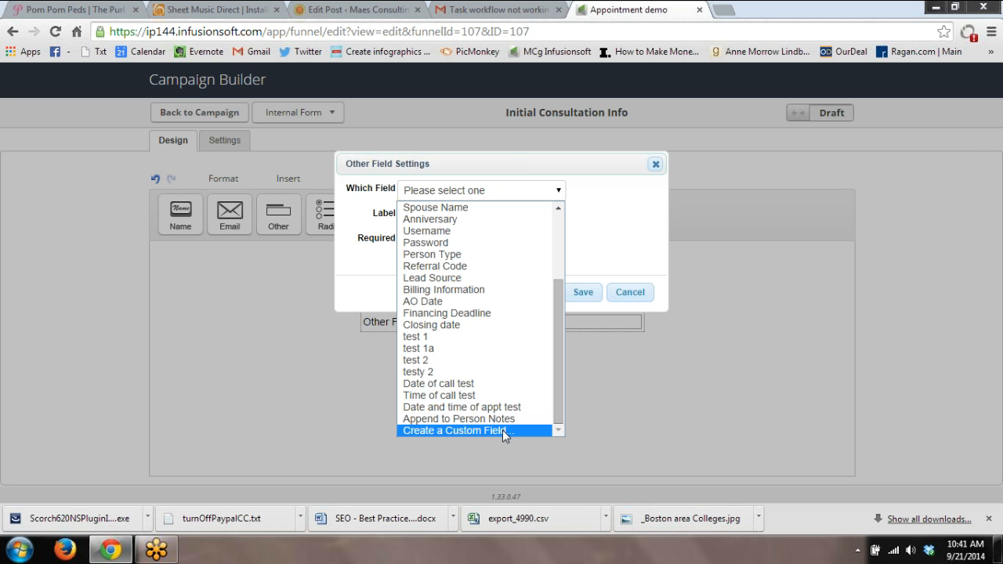
pyautogui.click(454, 429)
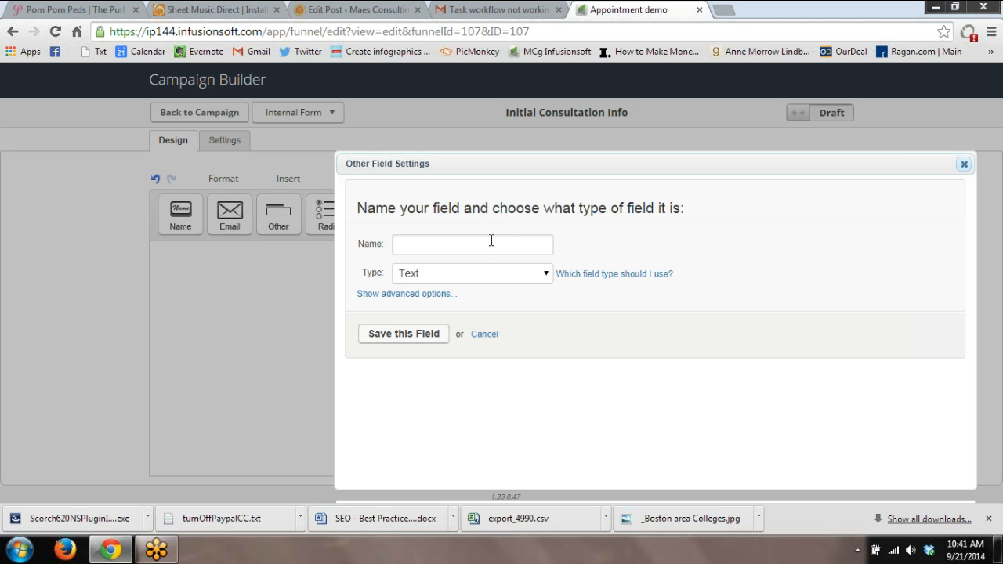
pyautogui.click(471, 244)
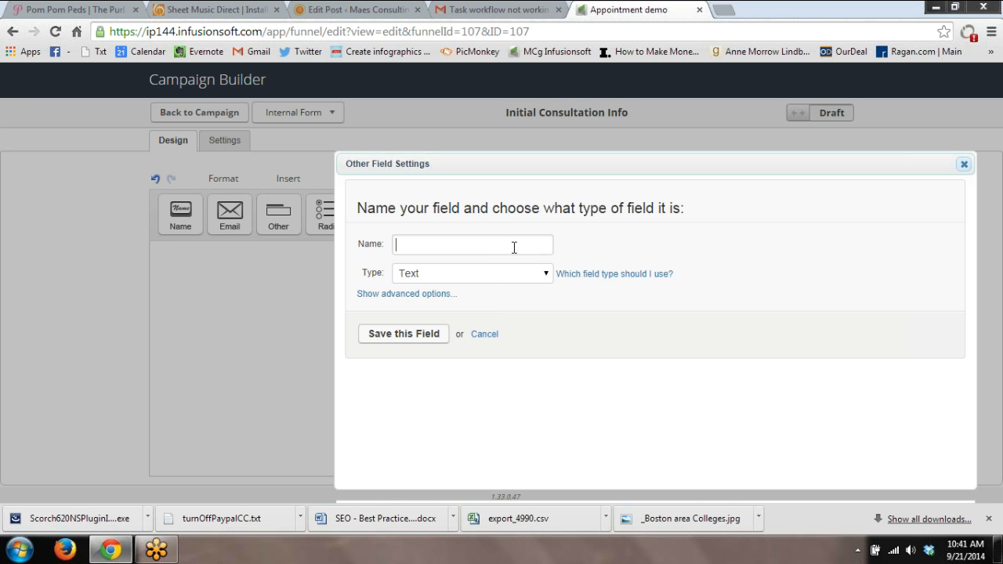
pyautogui.click(471, 273)
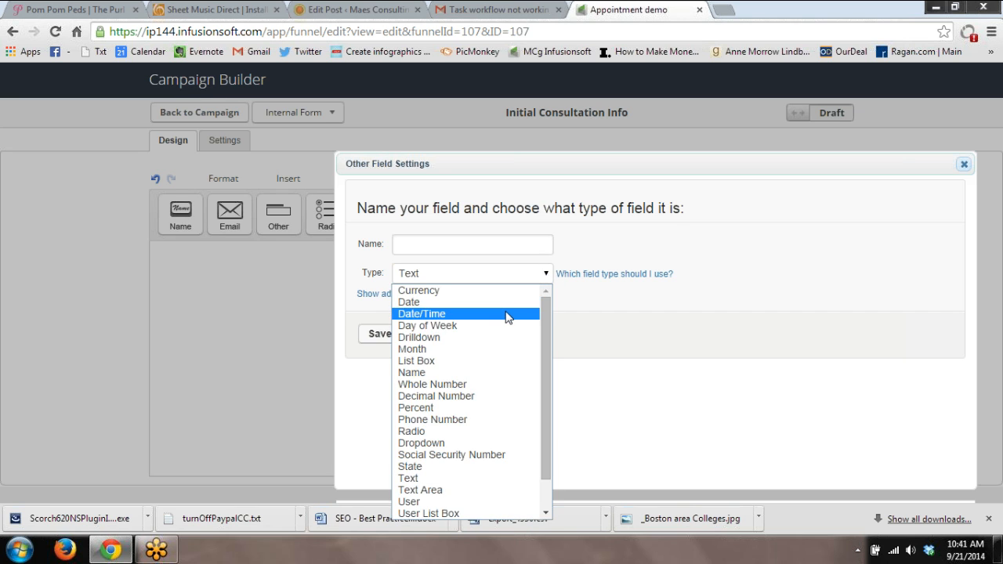
pyautogui.click(422, 313)
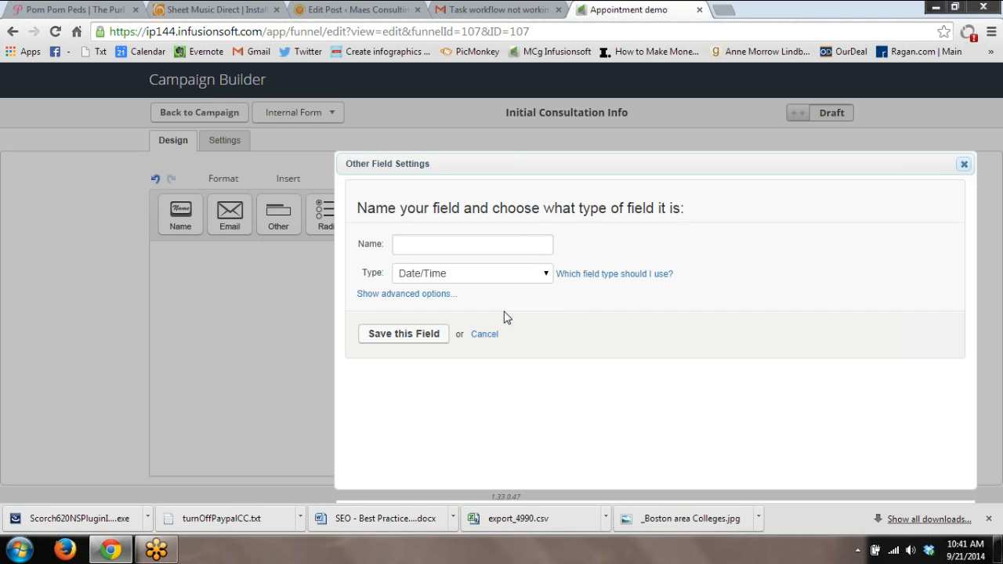
pyautogui.moveTo(943, 151)
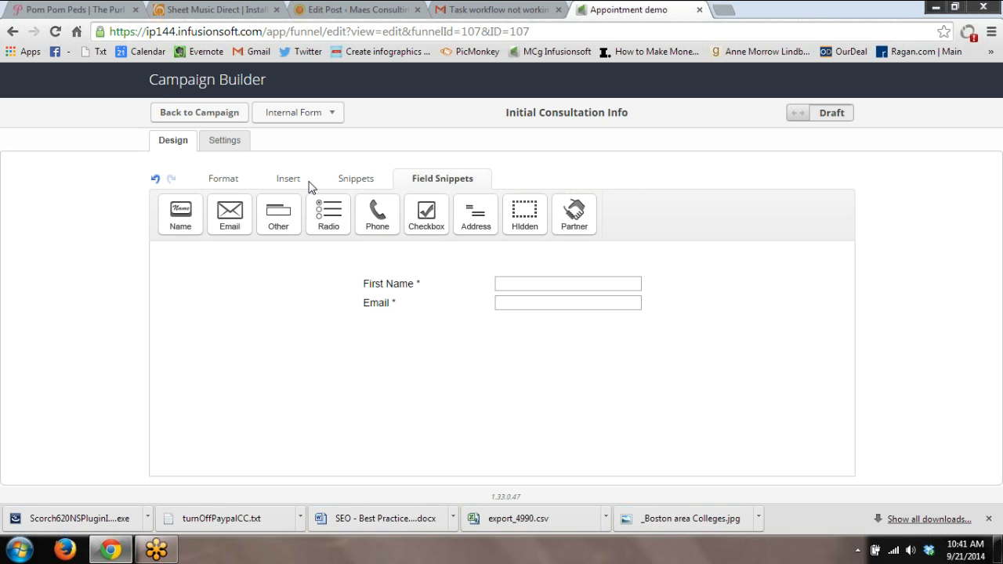
# Add the 'Date and time of appt test' custom field to the form as required and save it
pyautogui.moveTo(279, 213); pyautogui.dragTo(388, 306)
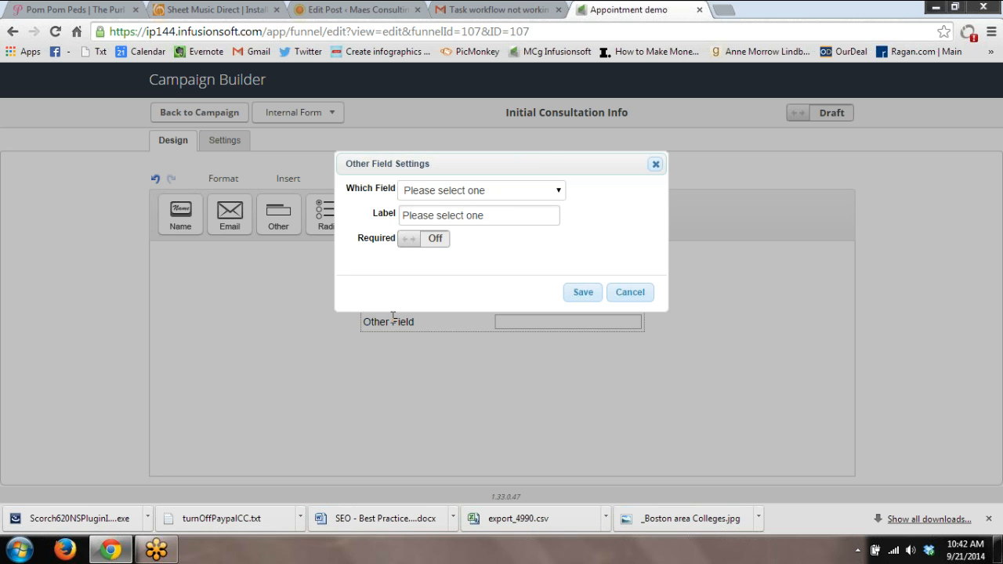
pyautogui.click(479, 190)
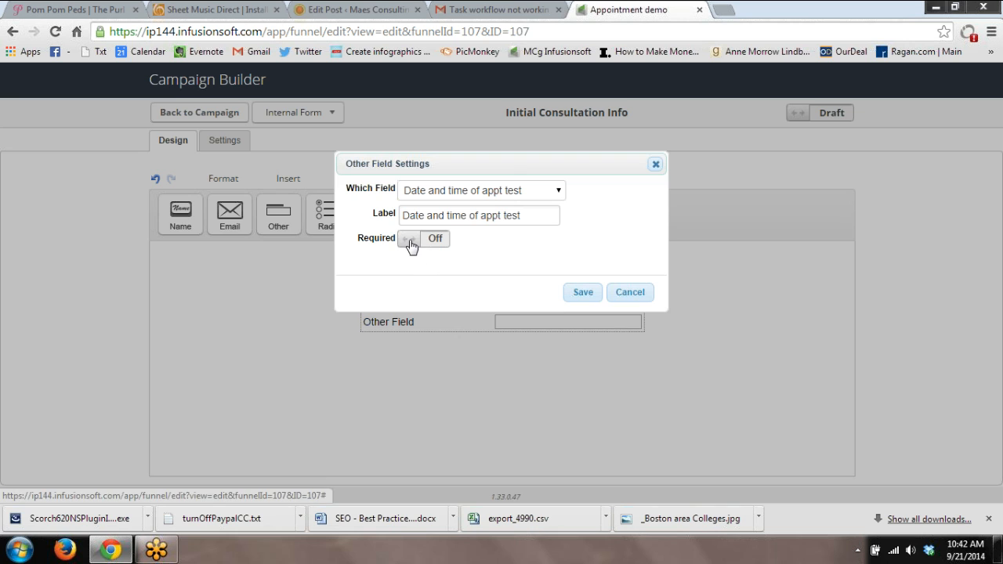
pyautogui.click(414, 239)
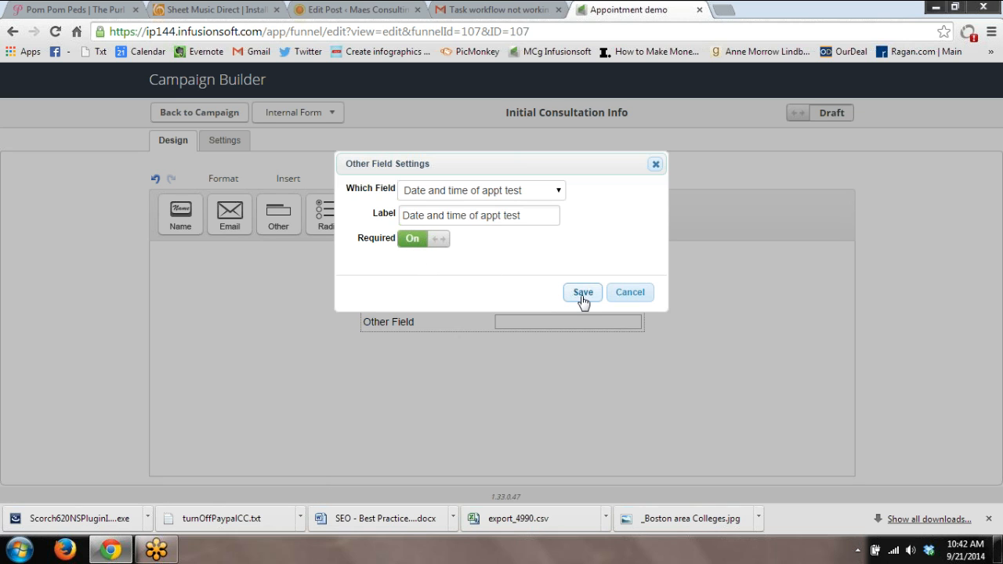
pyautogui.click(582, 293)
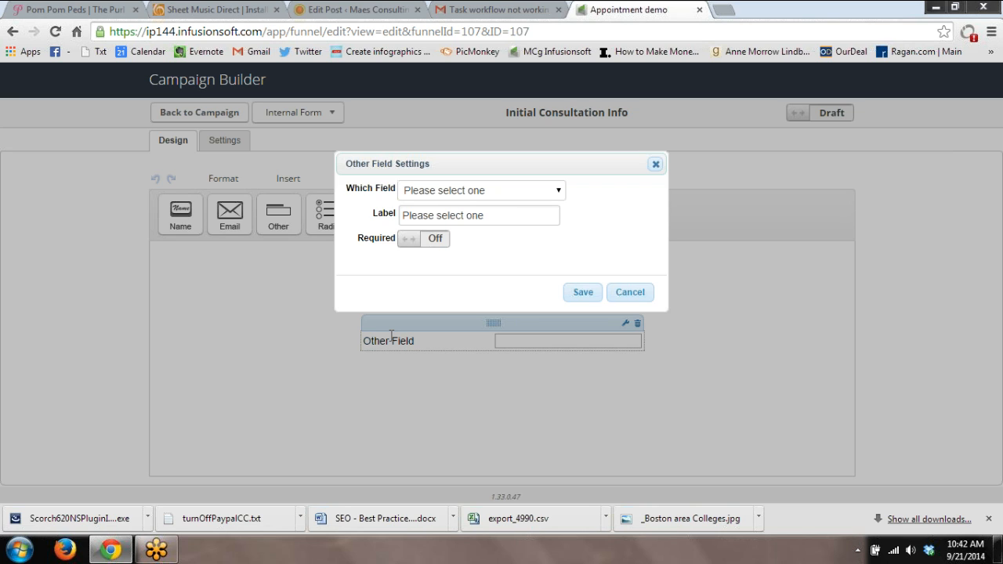
# Start a new custom field named 'Confirm Initial Consult Date'
pyautogui.click(479, 191)
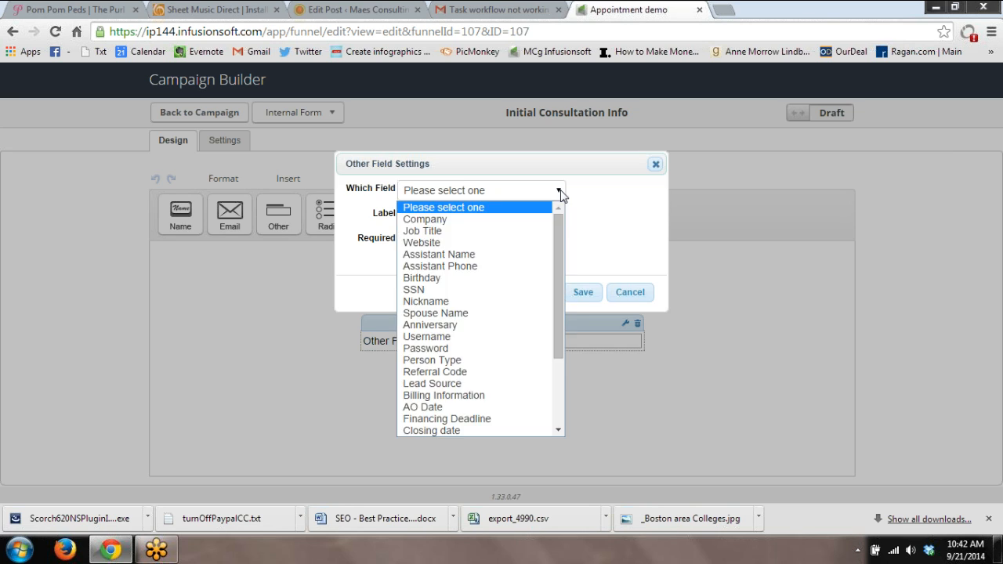
pyautogui.scroll(-3)
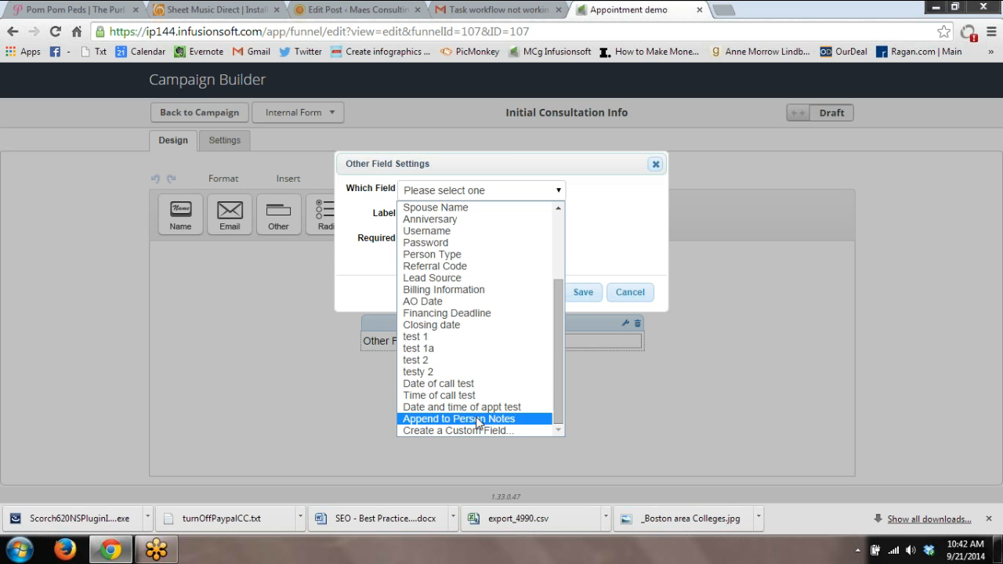
pyautogui.click(469, 429)
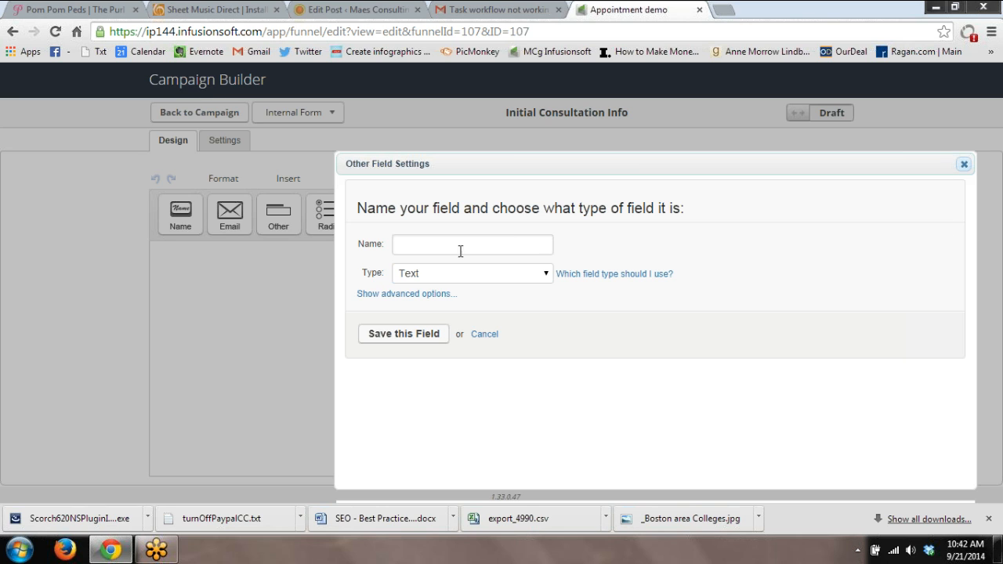
pyautogui.click(472, 244)
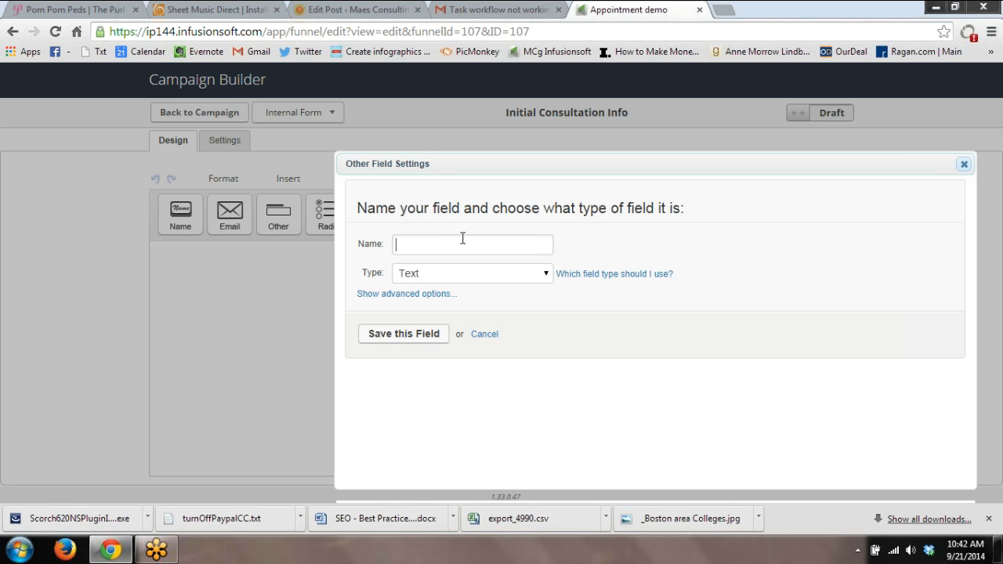
pyautogui.write('Confirm I')
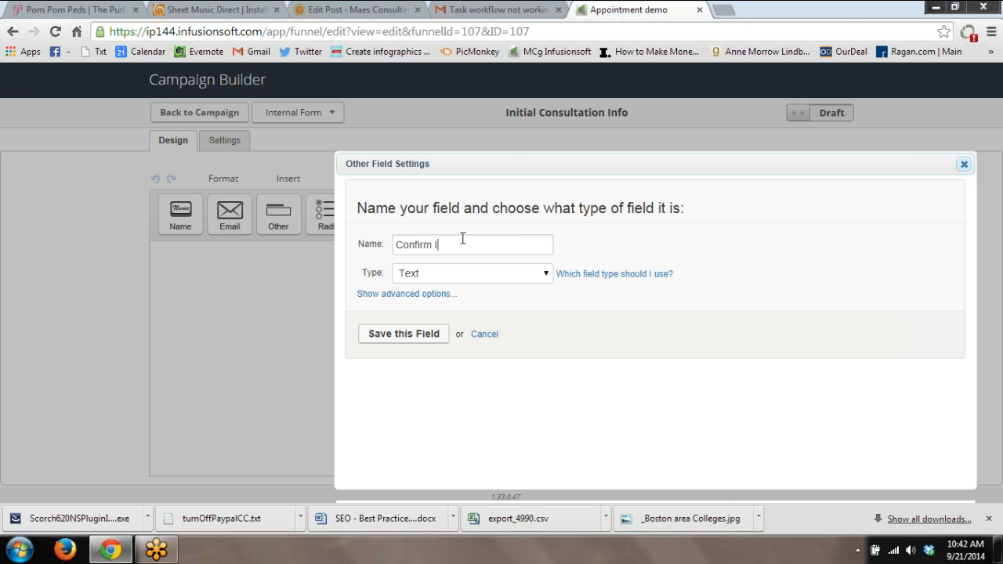
pyautogui.write('nitial C')
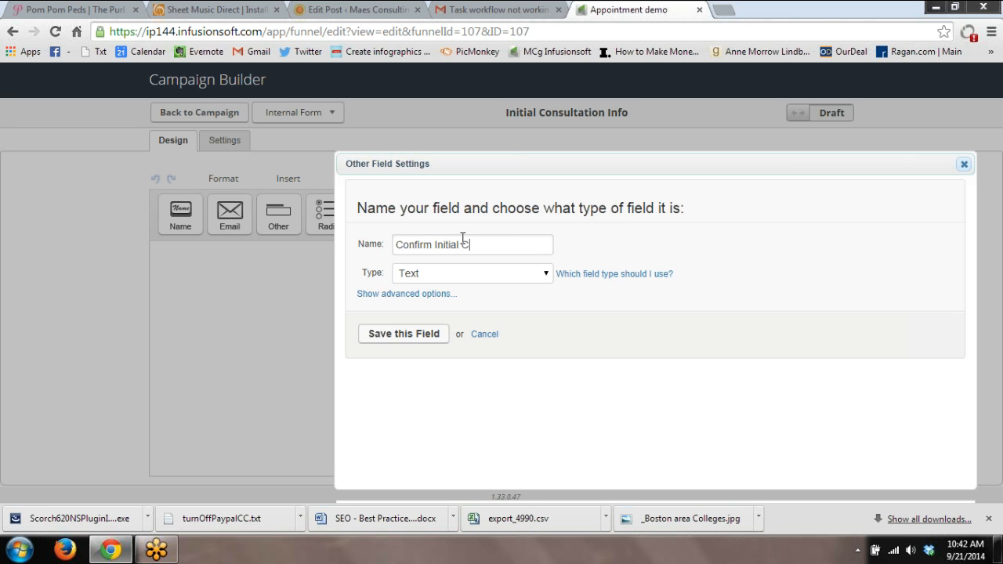
pyautogui.write('onsult Date')
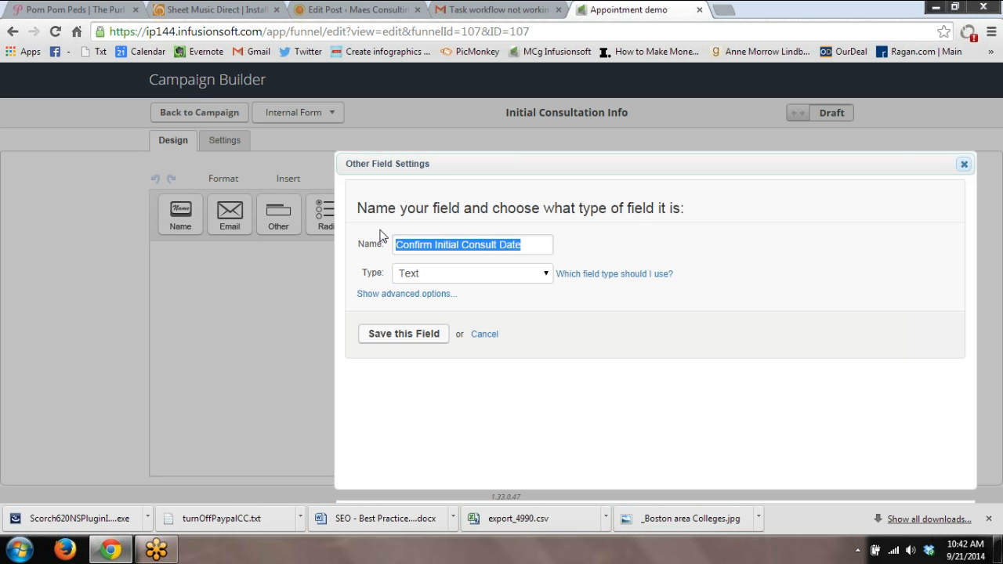
# Copy the field name to the clipboard and set the field type to Date
pyautogui.rightClick(472, 244)
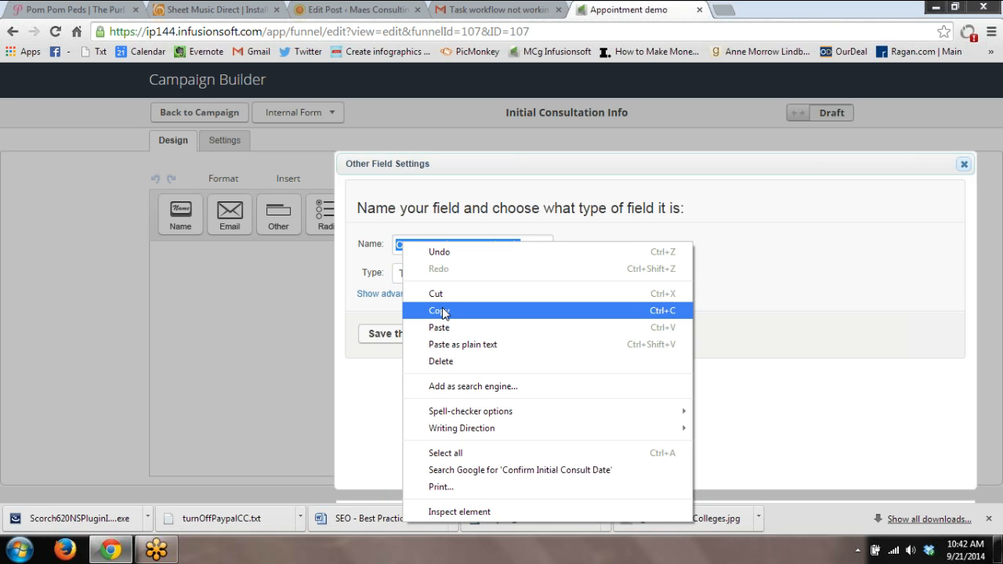
pyautogui.click(440, 311)
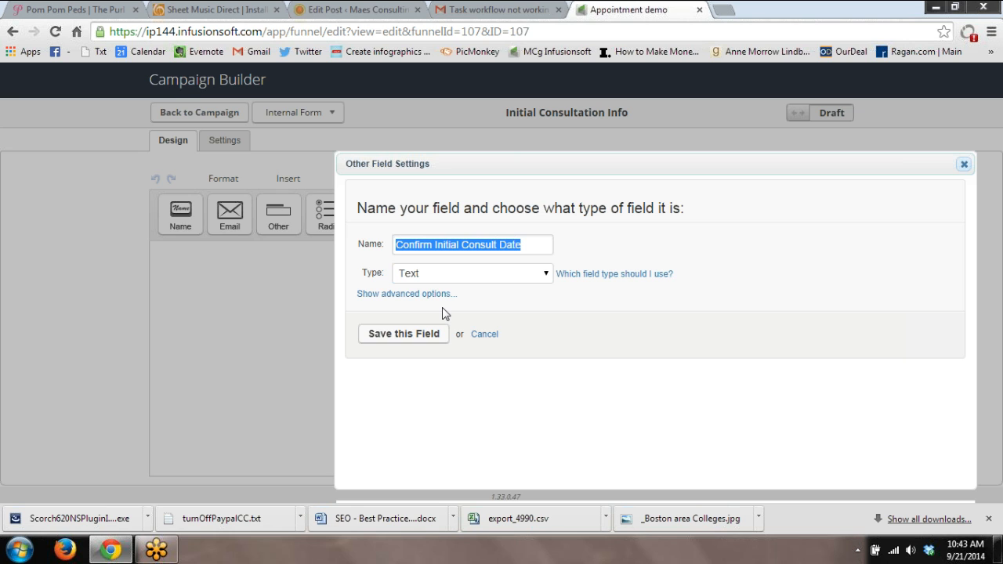
pyautogui.click(471, 272)
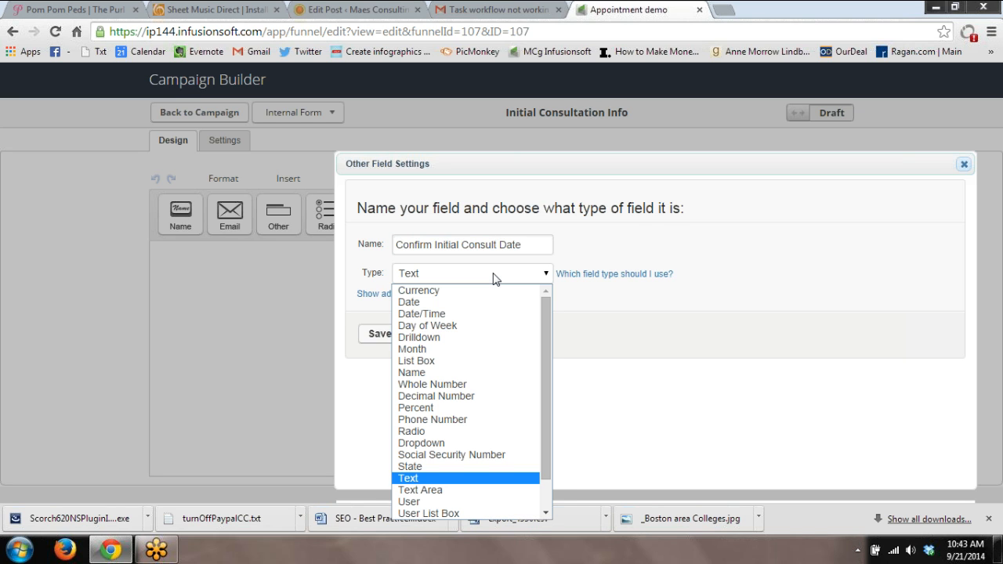
pyautogui.click(408, 301)
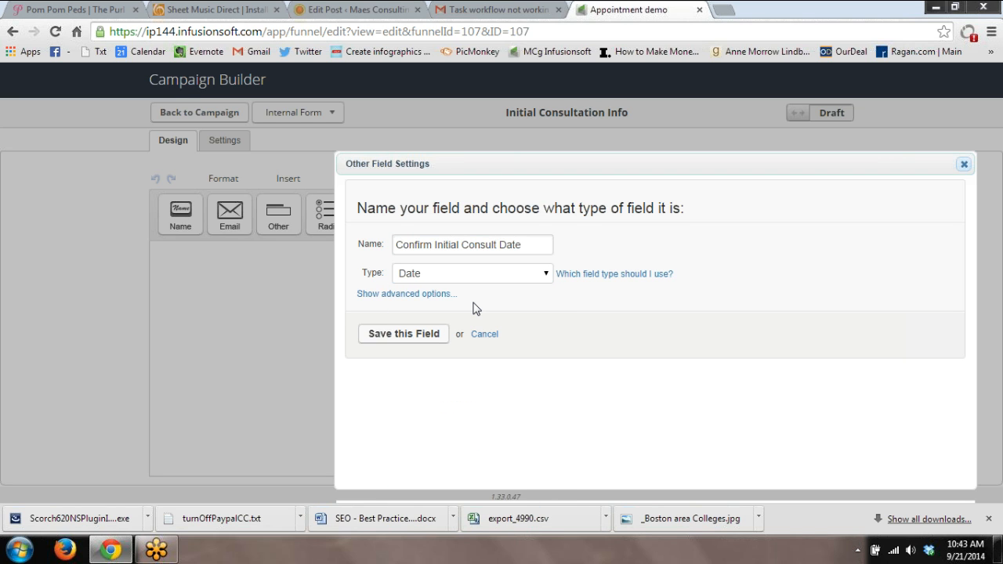
pyautogui.moveTo(993, 164)
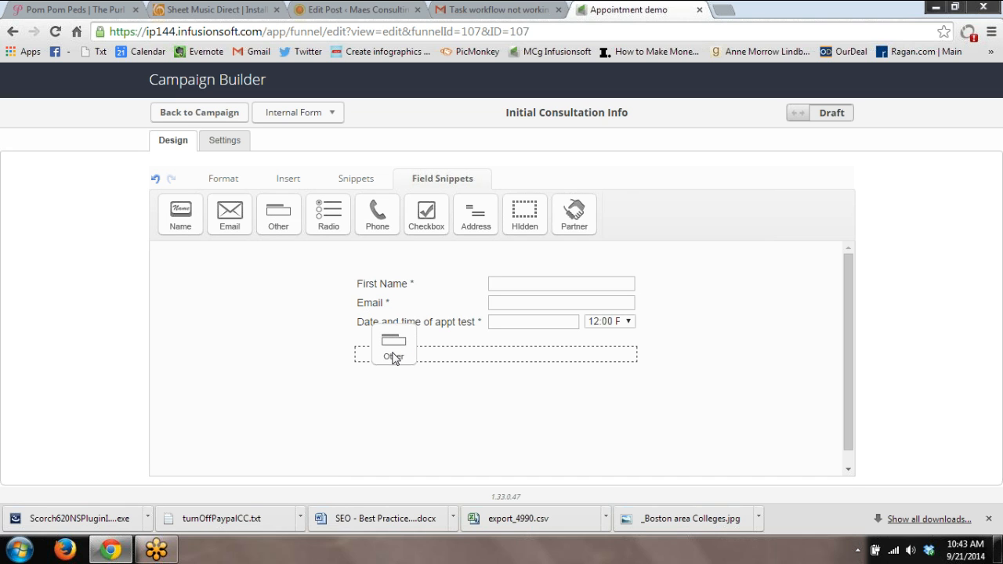
# Add the 'Date of call test' field to the form as required and save it
pyautogui.click(395, 354)
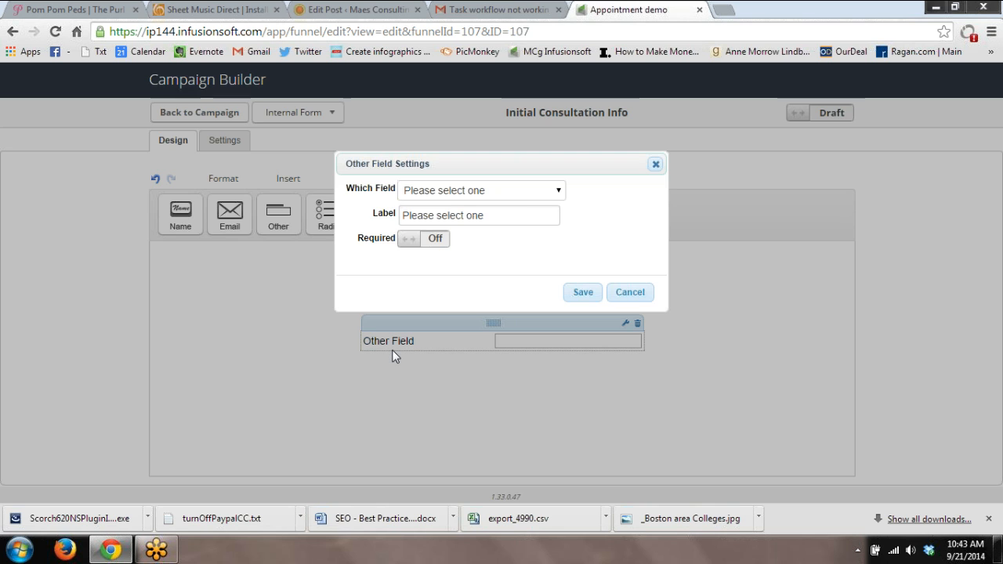
pyautogui.click(481, 190)
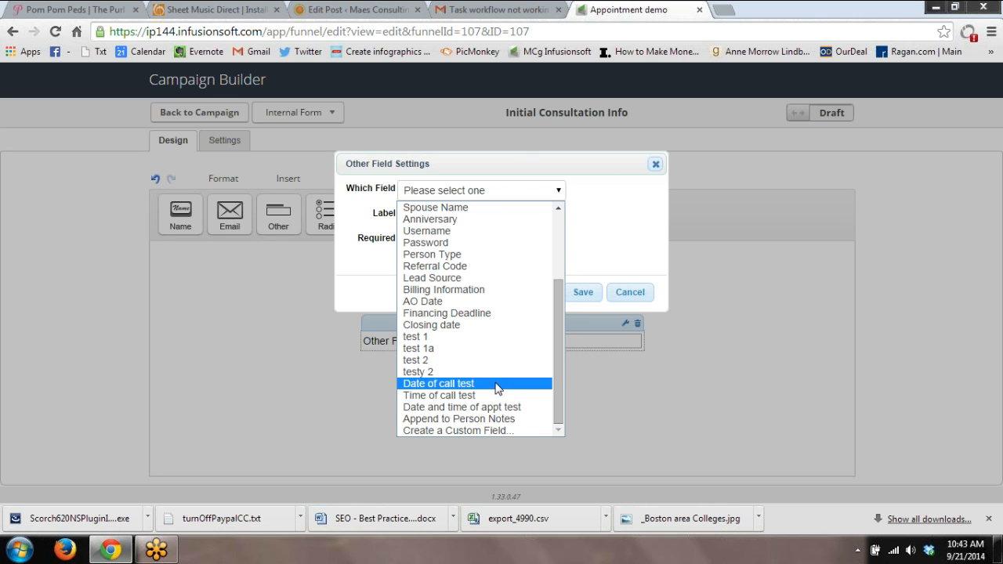
pyautogui.click(439, 383)
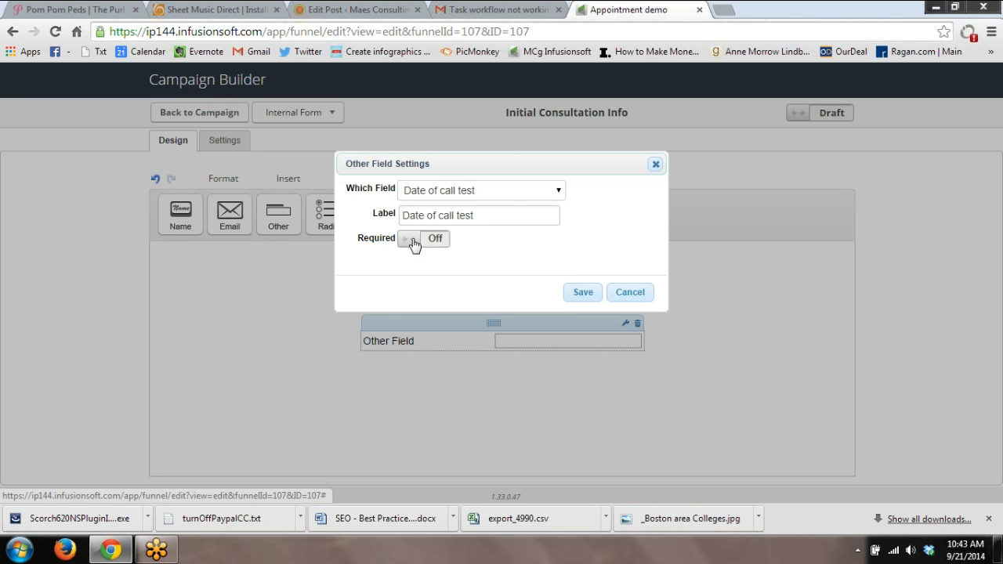
pyautogui.click(415, 238)
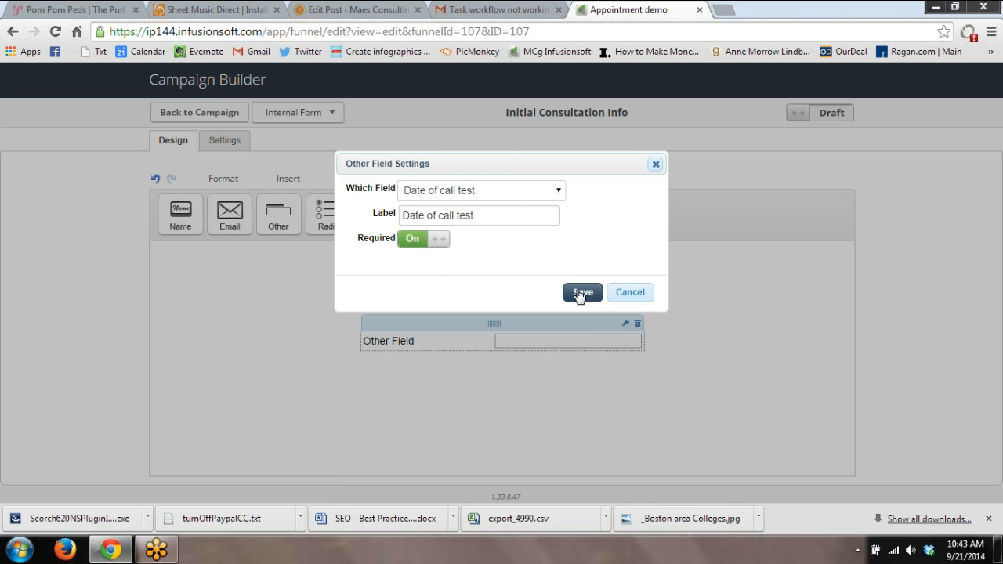
pyautogui.click(581, 293)
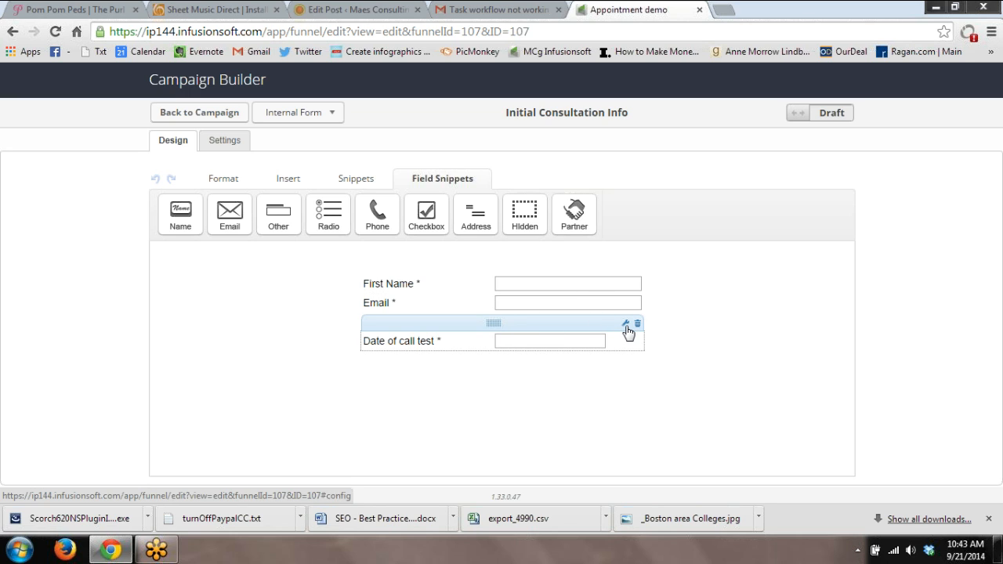
# Relabel the field 'Confirm Initial Consult Date' and save
pyautogui.click(623, 323)
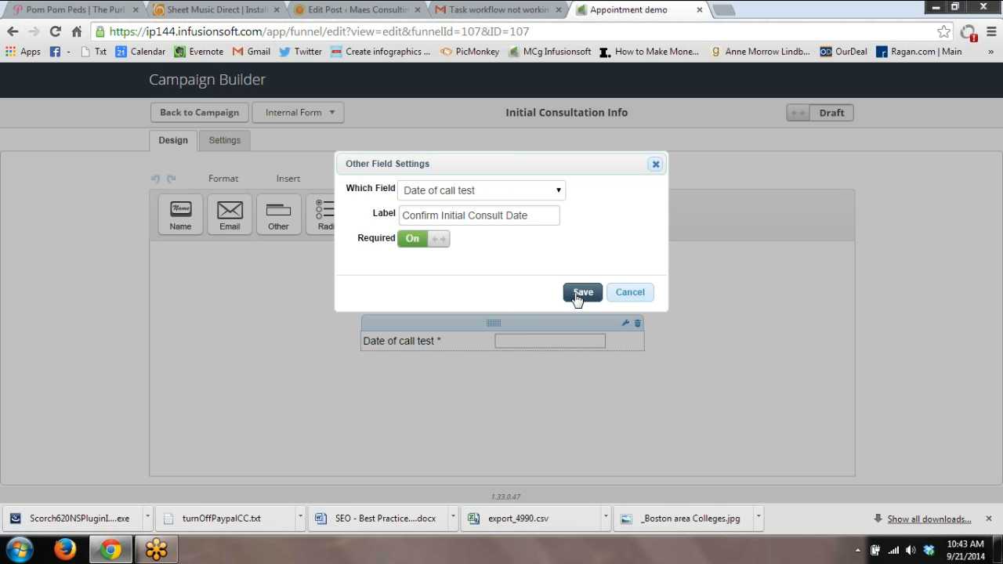
pyautogui.click(583, 293)
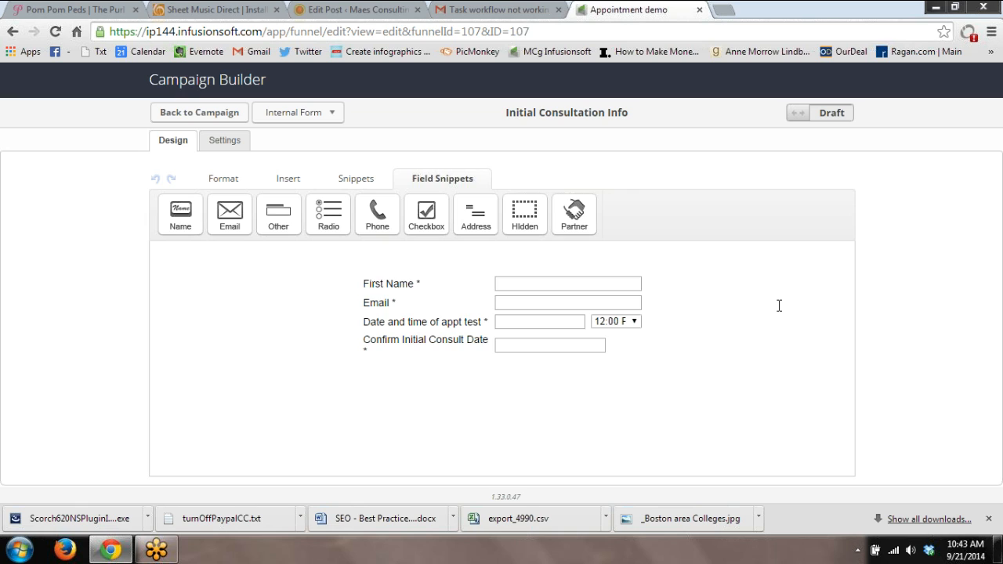
pyautogui.click(567, 302)
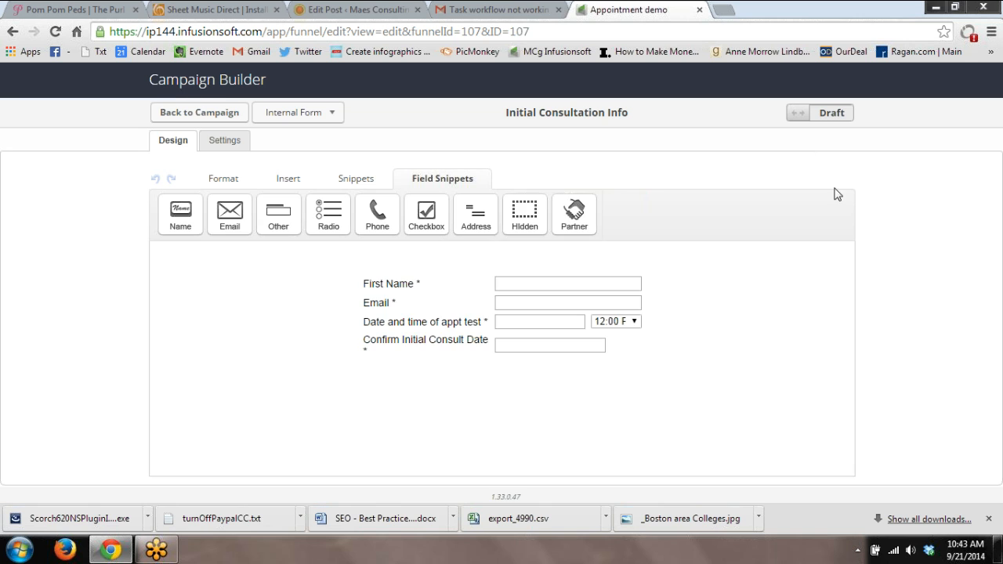
# Mark the form ready, return to the canvas and add a sequence after the goal
pyautogui.click(821, 113)
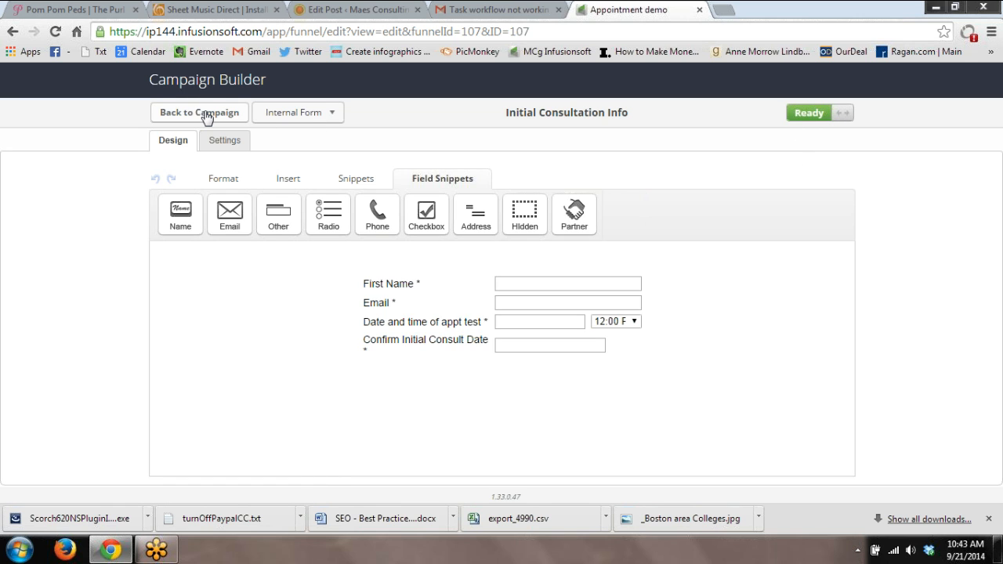
pyautogui.click(199, 113)
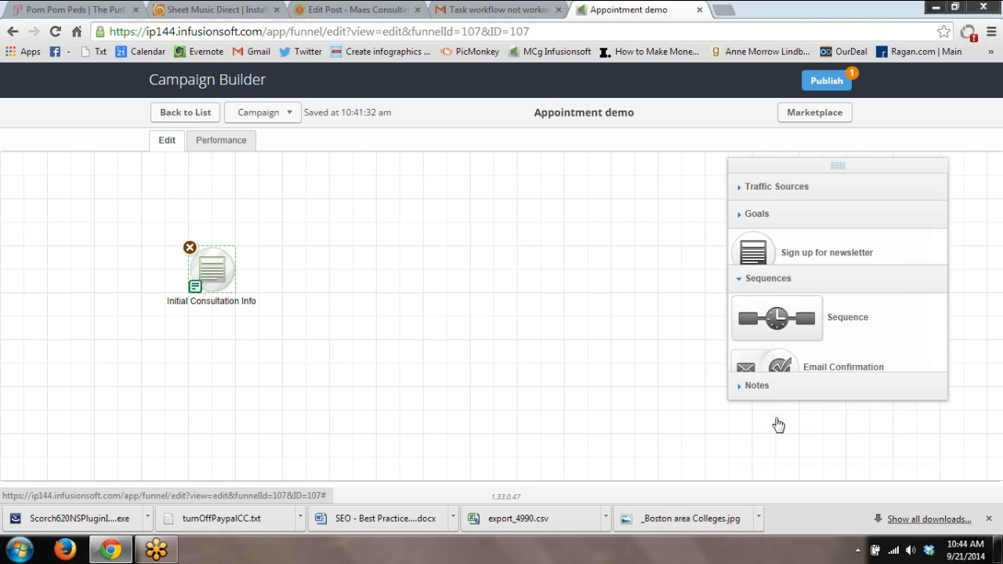
pyautogui.moveTo(775, 316); pyautogui.dragTo(338, 276)
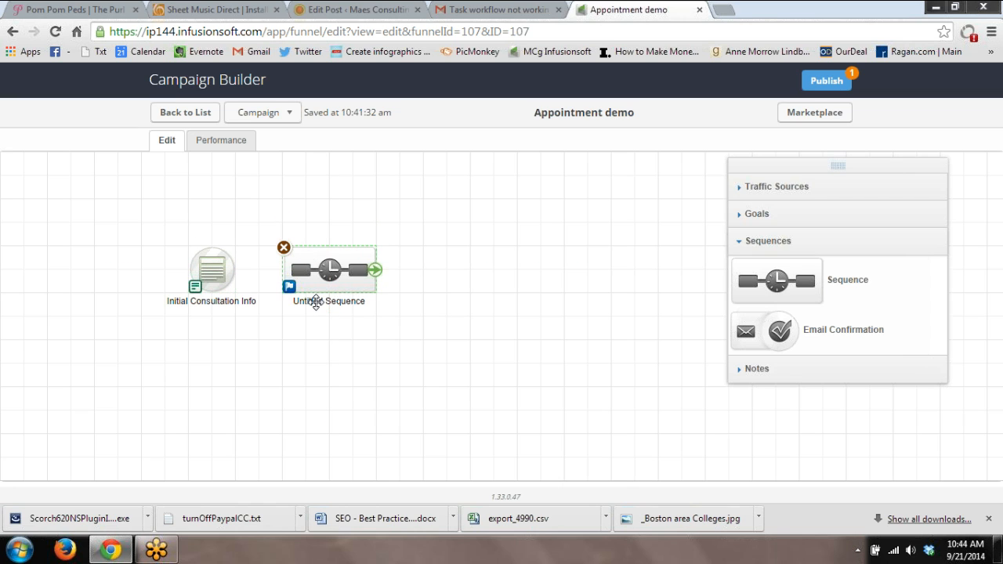
# Name the sequence 'Create appointment Confirm and remind emails'
pyautogui.doubleClick(328, 300)
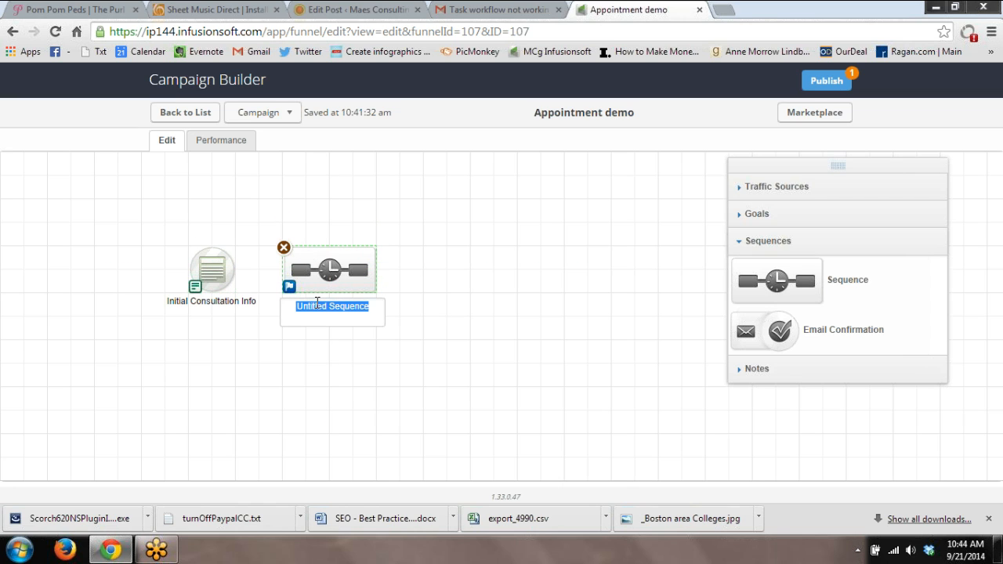
pyautogui.write('Create appointment')
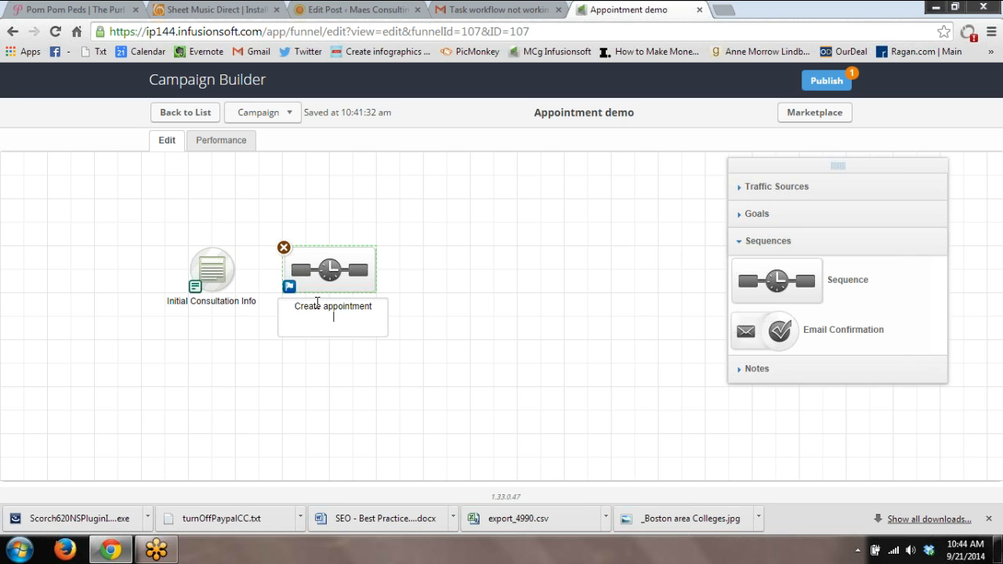
pyautogui.write('Confirm and remind emails')
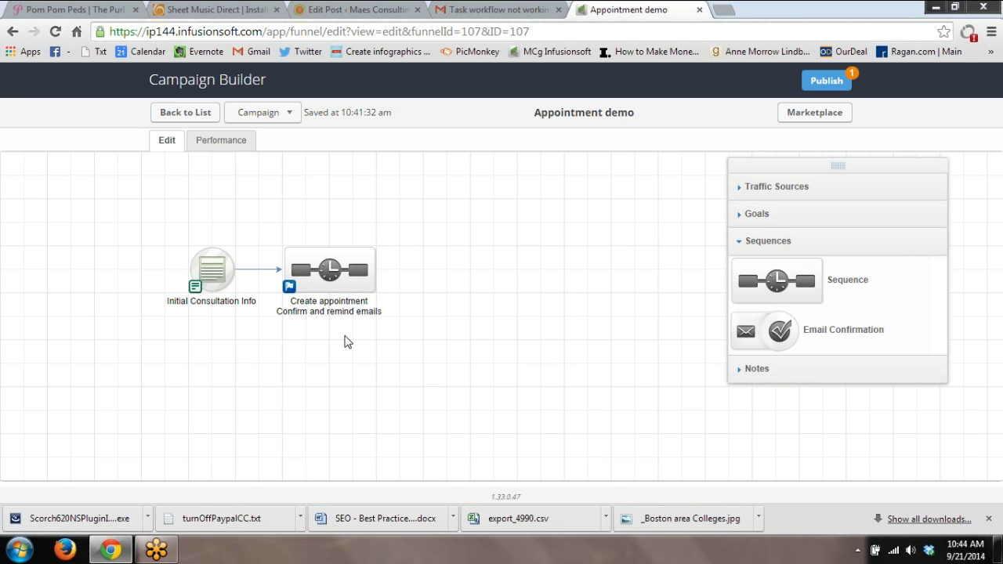
pyautogui.moveTo(359, 308)
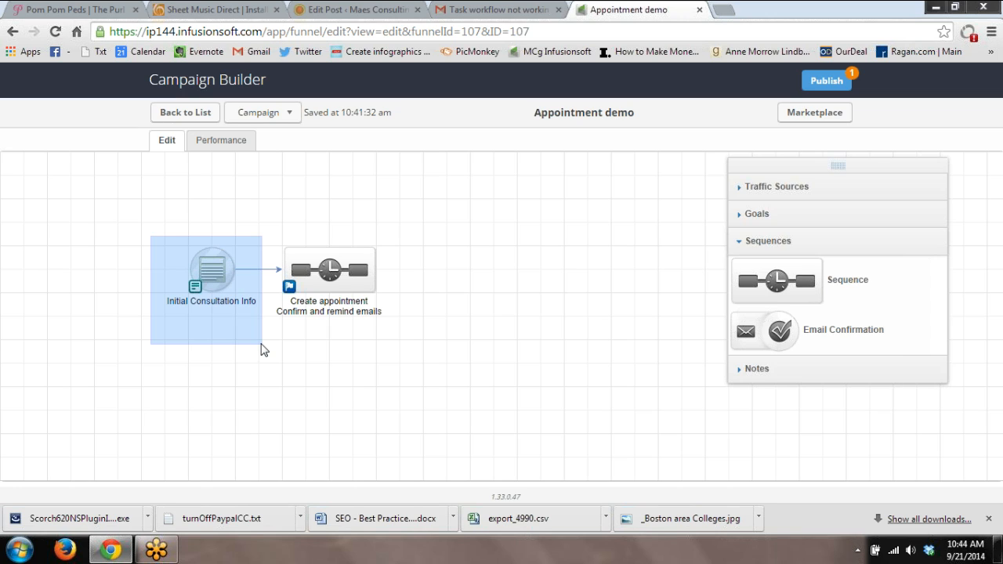
pyautogui.click(210, 270)
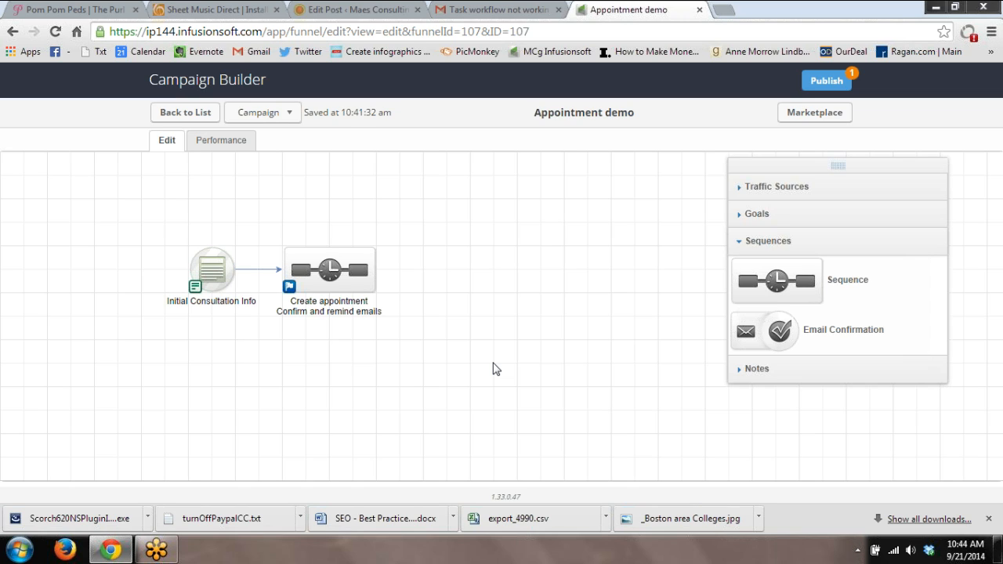
pyautogui.moveTo(440, 317)
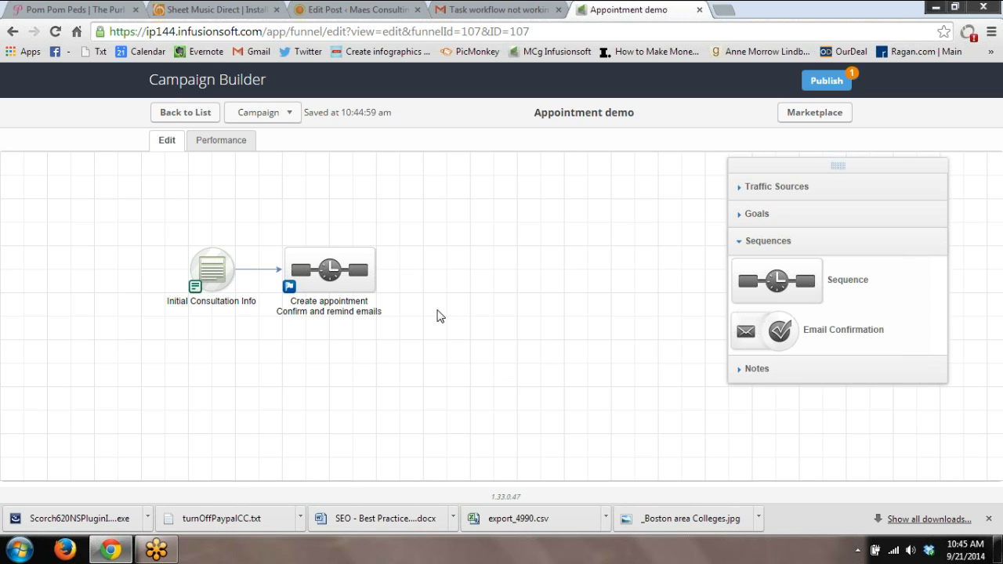
pyautogui.moveTo(340, 266)
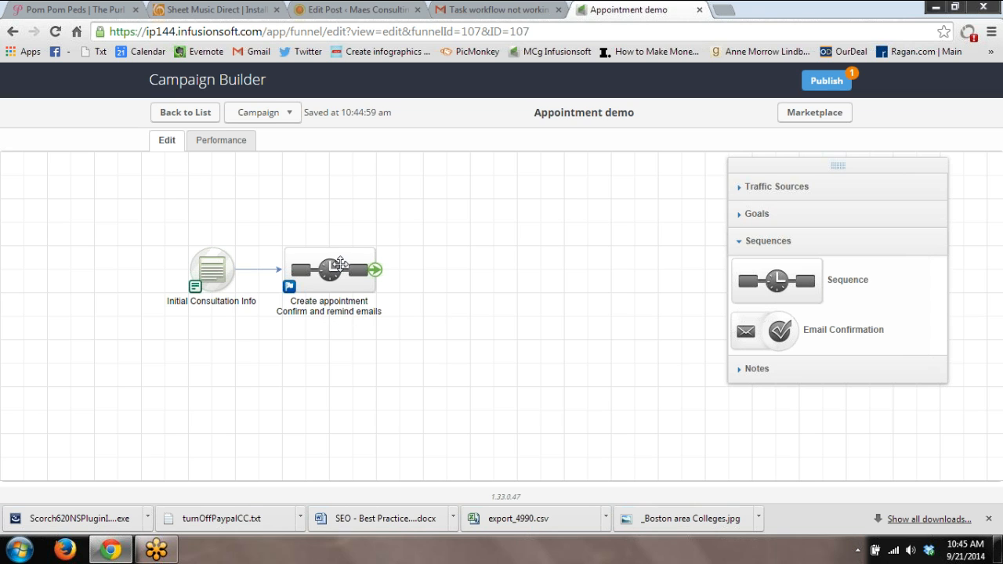
# Open the appointment sequence and add an Action Set (Legacy) step after Start
pyautogui.doubleClick(329, 267)
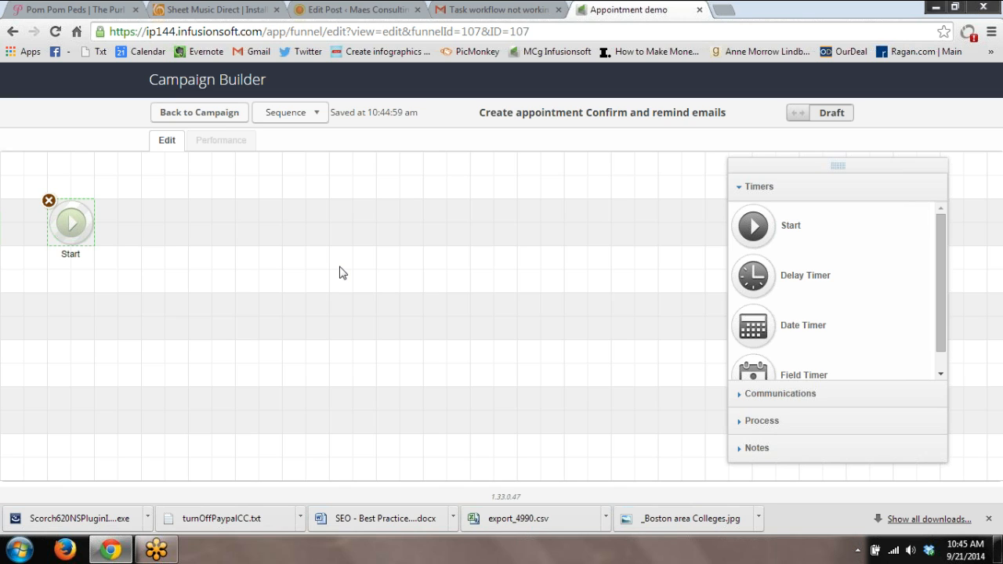
pyautogui.moveTo(792, 463)
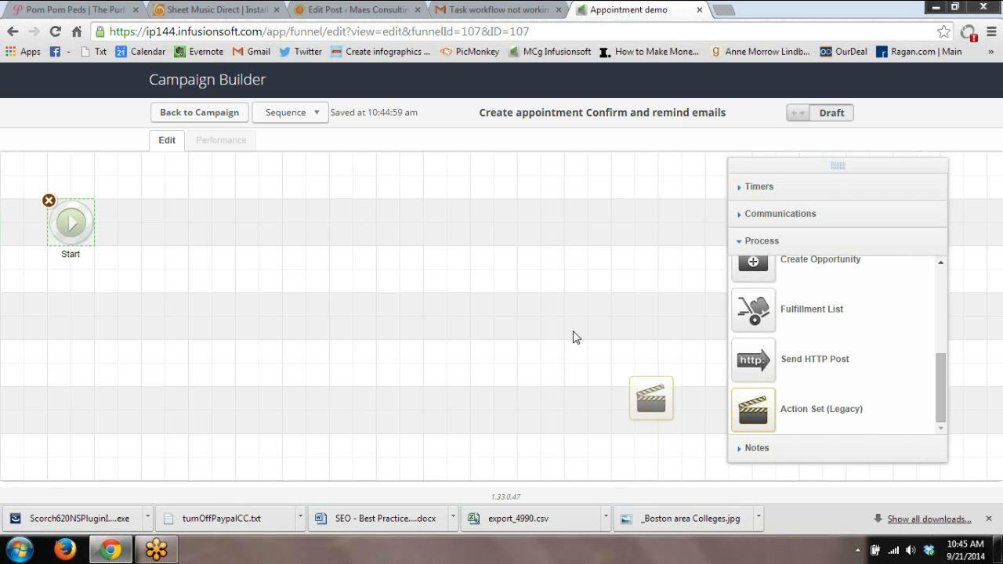
pyautogui.moveTo(650, 398); pyautogui.dragTo(216, 237)
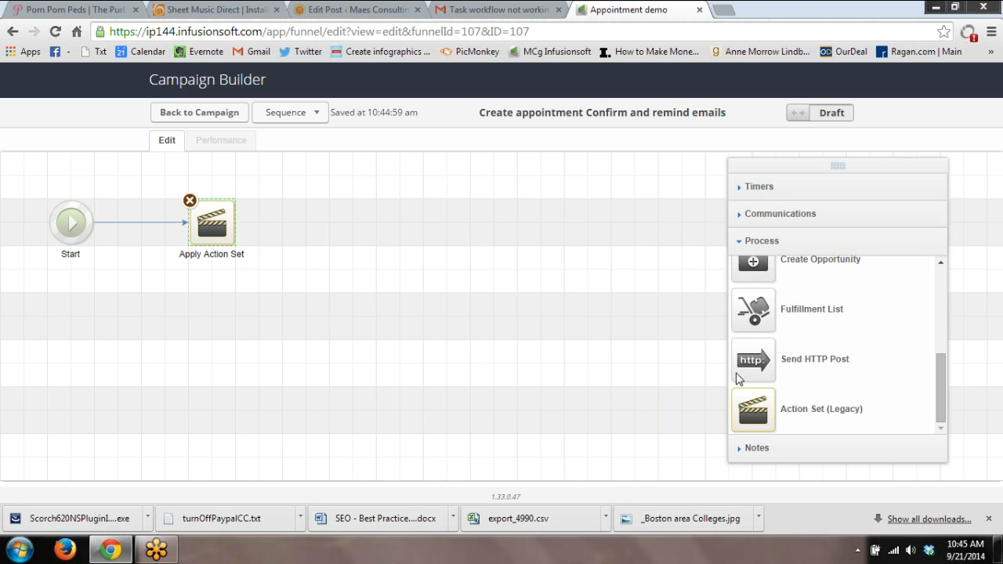
pyautogui.moveTo(269, 271)
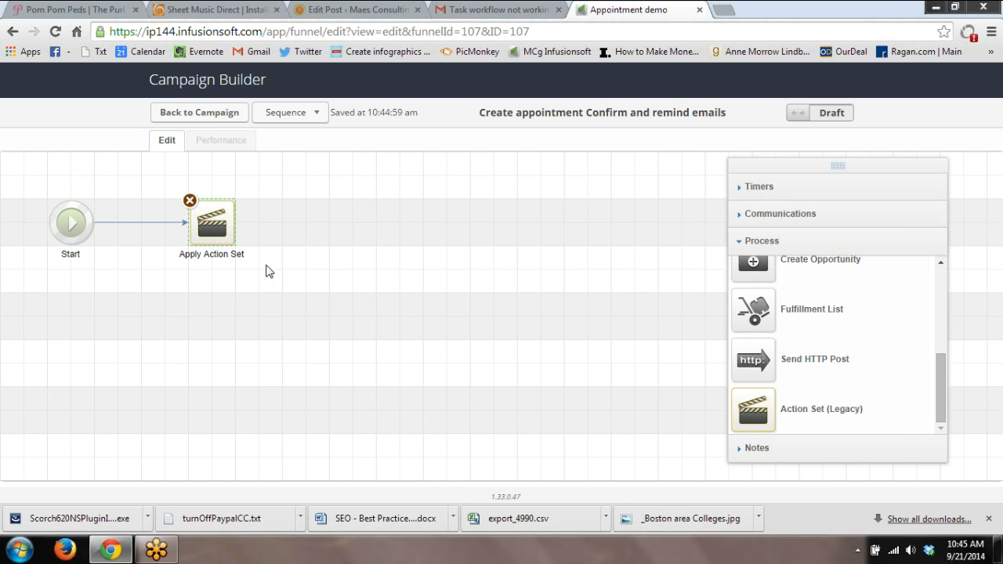
pyautogui.moveTo(364, 310)
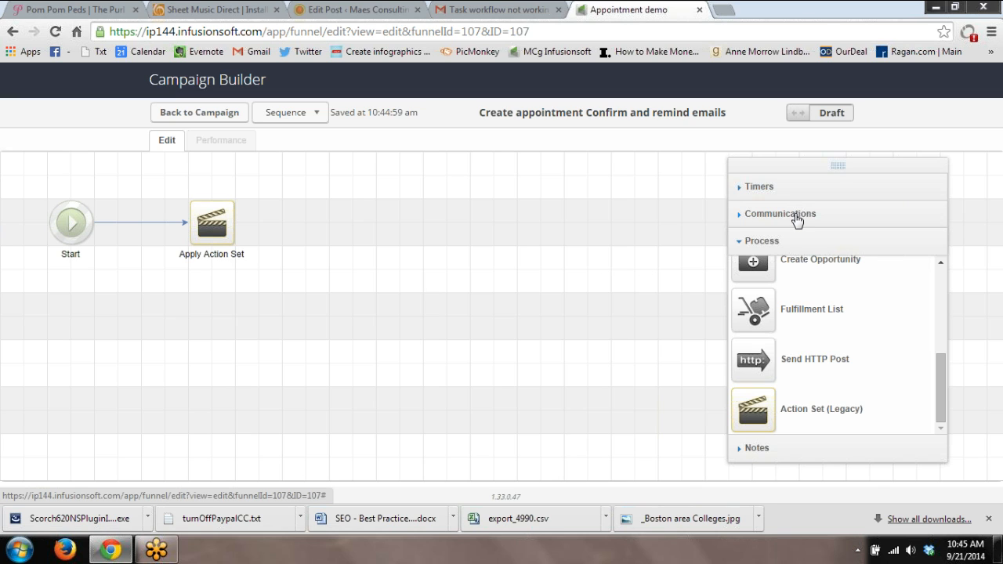
# Add an email step after the action set named 'Confirm appt'
pyautogui.click(780, 213)
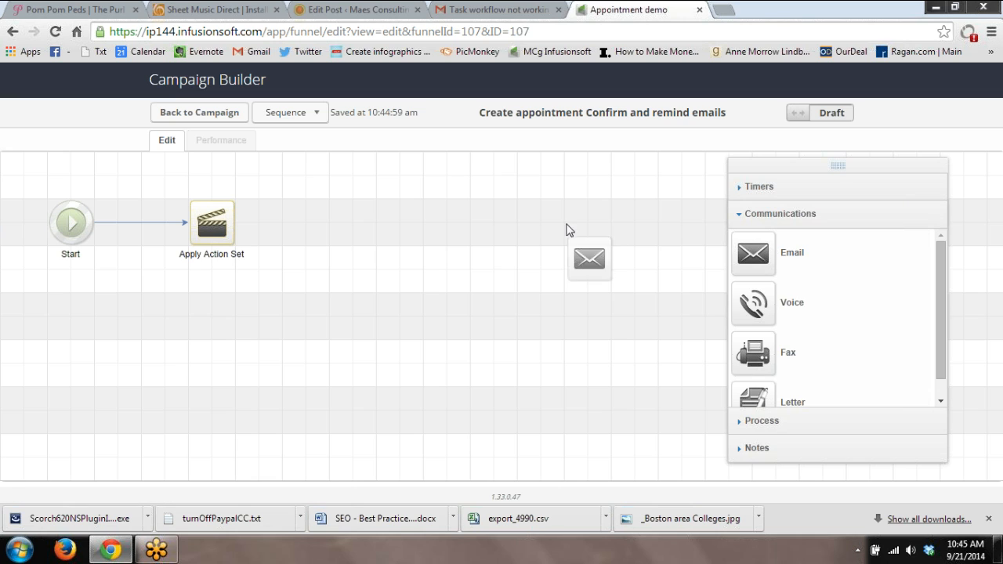
pyautogui.moveTo(589, 257); pyautogui.dragTo(329, 222)
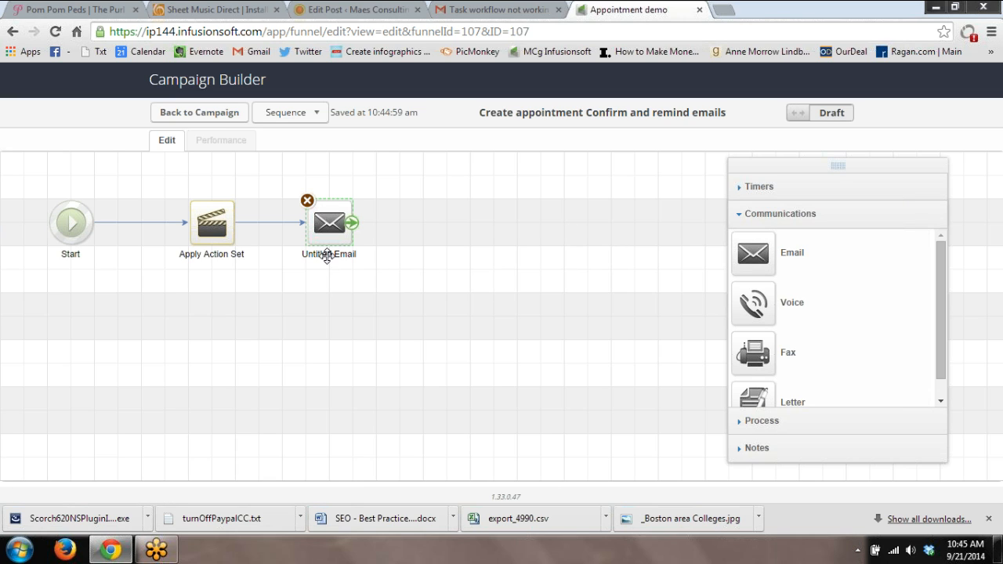
pyautogui.write('Confirm appt')
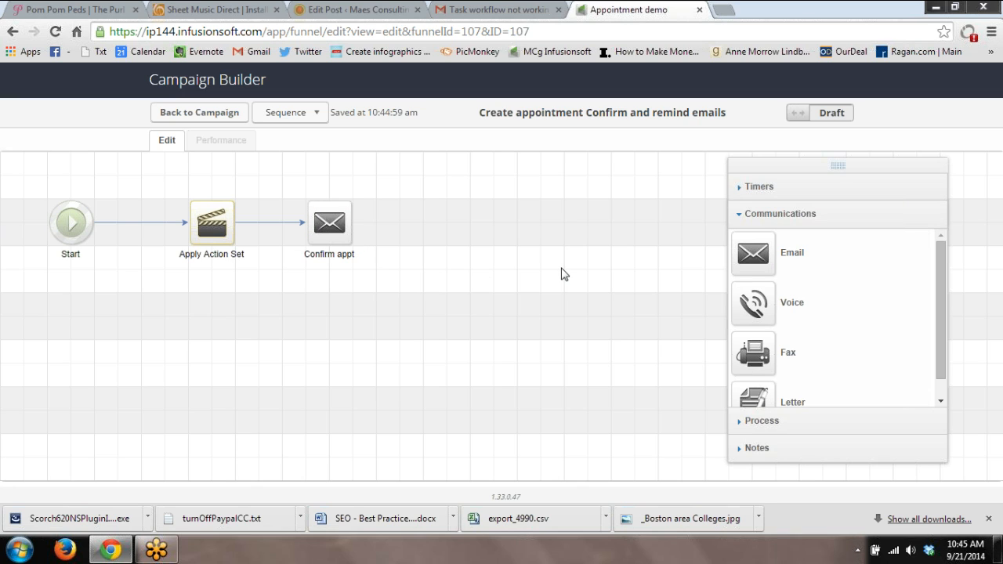
pyautogui.click(758, 186)
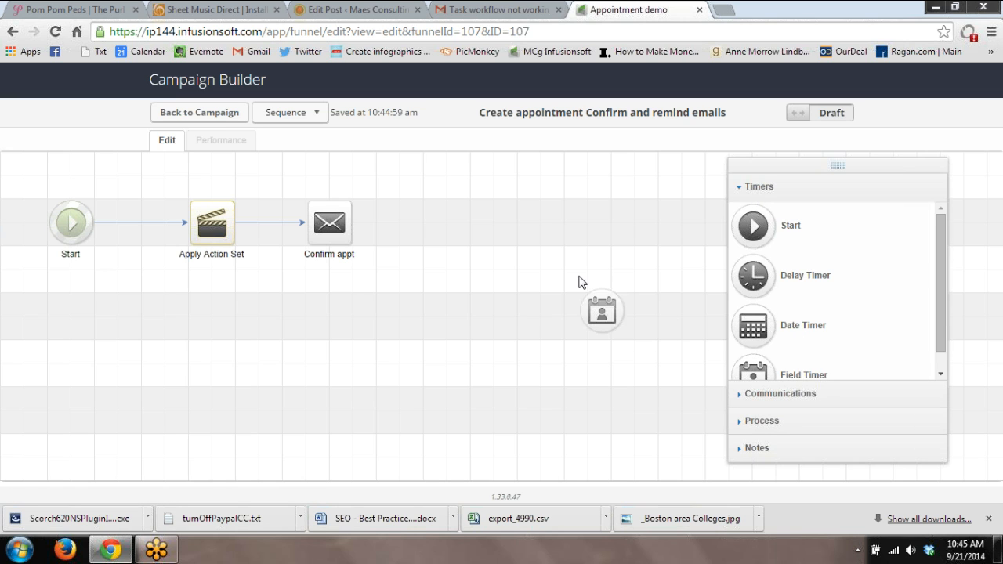
# Add a field timer waiting until 2 days before Date of call test at 8:00 AM
pyautogui.moveTo(602, 310); pyautogui.dragTo(446, 222)
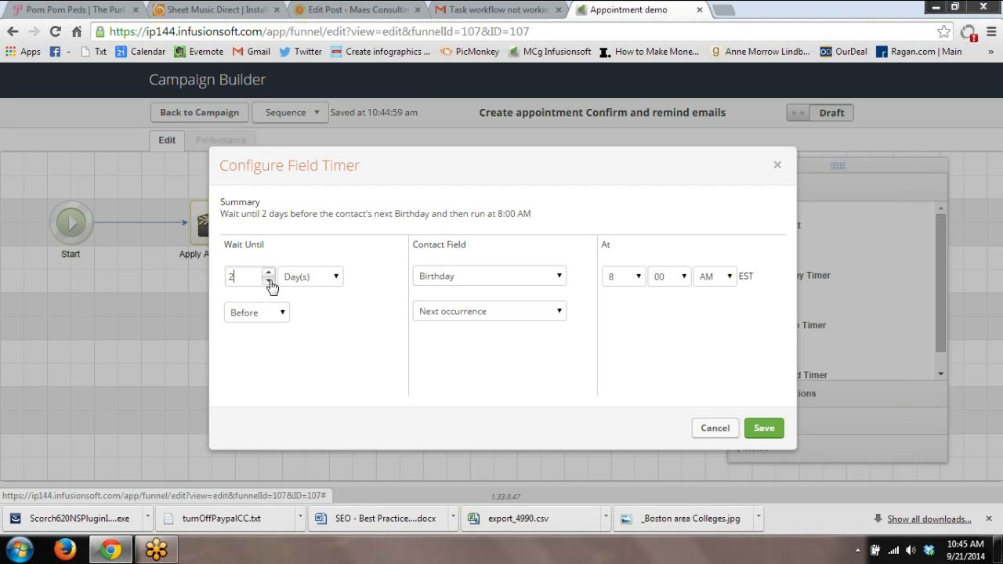
pyautogui.click(488, 275)
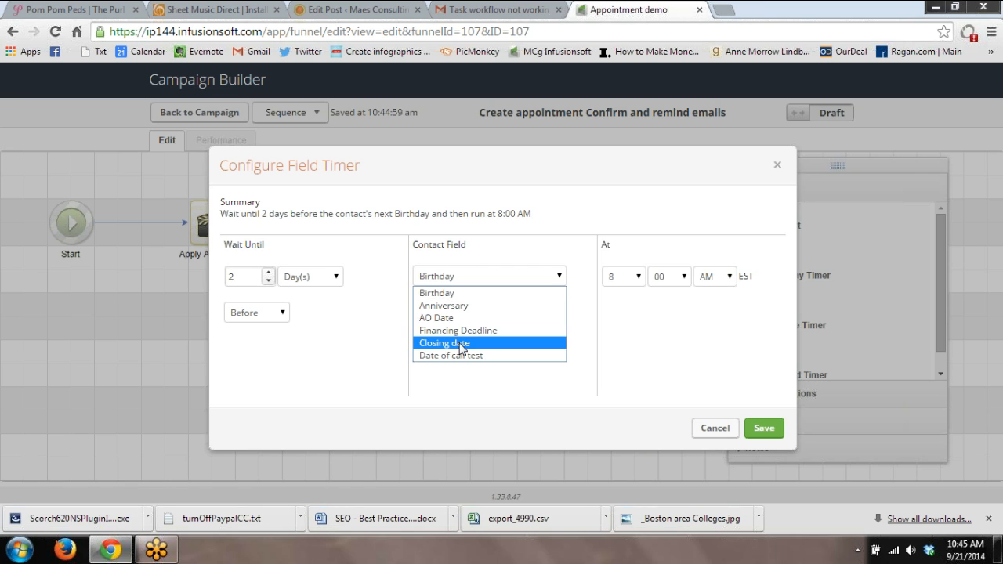
pyautogui.click(451, 354)
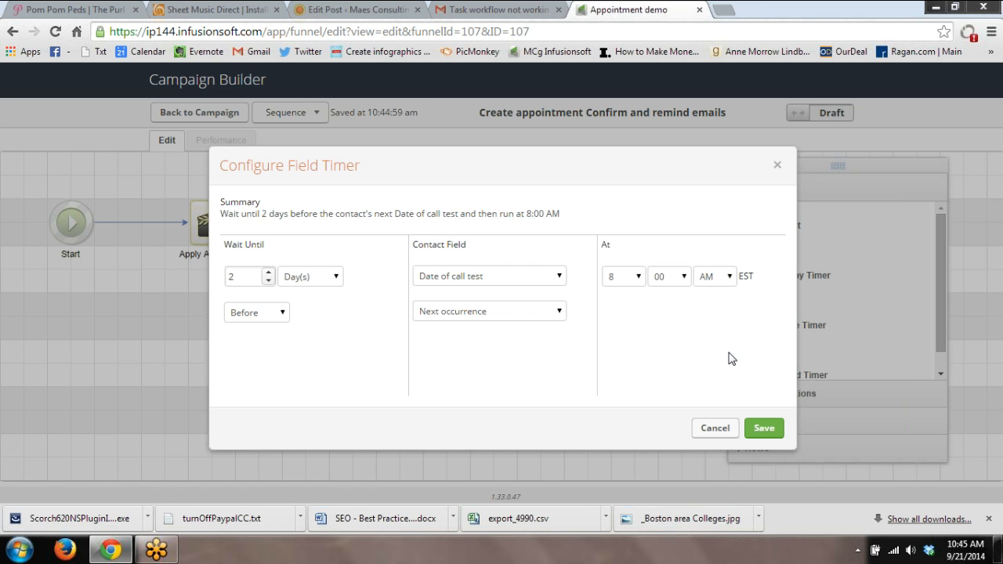
pyautogui.click(762, 428)
pyautogui.write('appt')
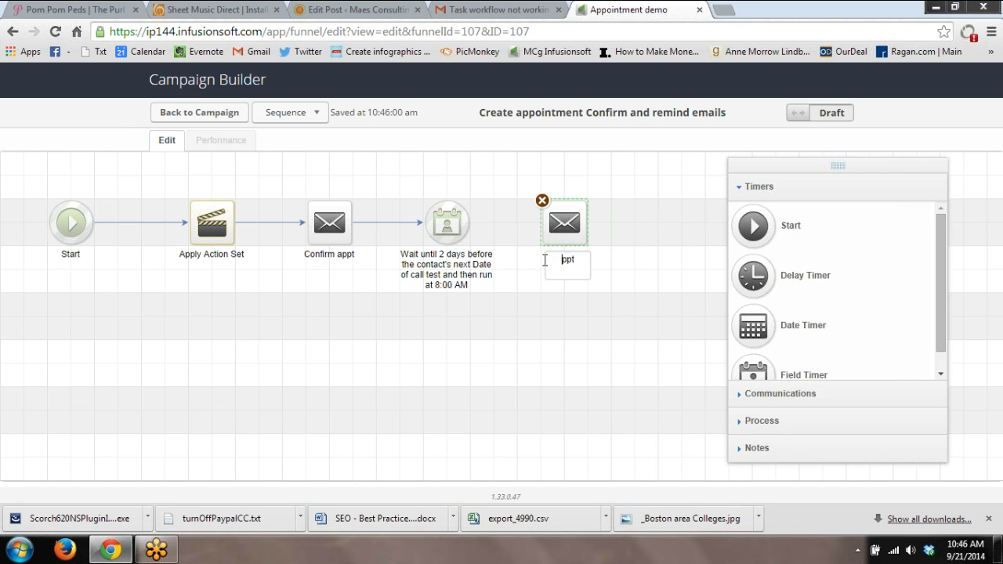
# Add an email step after the timer named 'Appt reminder'
pyautogui.write('Appt')
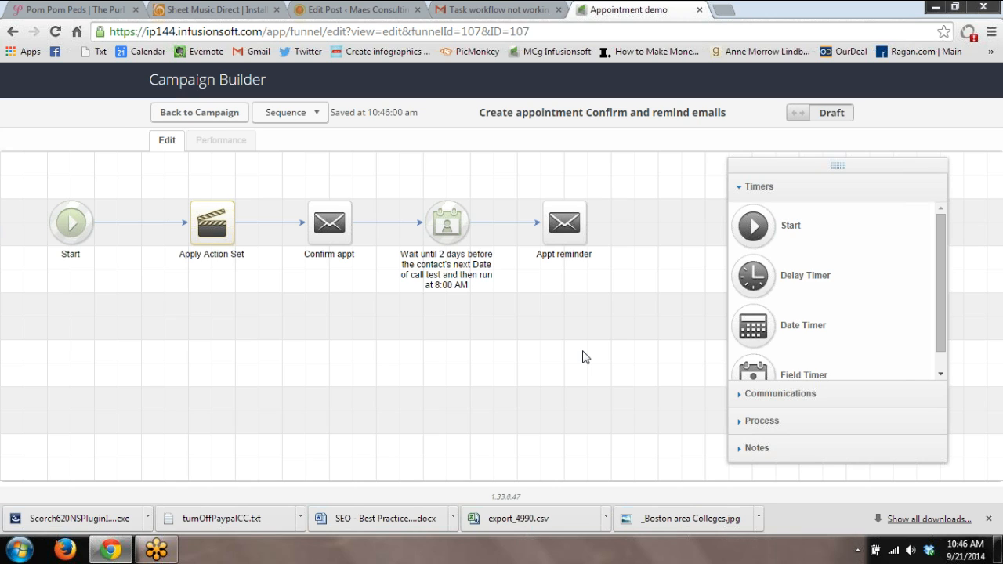
pyautogui.click(210, 223)
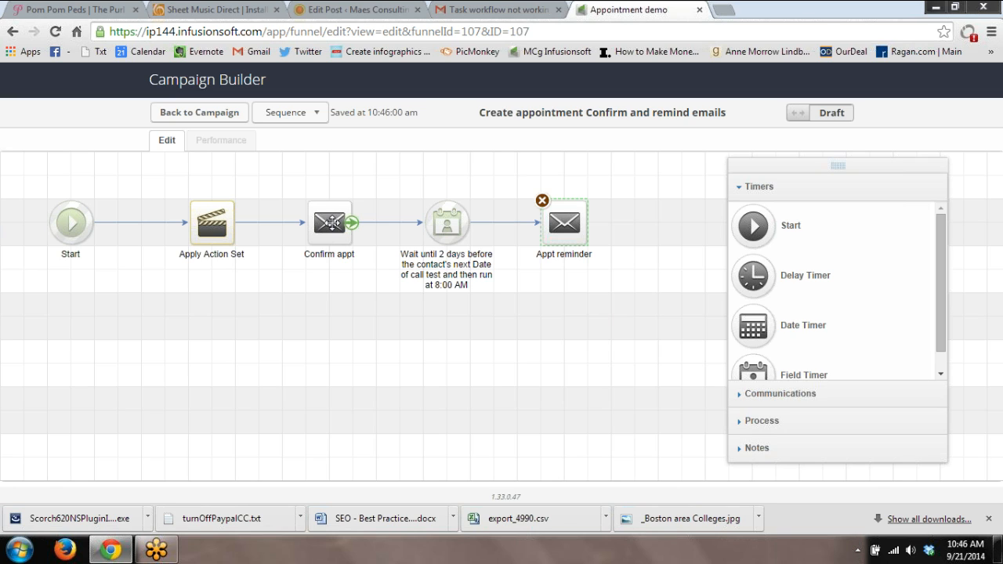
# Open the Confirm appt email and select its thank-you line
pyautogui.click(329, 223)
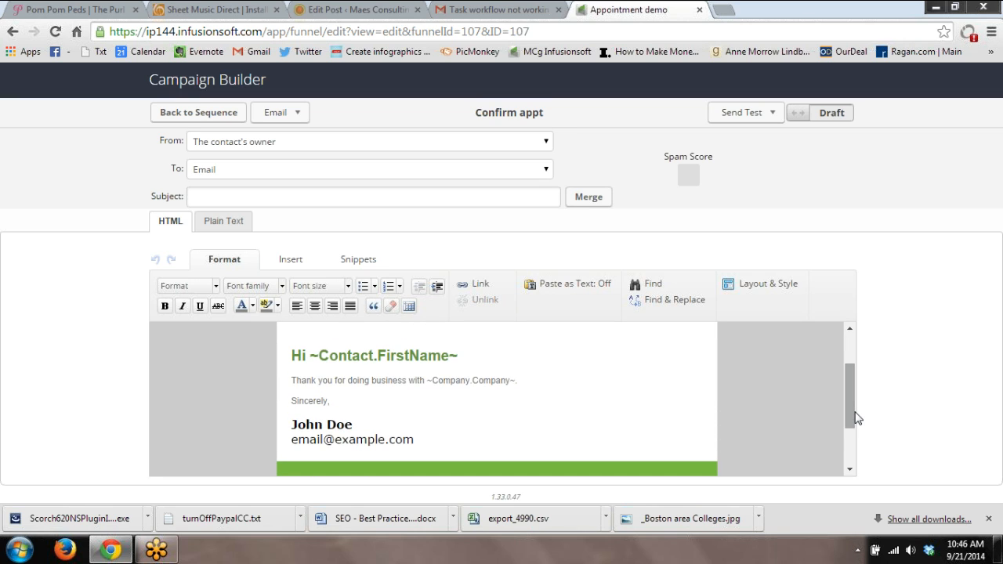
pyautogui.click(404, 380)
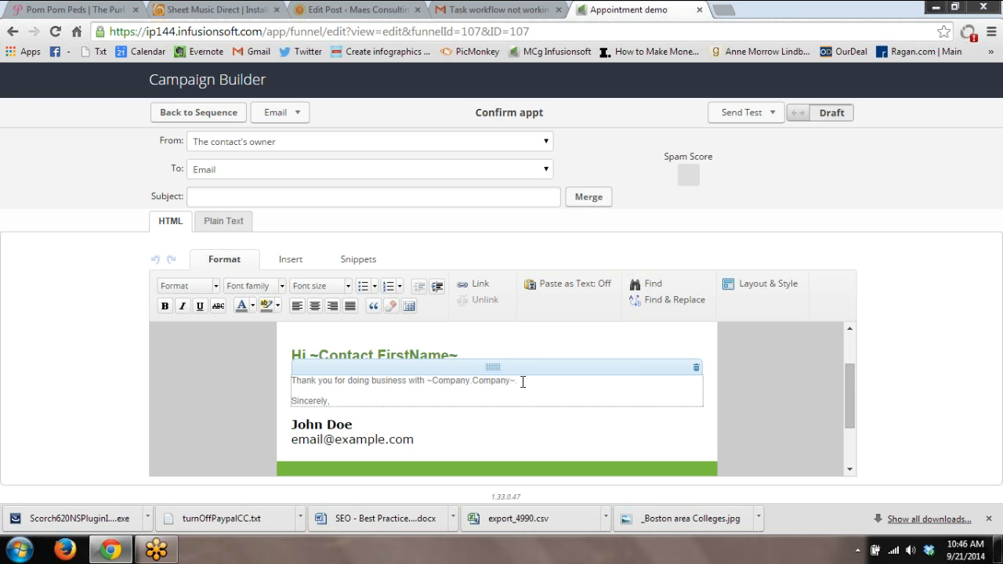
pyautogui.tripleClick(401, 381)
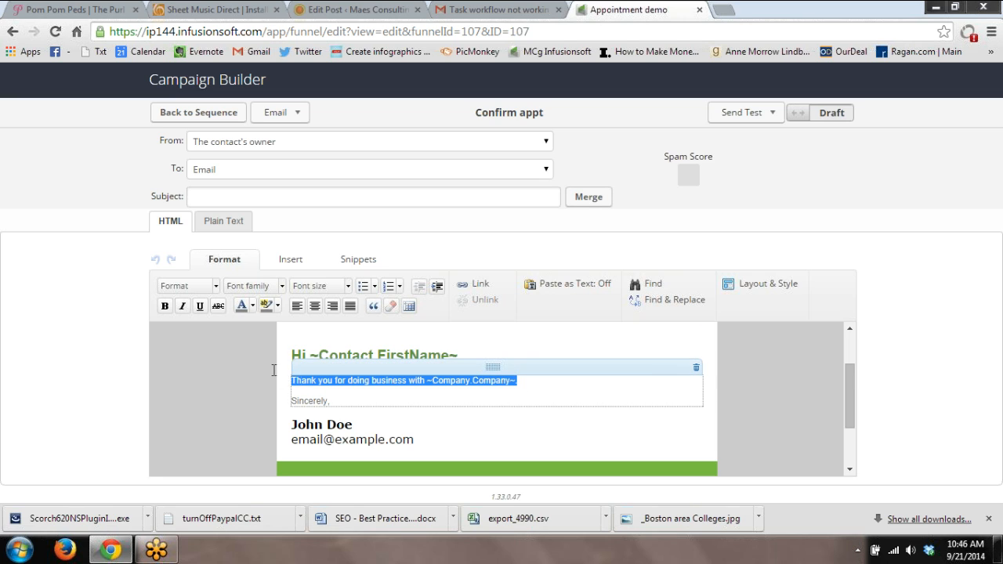
# Insert the 'Date and time of appt test' custom merge field in its place and return to the sequence
pyautogui.click(290, 260)
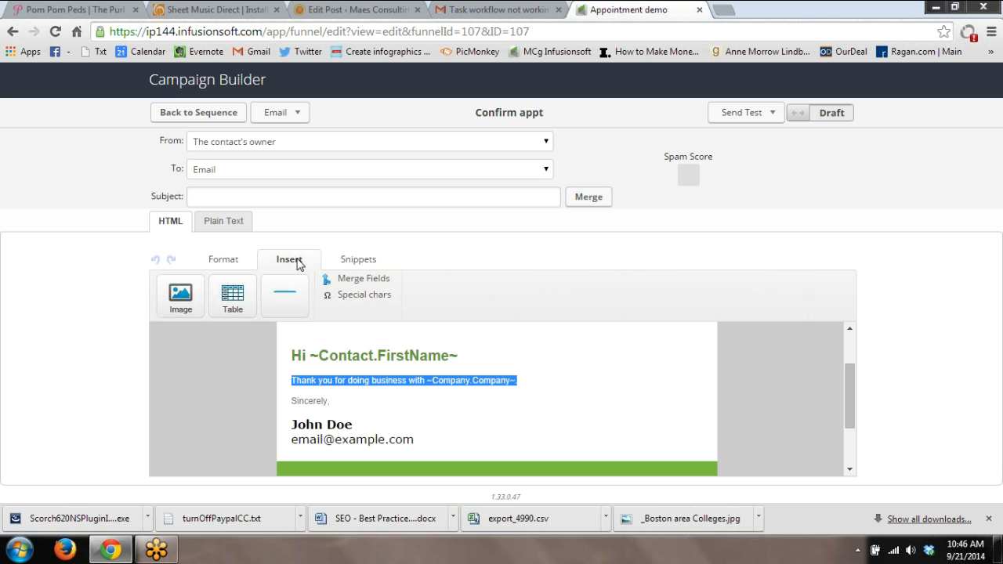
pyautogui.click(363, 279)
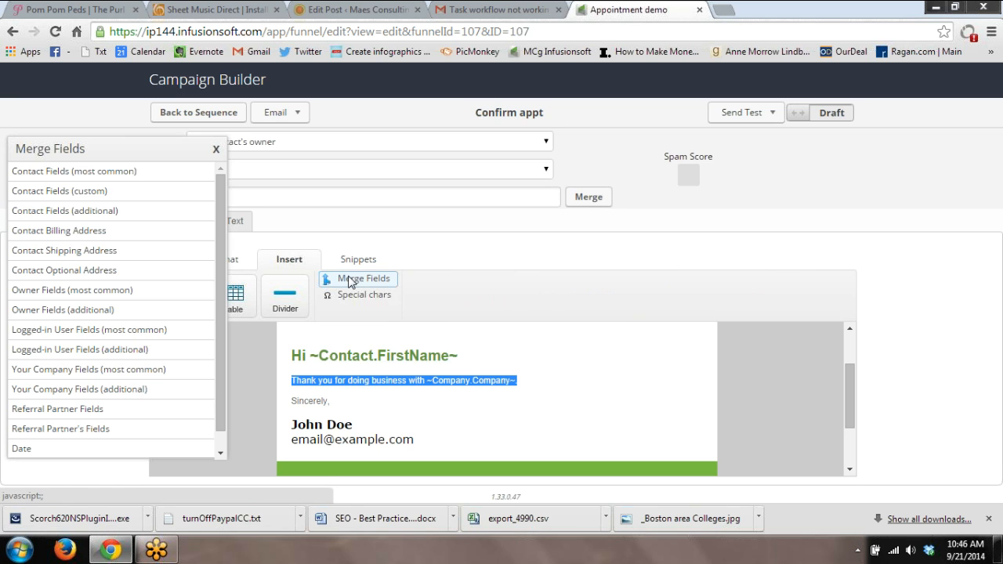
pyautogui.click(59, 191)
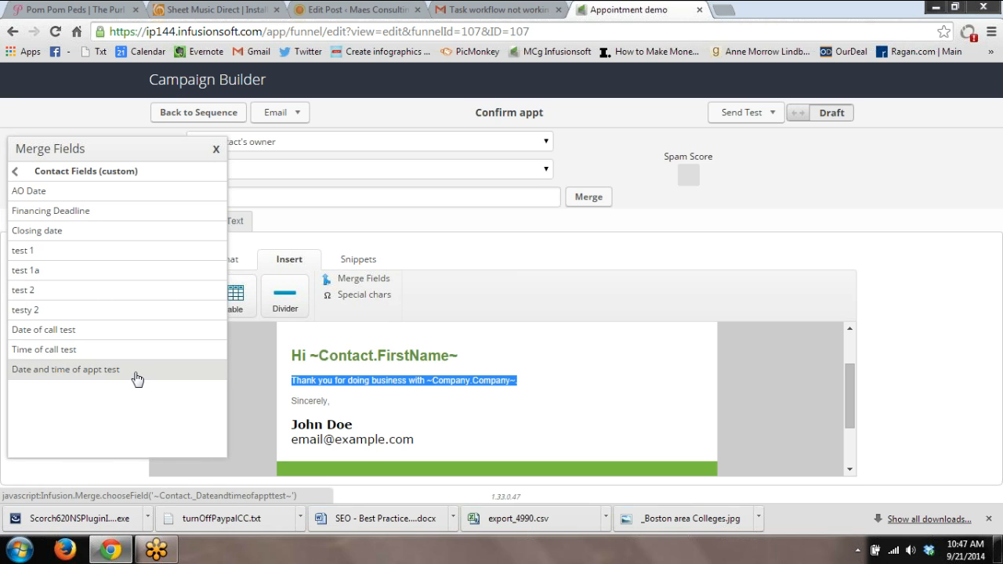
pyautogui.click(66, 370)
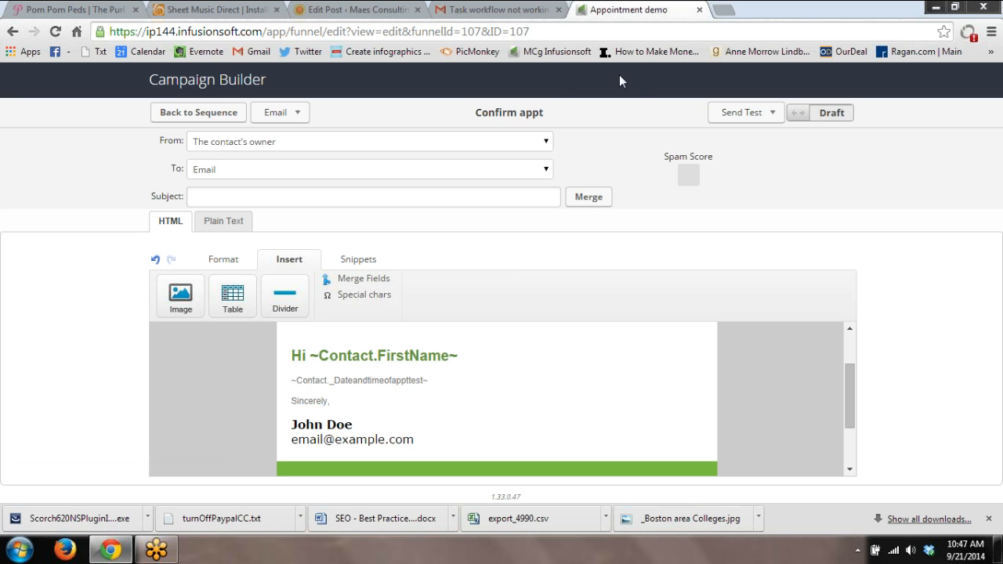
pyautogui.click(831, 113)
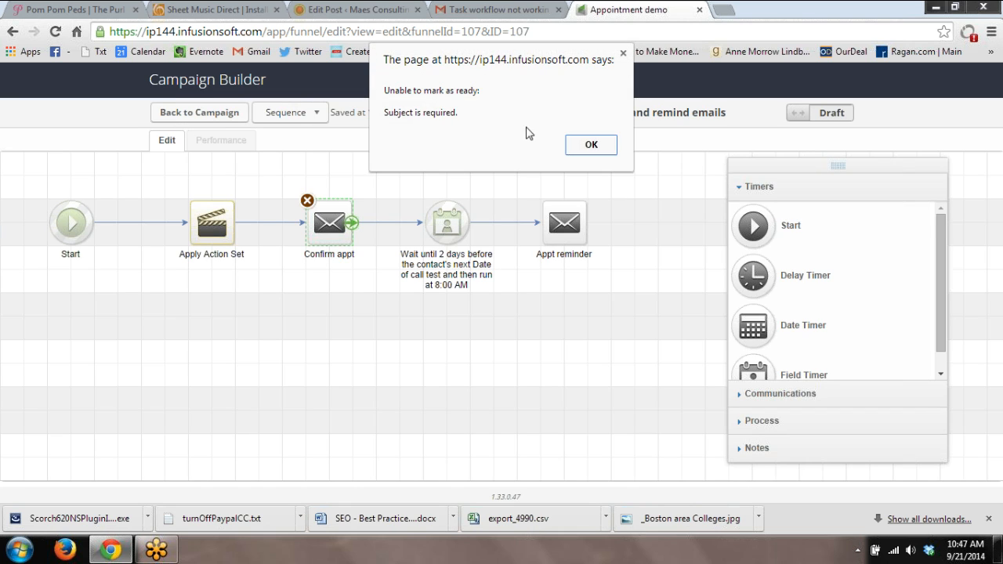
# Dismiss the 'Subject is required' alert and return to the campaign canvas, selecting the Apply Action Set step
pyautogui.click(590, 144)
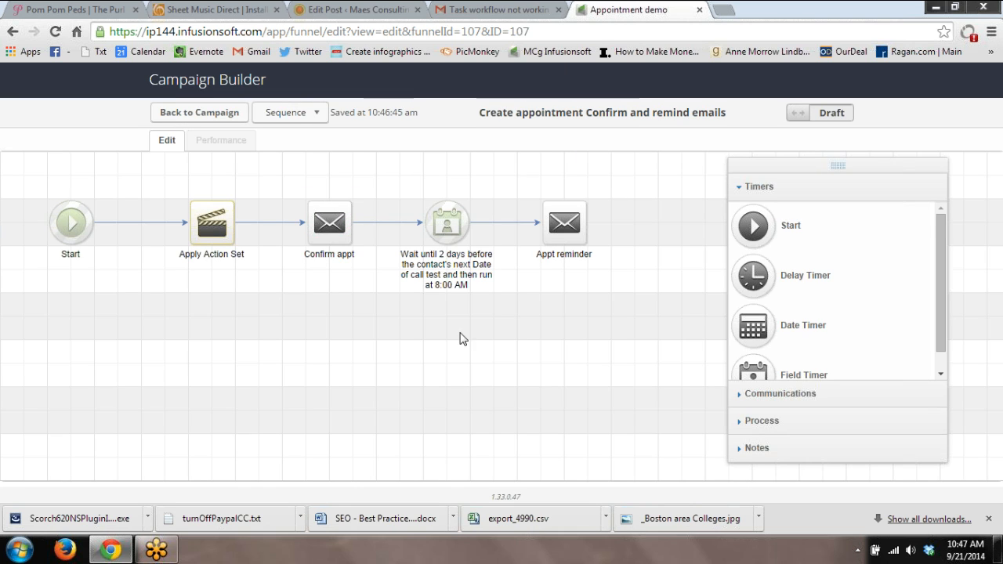
pyautogui.click(210, 223)
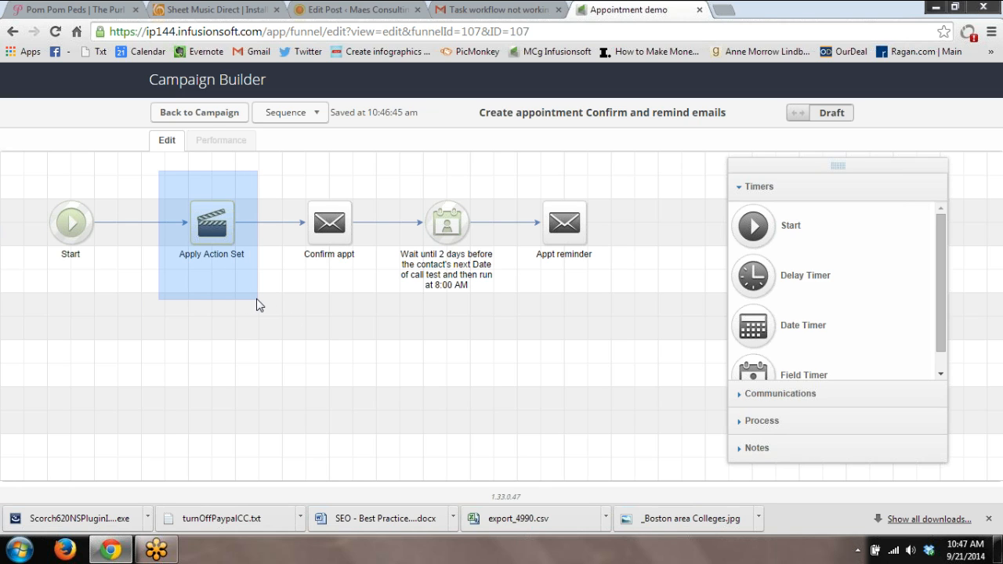
pyautogui.click(210, 222)
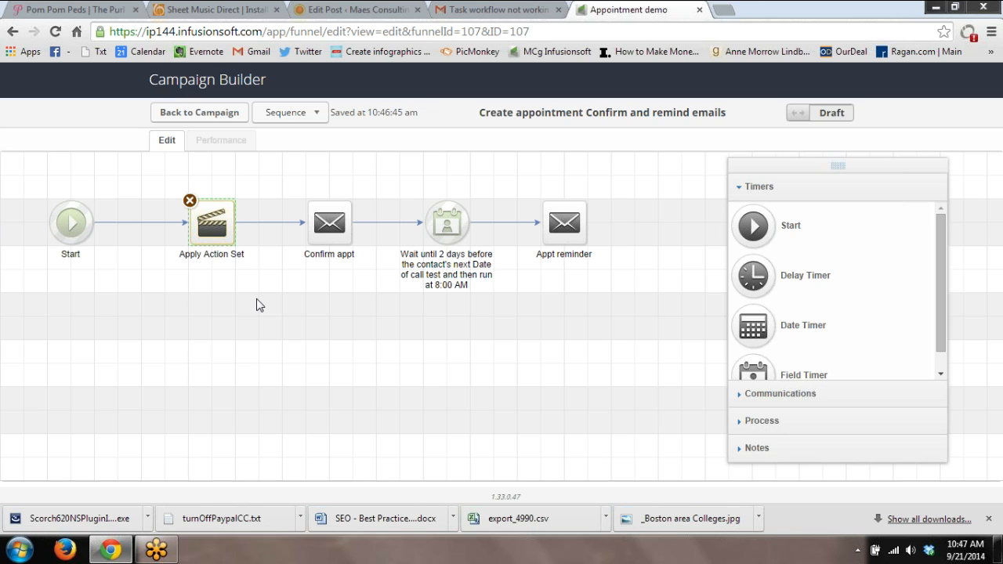
pyautogui.moveTo(279, 317)
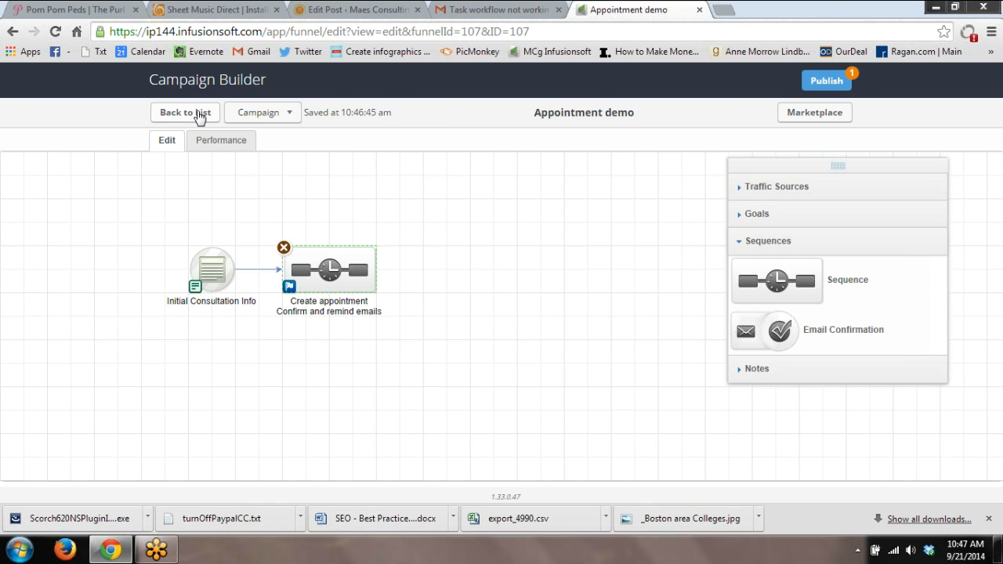
# Publish the Appointment demo campaign's items and return to the Campaigns list
pyautogui.click(825, 80)
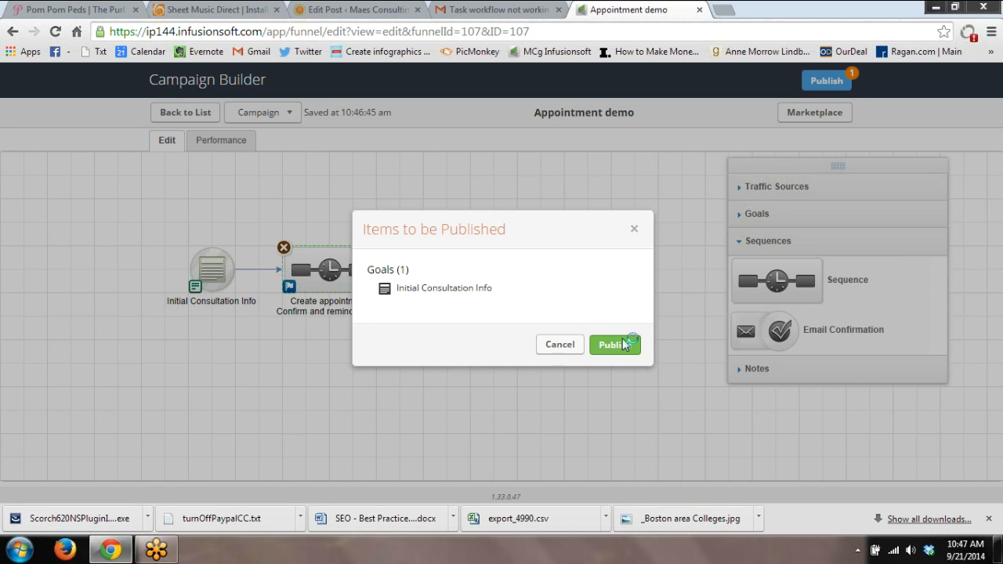
pyautogui.click(612, 345)
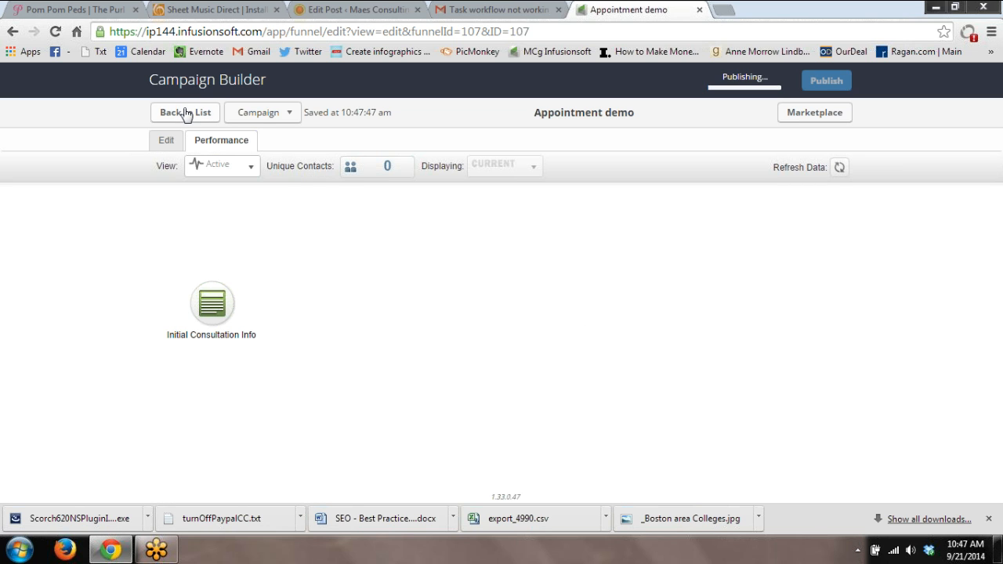
pyautogui.click(185, 113)
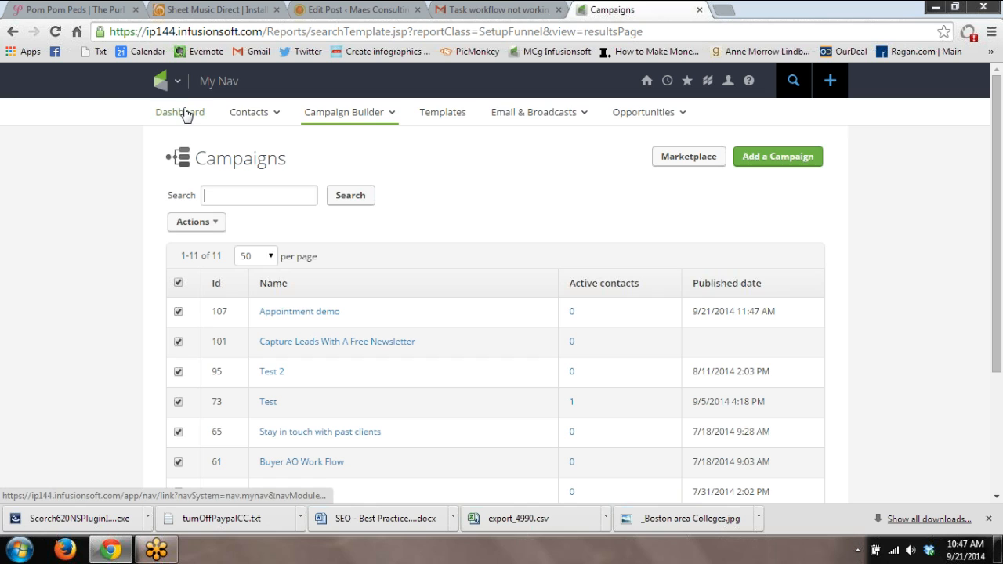
# Navigate via My Nav to CRM > Settings and show the Action Sets list
pyautogui.click(185, 82)
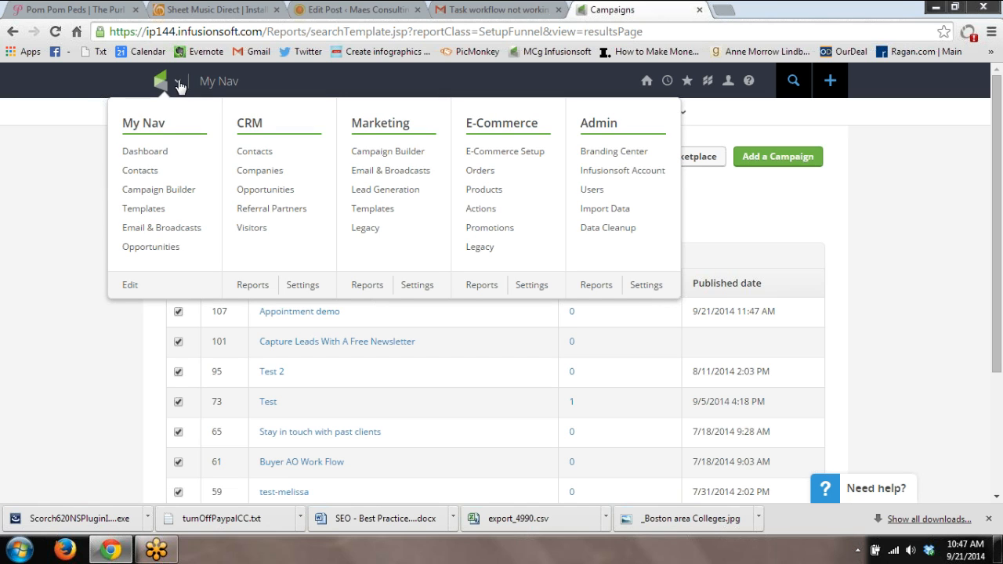
pyautogui.moveTo(342, 279)
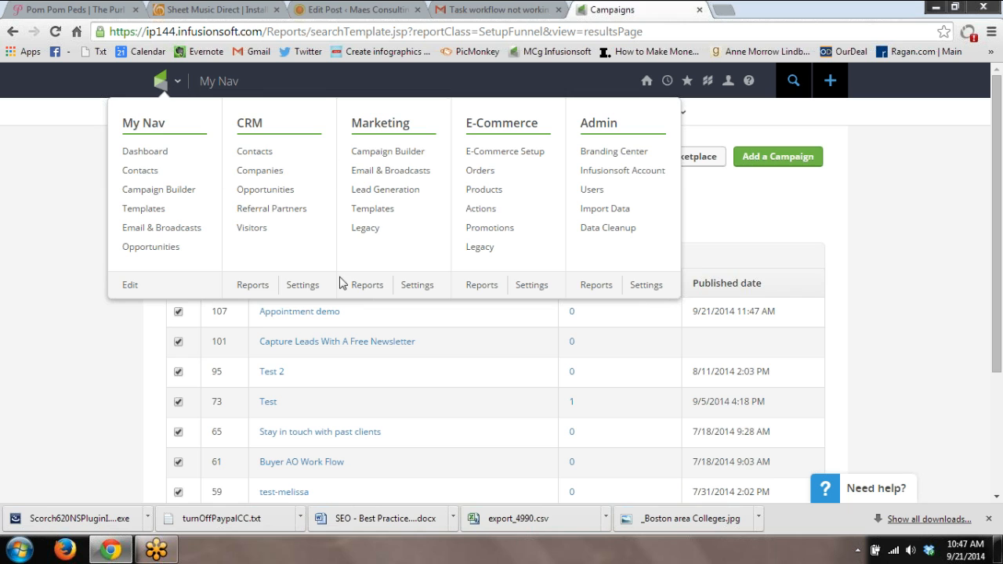
pyautogui.click(301, 285)
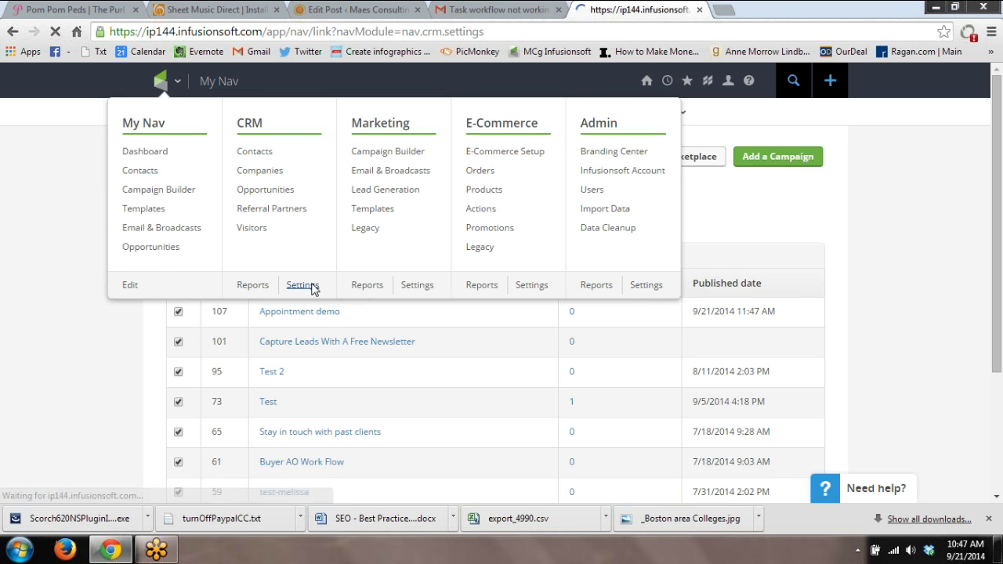
pyautogui.click(301, 285)
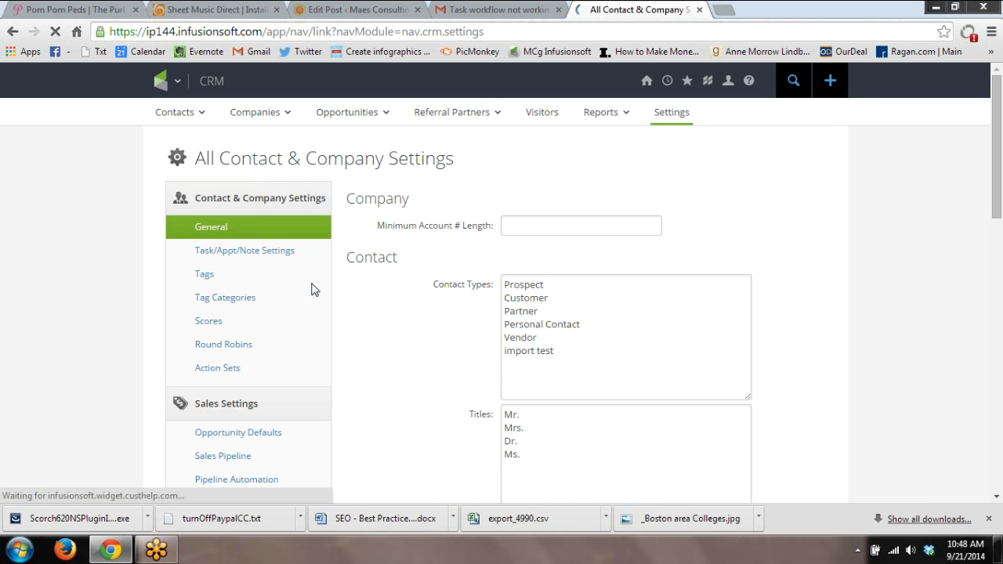
pyautogui.moveTo(213, 373)
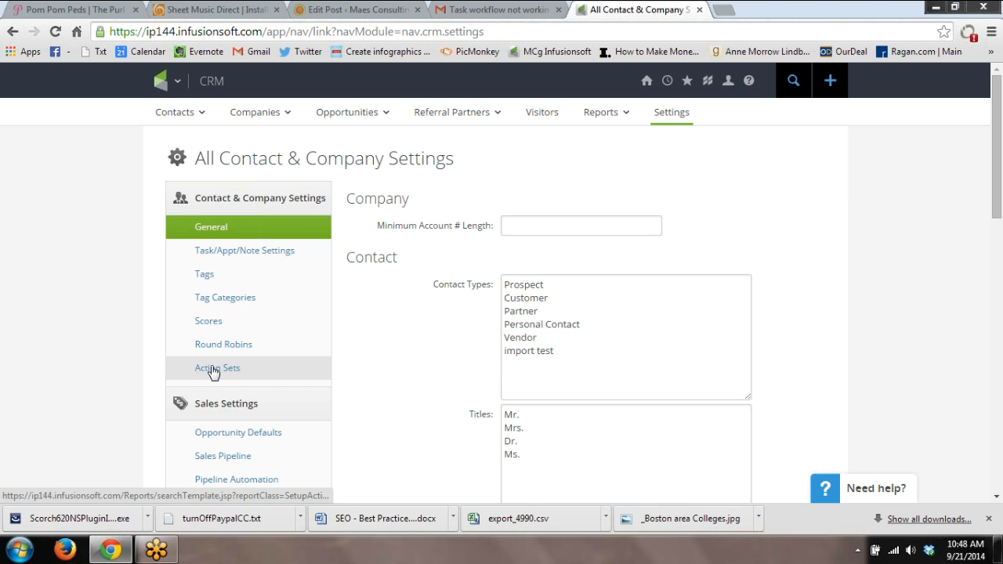
pyautogui.click(216, 368)
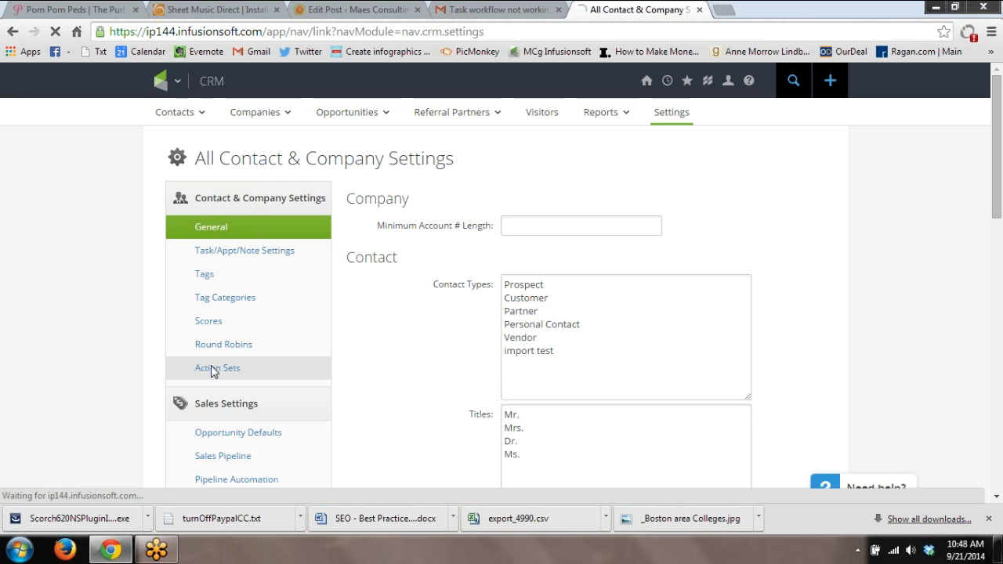
pyautogui.click(216, 367)
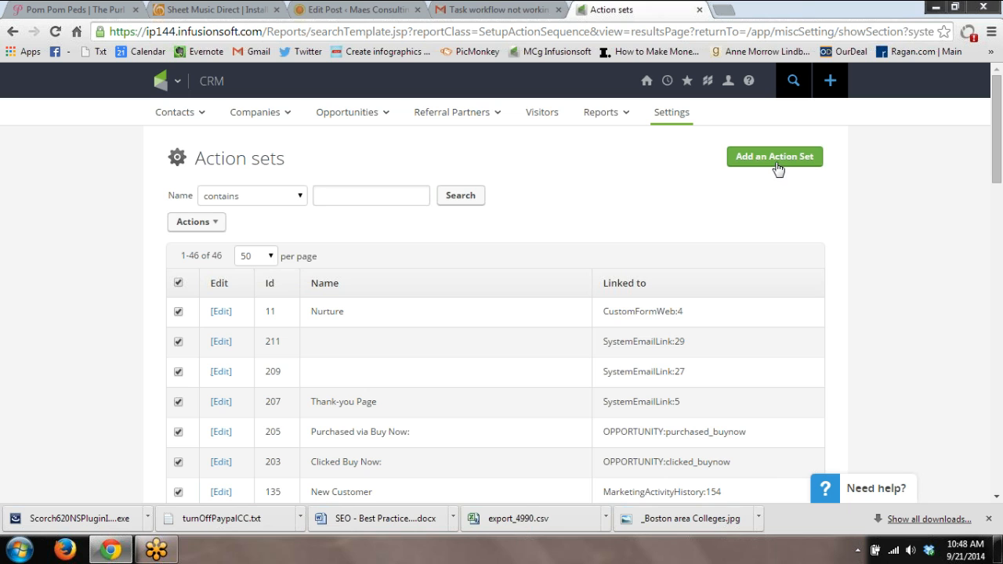
# Add an action set named 'Initial Consultation Appointment - test' with a Create an appointment action
pyautogui.click(773, 157)
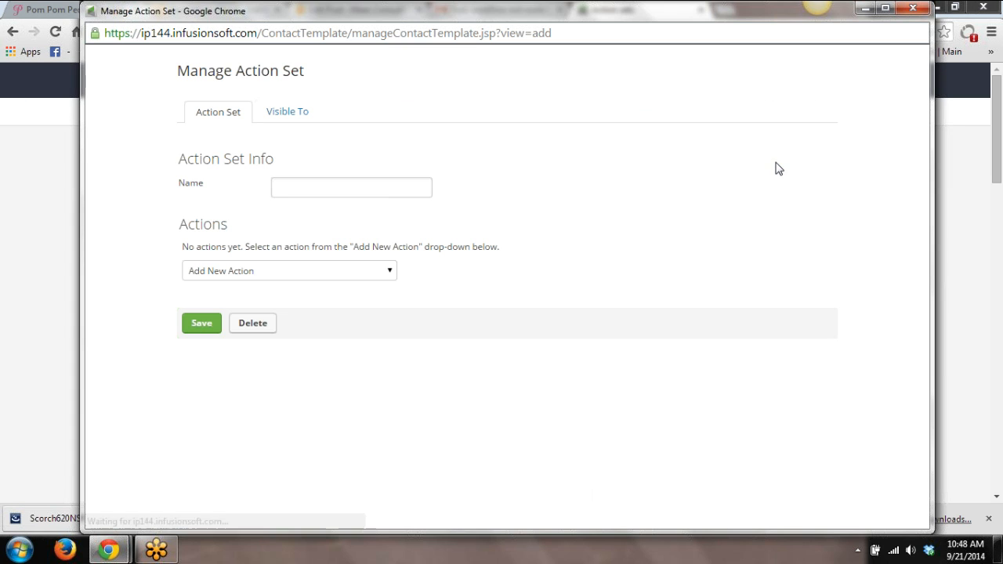
pyautogui.write('D')
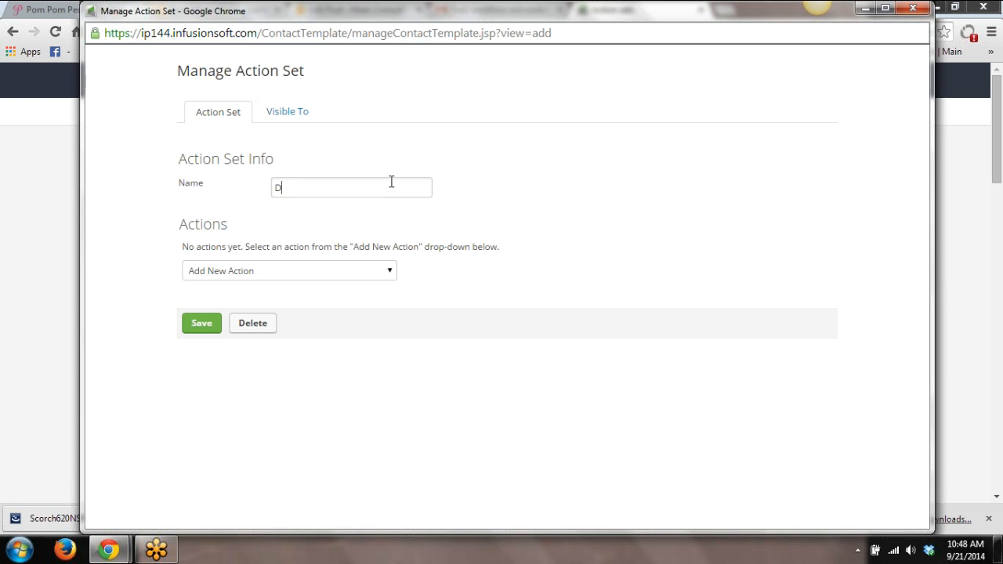
pyautogui.write('initial Consul')
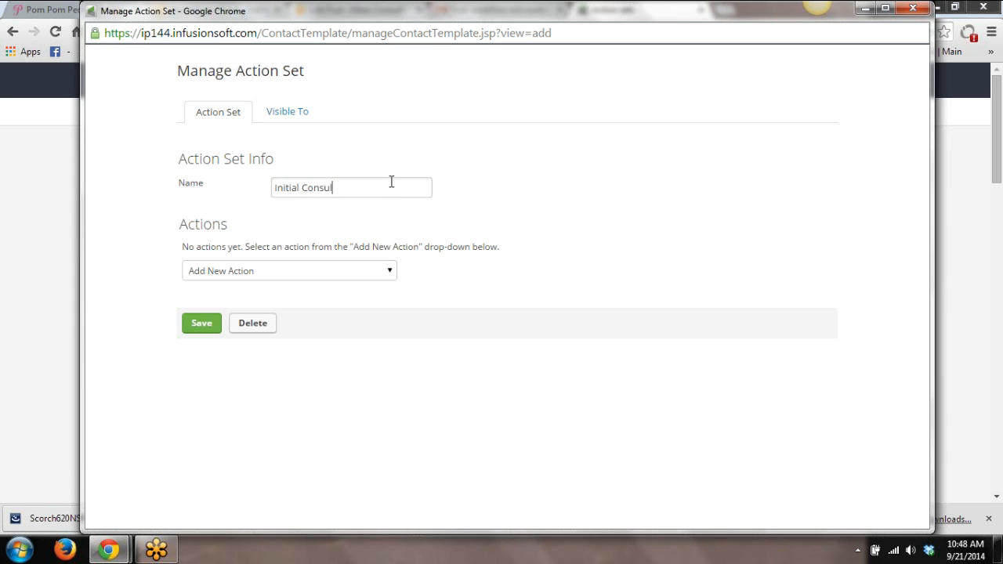
pyautogui.write('tation')
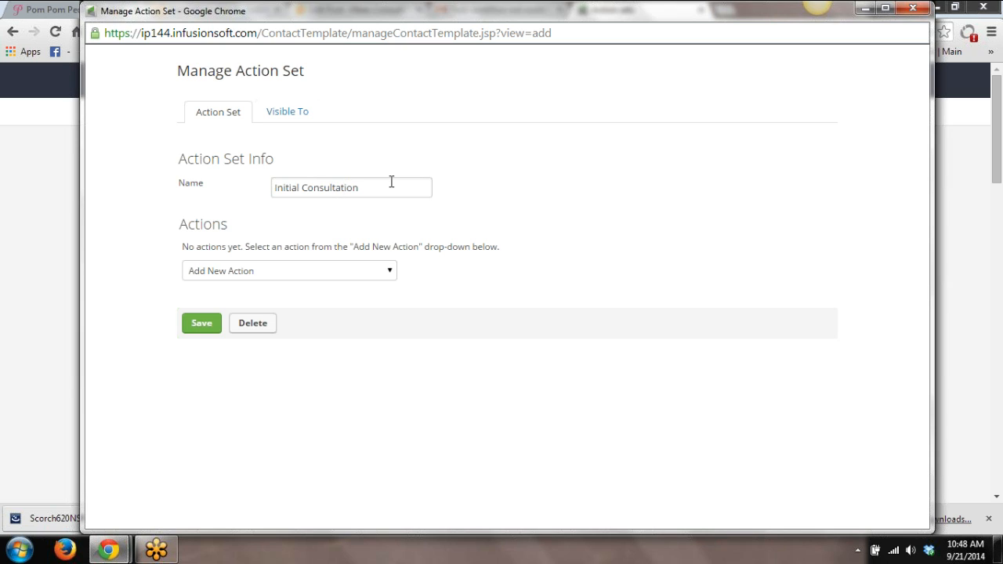
pyautogui.write('Appointment')
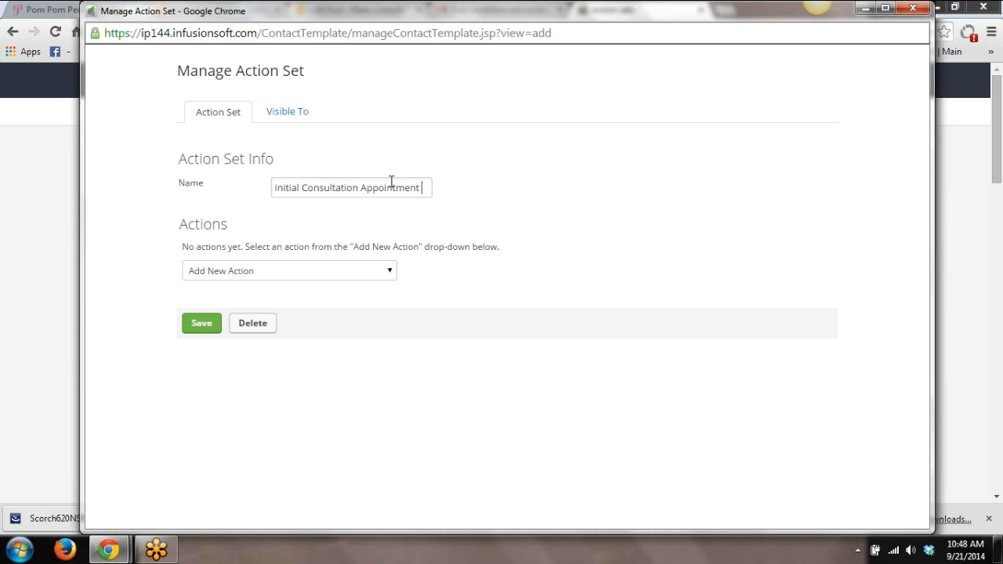
pyautogui.write('- test')
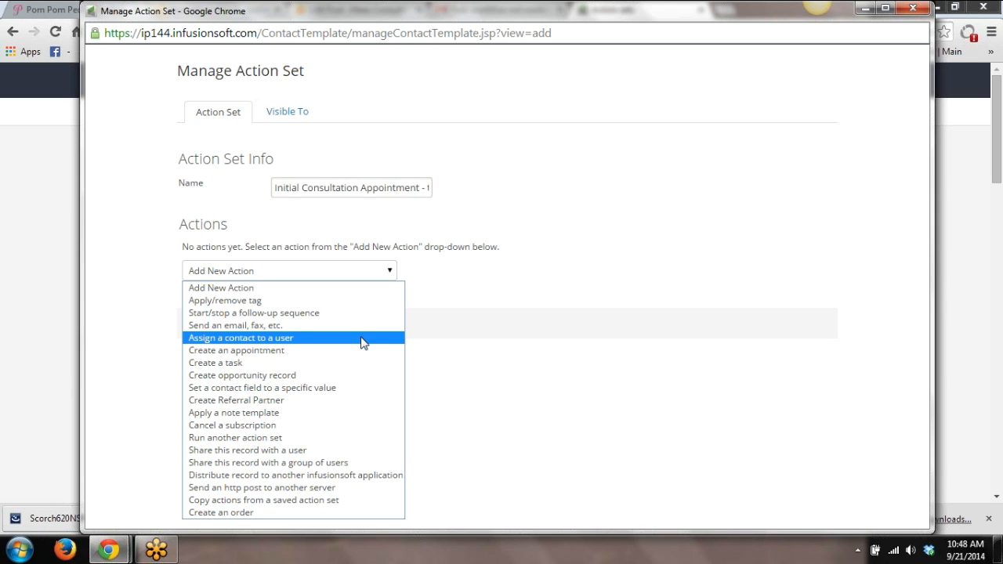
pyautogui.click(225, 351)
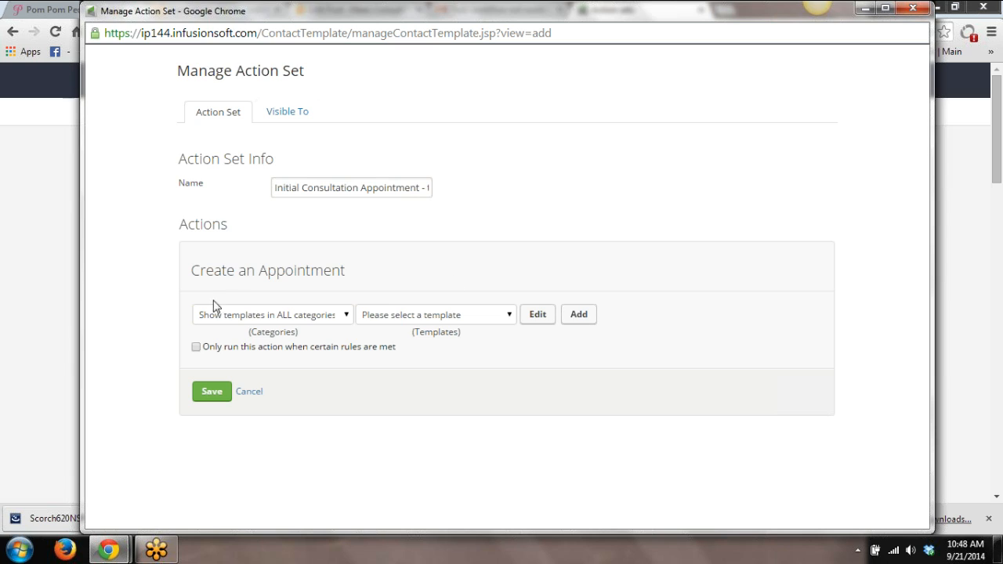
pyautogui.moveTo(363, 337)
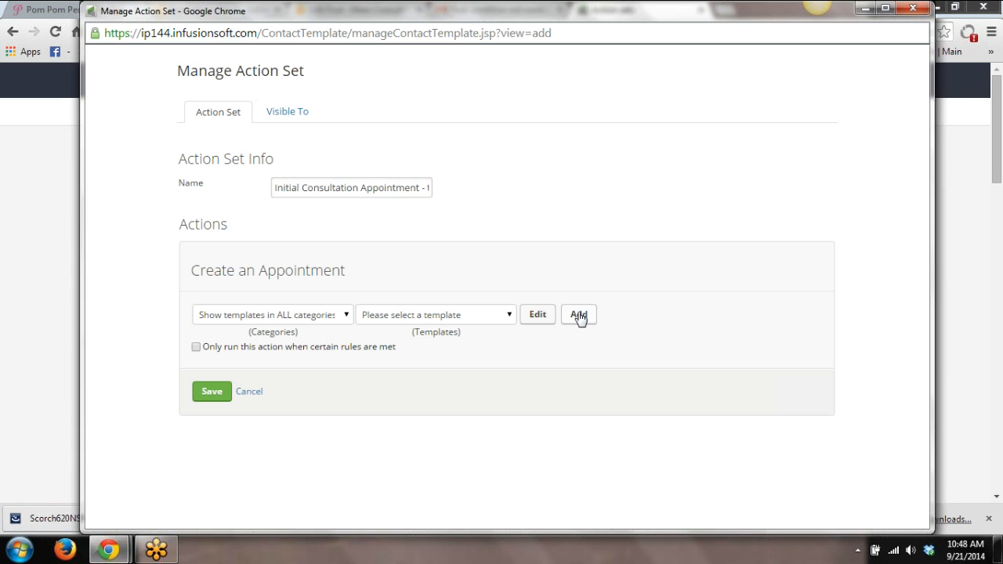
# Add a new appointment template titled 'initial consult appt - test'
pyautogui.click(586, 313)
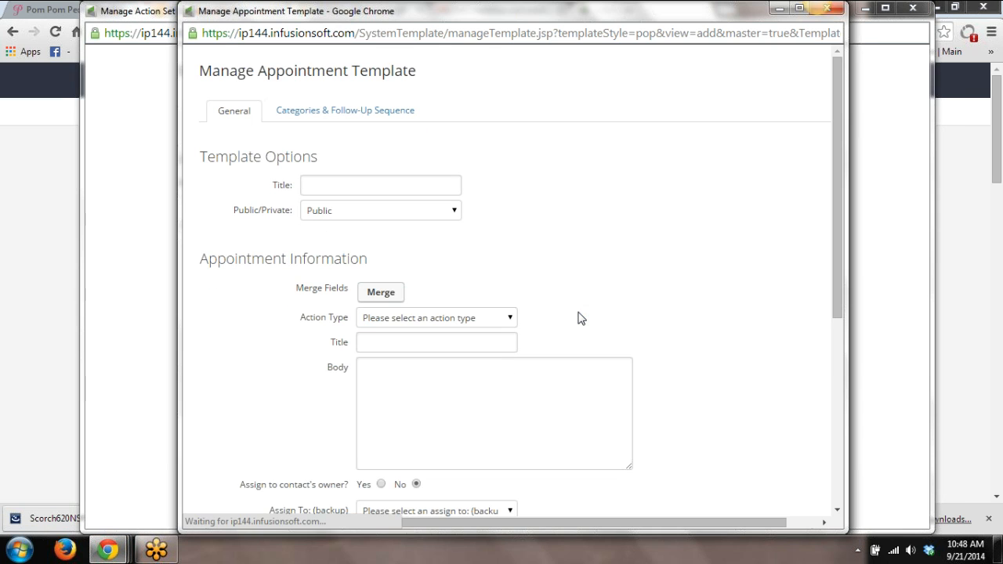
pyautogui.click(381, 185)
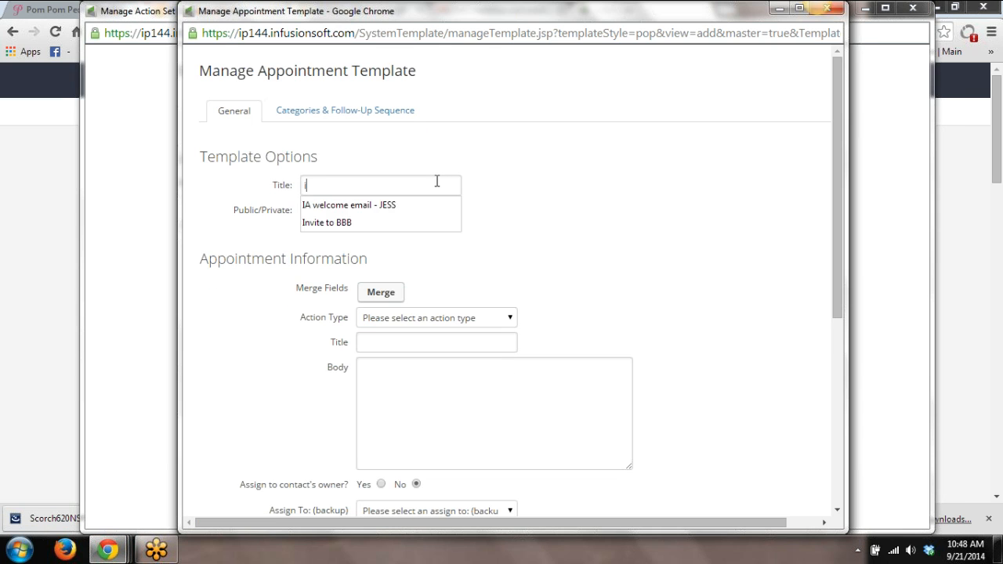
pyautogui.write('initial cons')
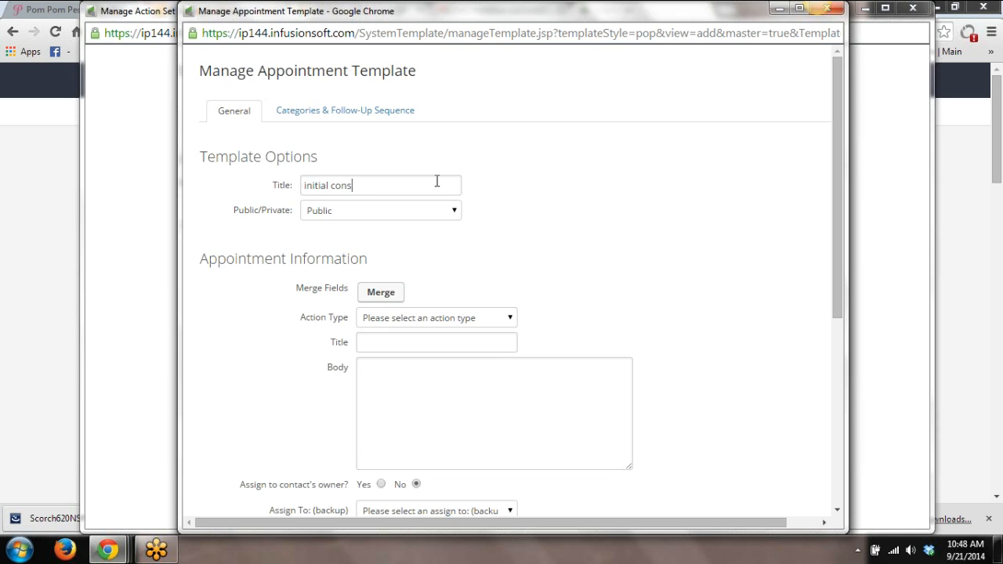
pyautogui.write('ult appt - t')
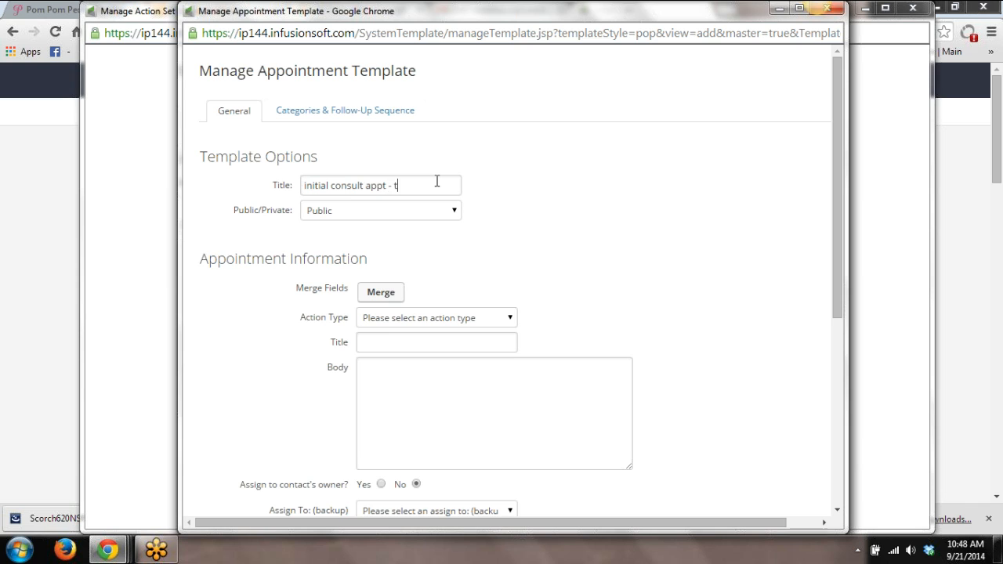
pyautogui.write('est')
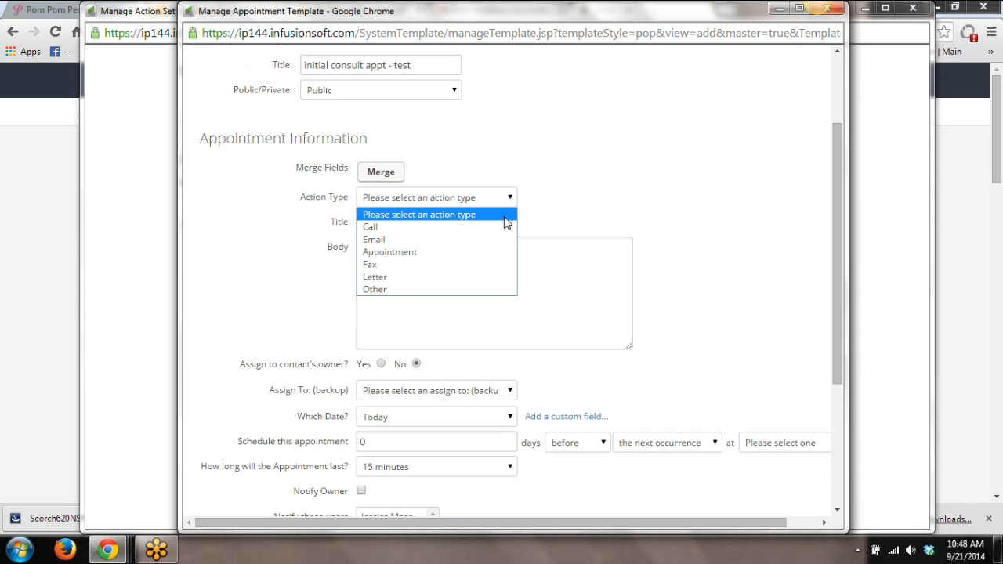
# Set the template's action type to Call with title and body 'Initial Consult Scheduled'
pyautogui.click(370, 225)
pyautogui.write('Int')
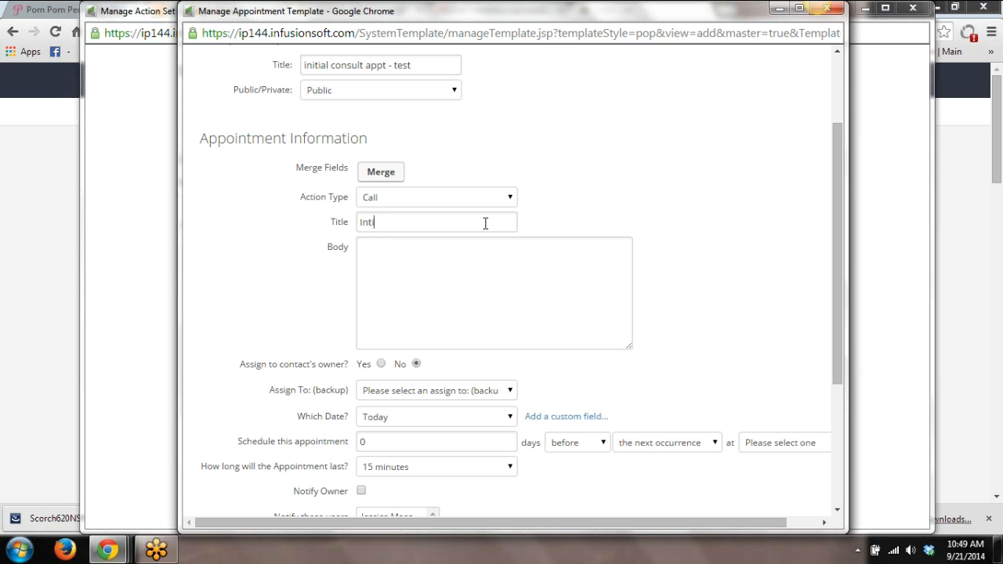
pyautogui.write('itial Conu')
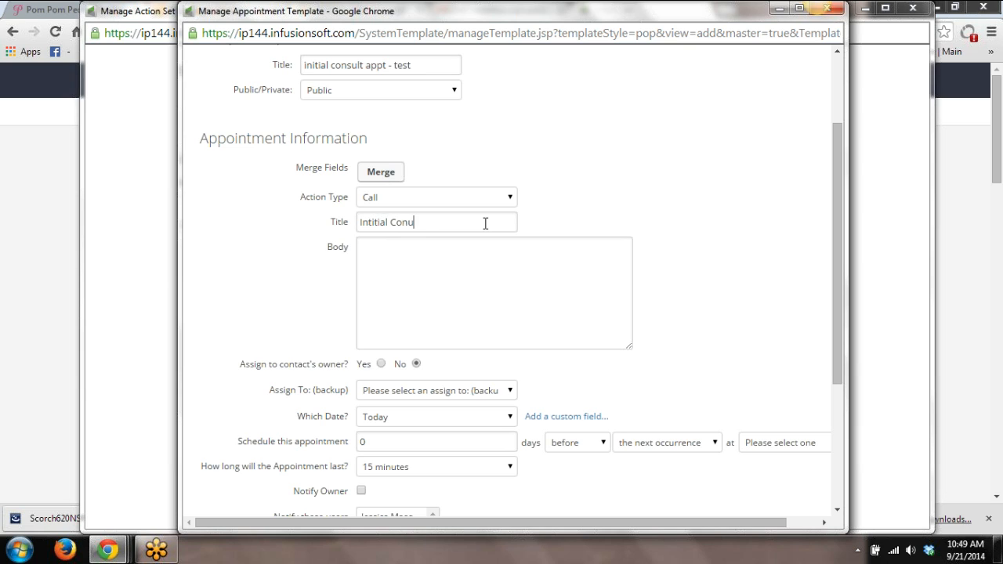
pyautogui.write('sult Scheduled')
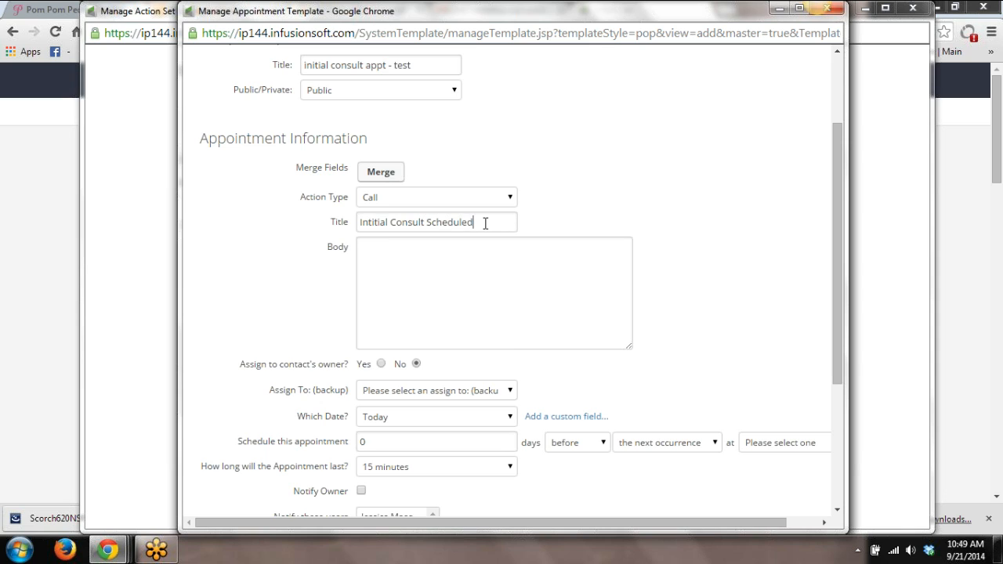
pyautogui.rightClick(423, 222)
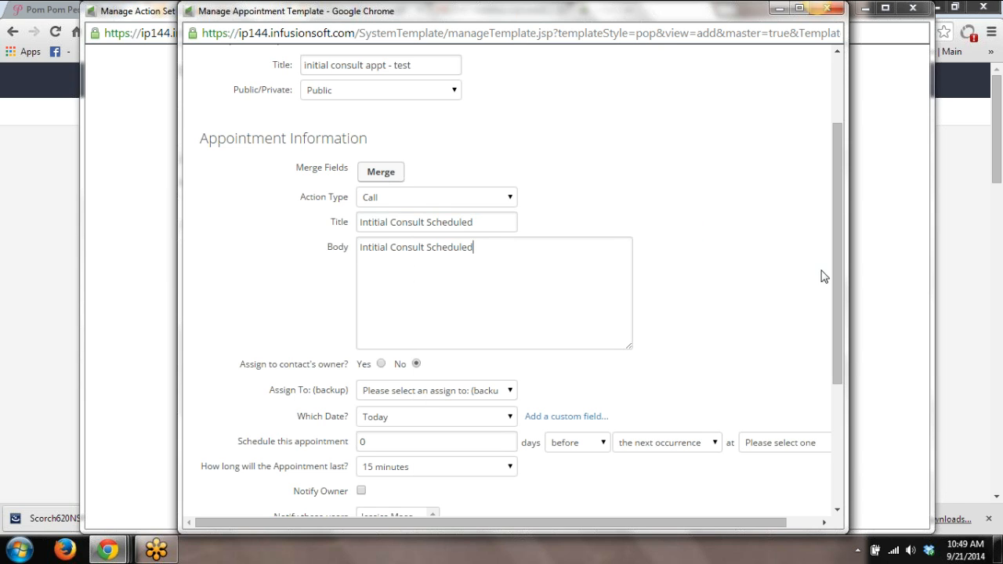
pyautogui.scroll(-3)
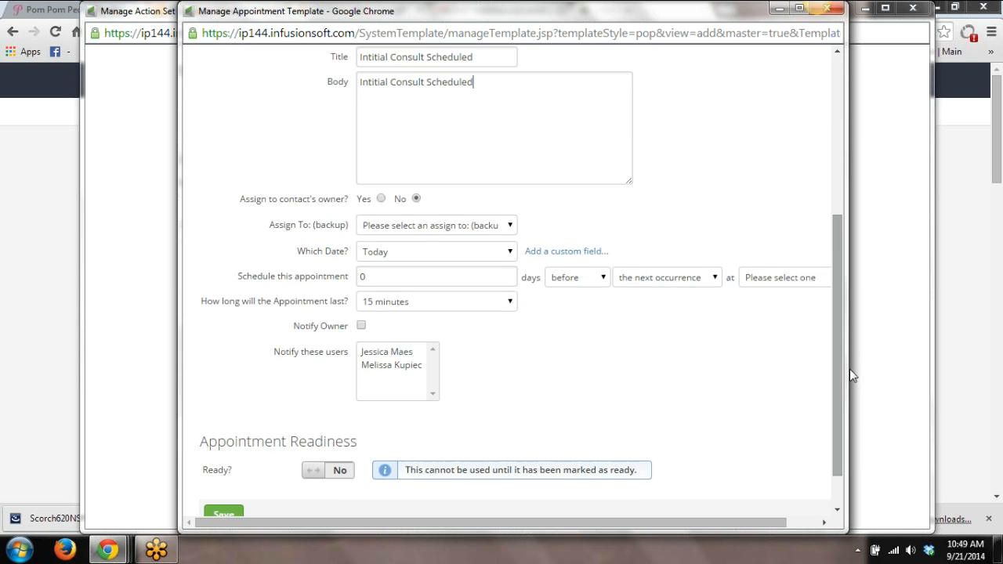
pyautogui.moveTo(415, 248)
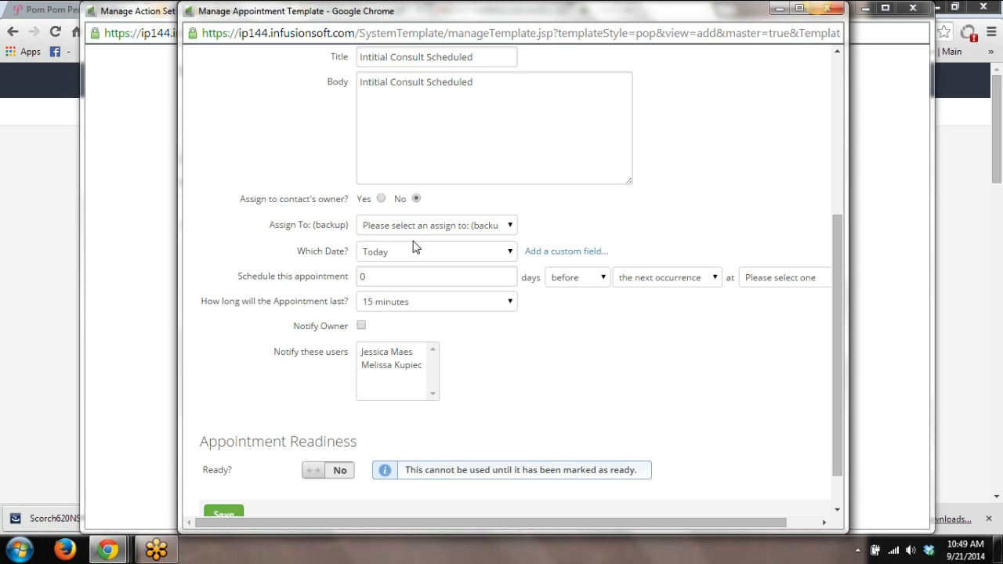
pyautogui.moveTo(426, 244)
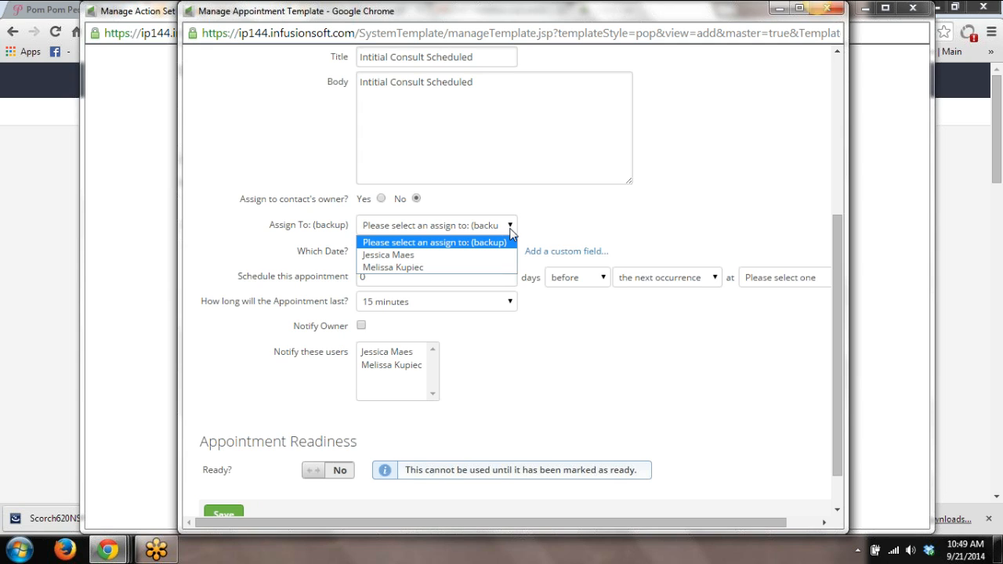
# Assign the appointment to the first listed user and set Which Date? to the contact's 'Date and time of appt test'
pyautogui.click(389, 254)
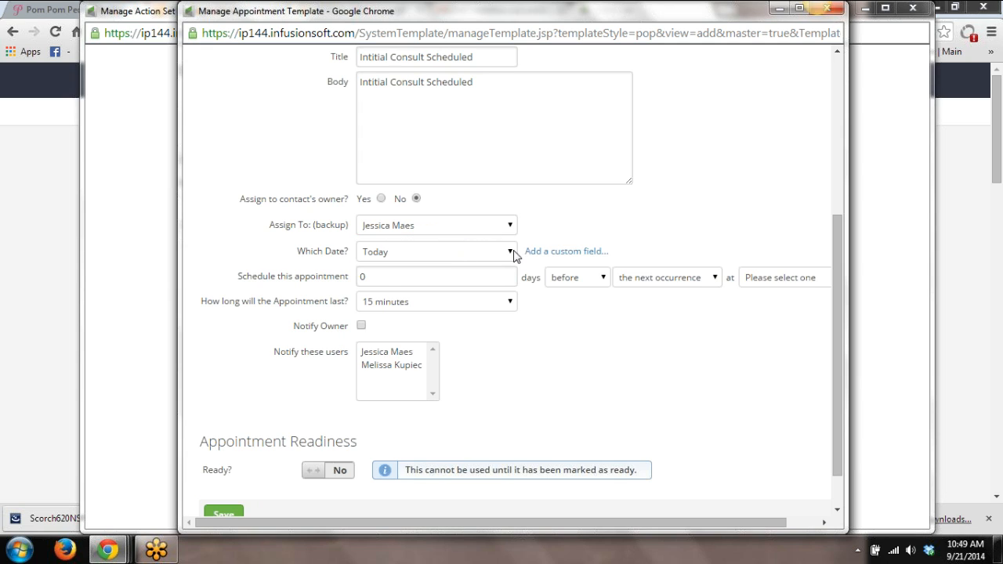
pyautogui.moveTo(802, 268)
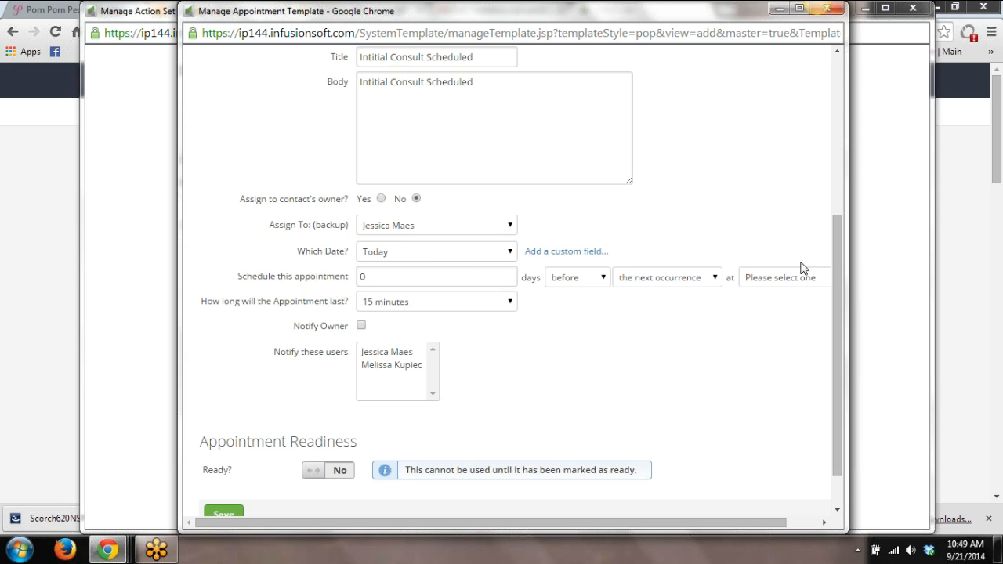
pyautogui.moveTo(650, 270)
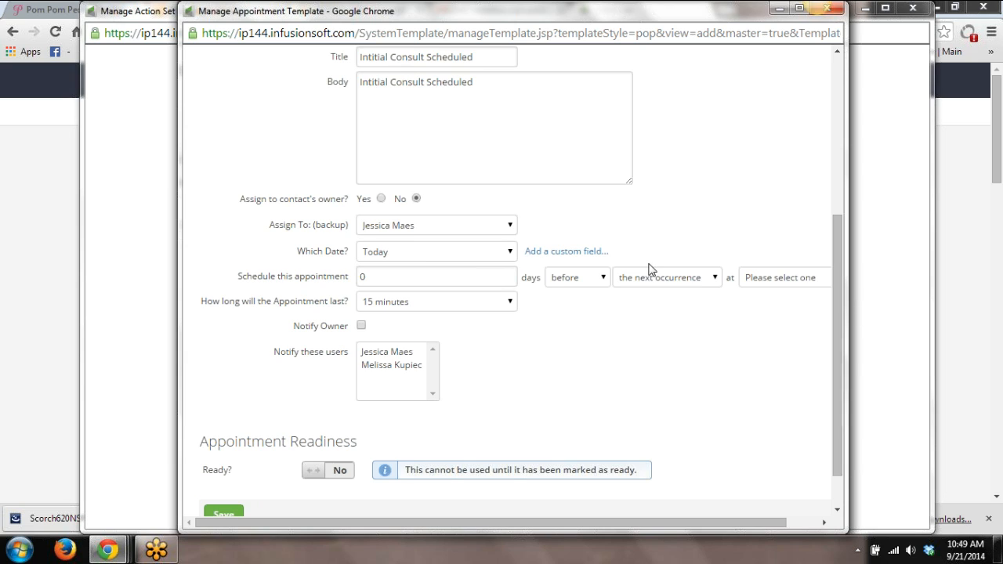
pyautogui.scroll(-3)
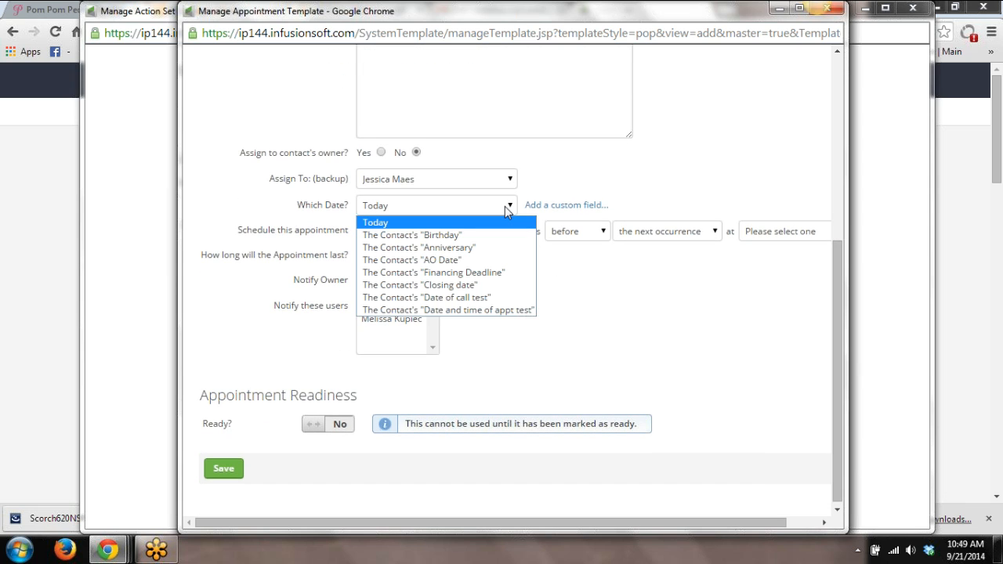
pyautogui.moveTo(520, 279)
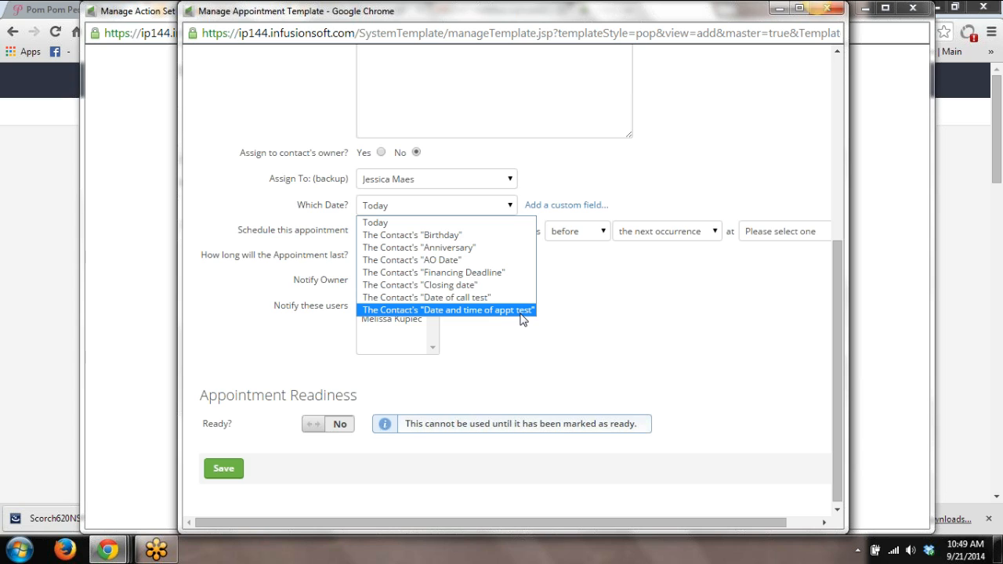
pyautogui.click(448, 310)
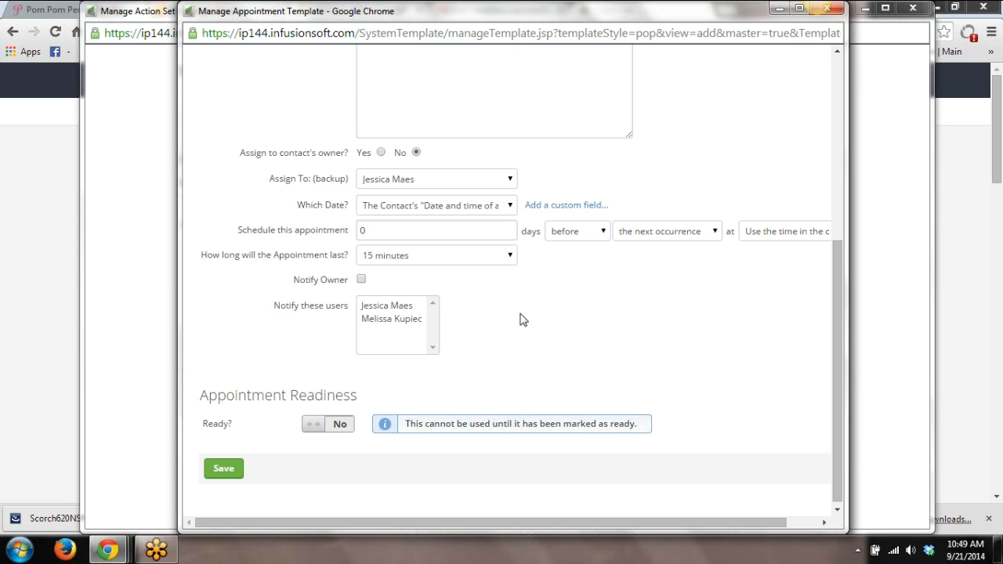
pyautogui.moveTo(674, 515)
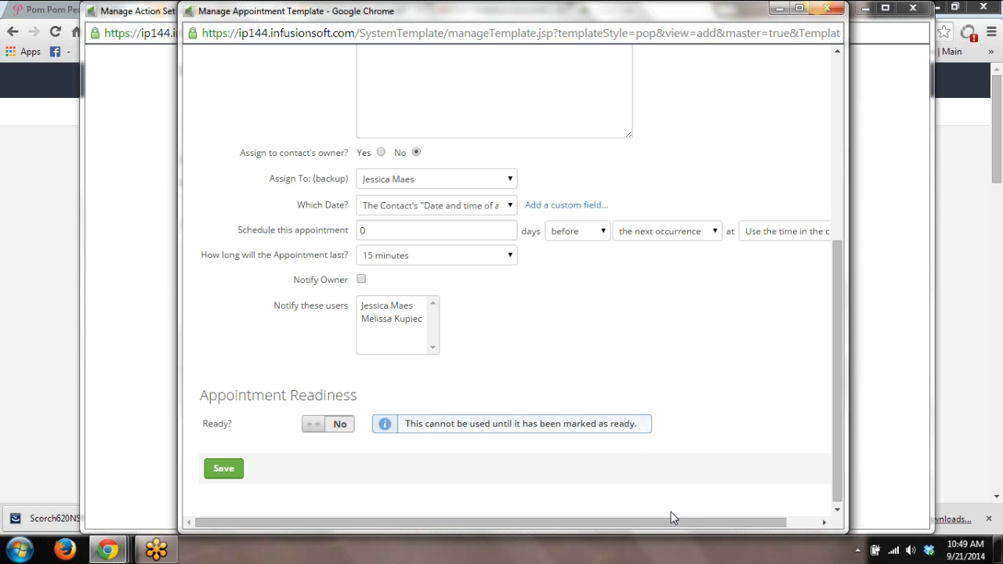
pyautogui.hscroll(3)
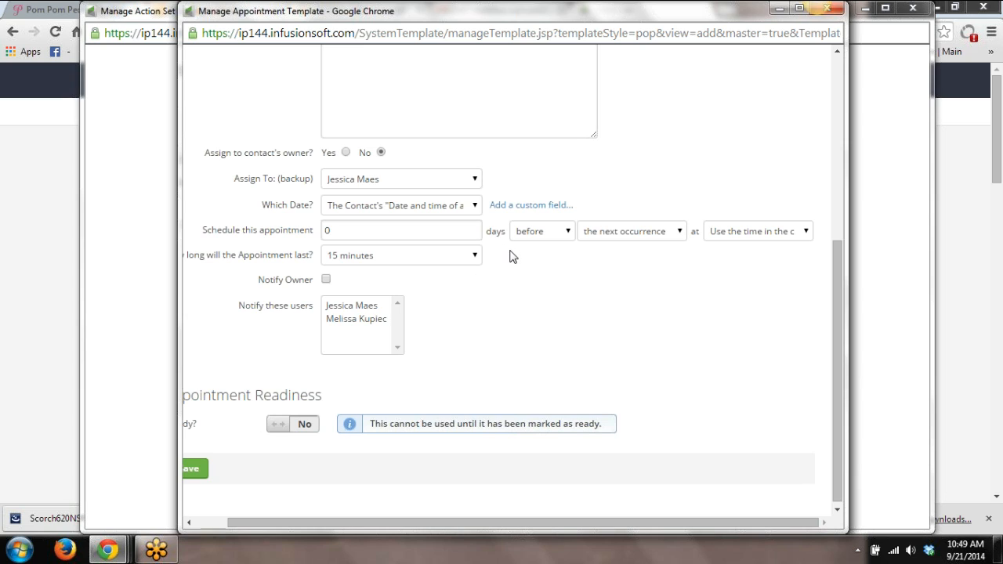
pyautogui.moveTo(685, 249)
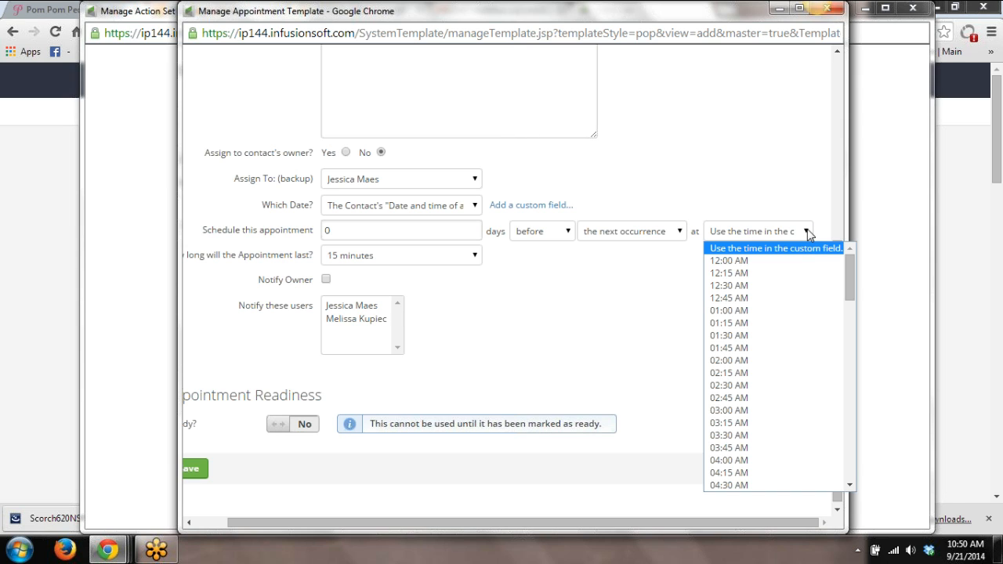
pyautogui.moveTo(809, 247)
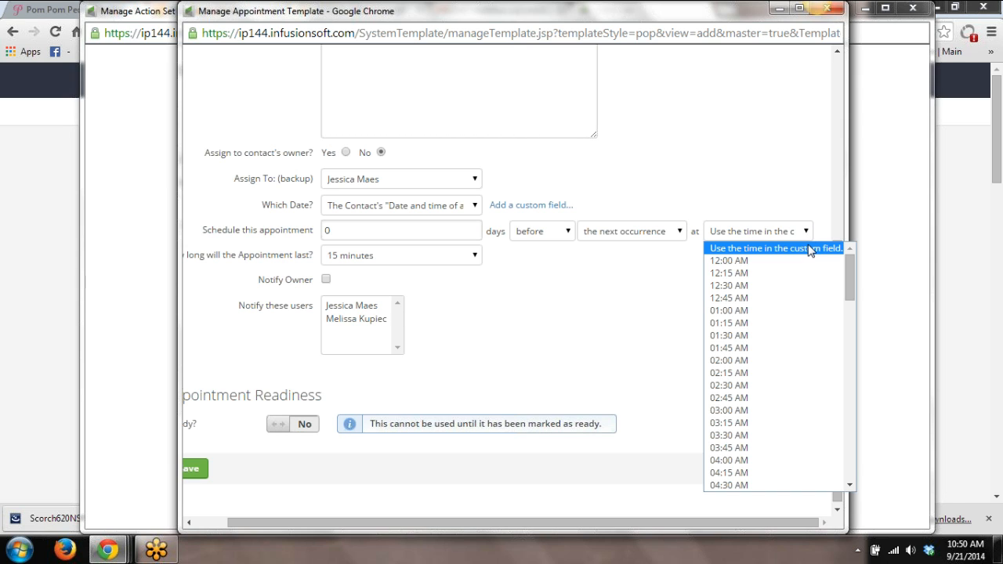
pyautogui.moveTo(470, 201)
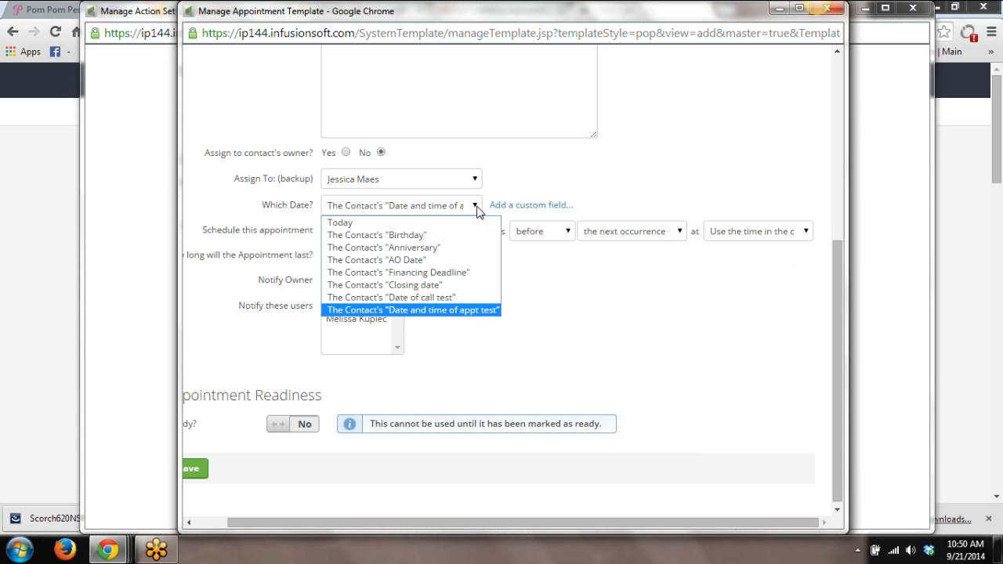
# Try the Date of call test field, then settle on Date and time of appt test using the custom field's time
pyautogui.click(388, 298)
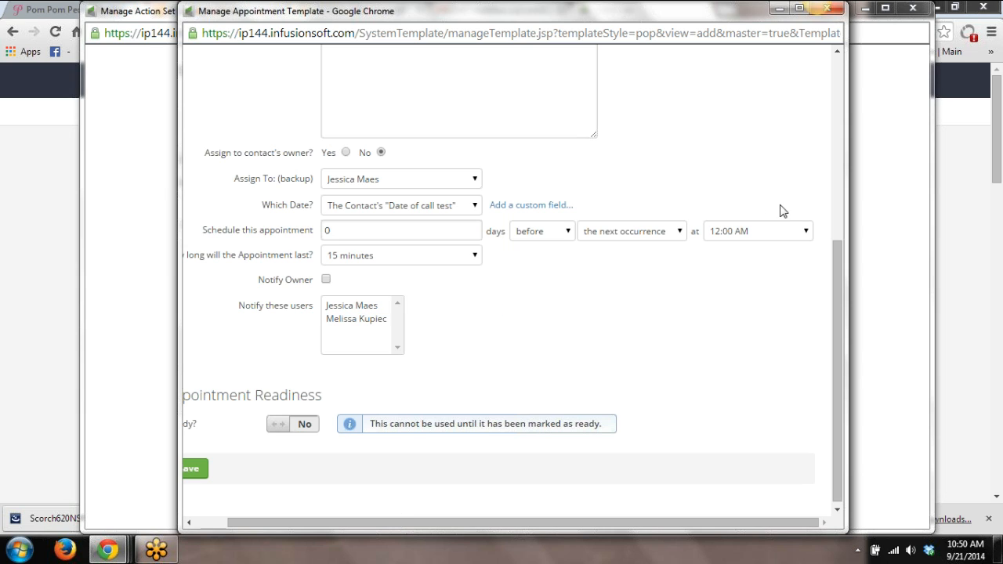
pyautogui.click(800, 230)
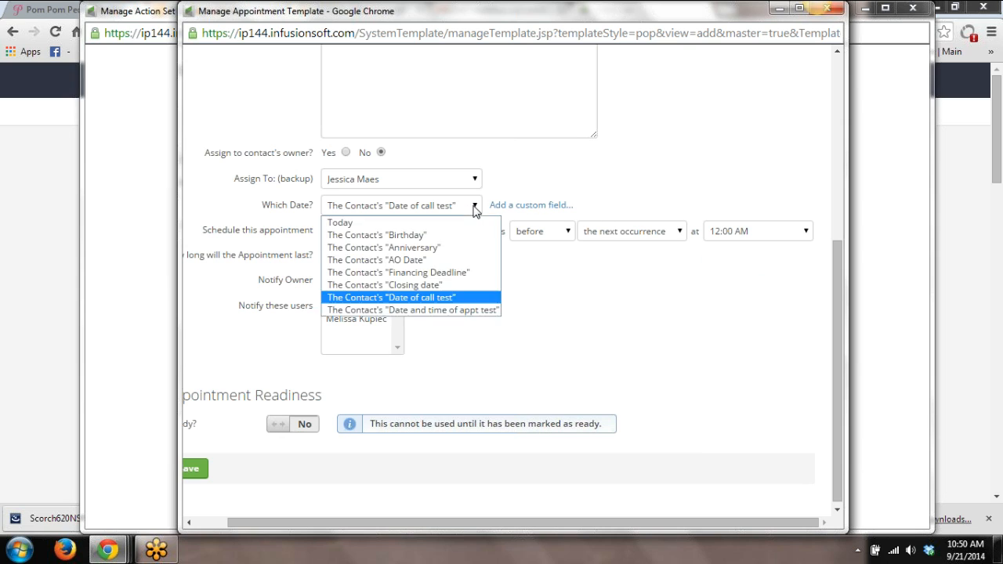
pyautogui.moveTo(465, 272)
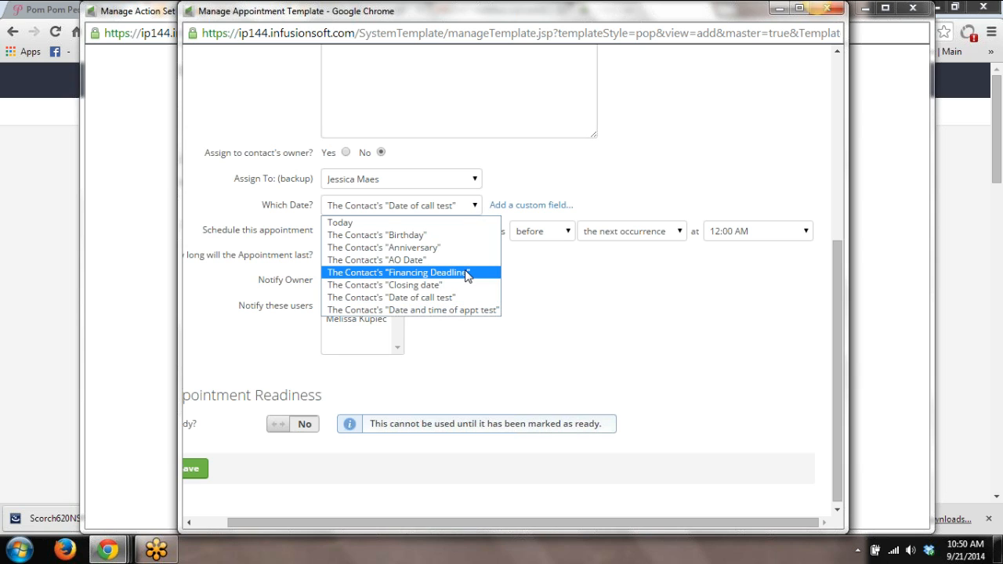
pyautogui.click(410, 310)
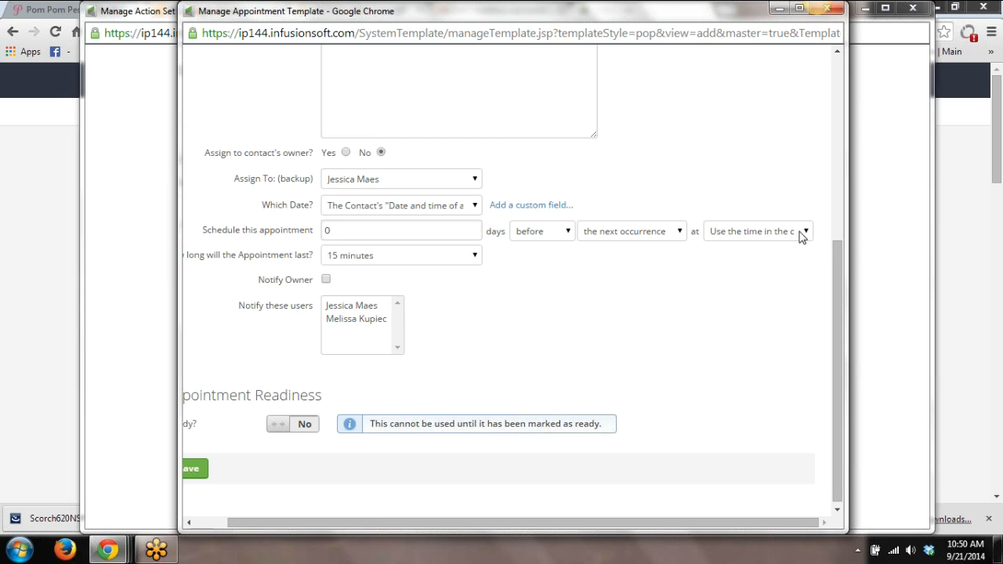
pyautogui.click(805, 231)
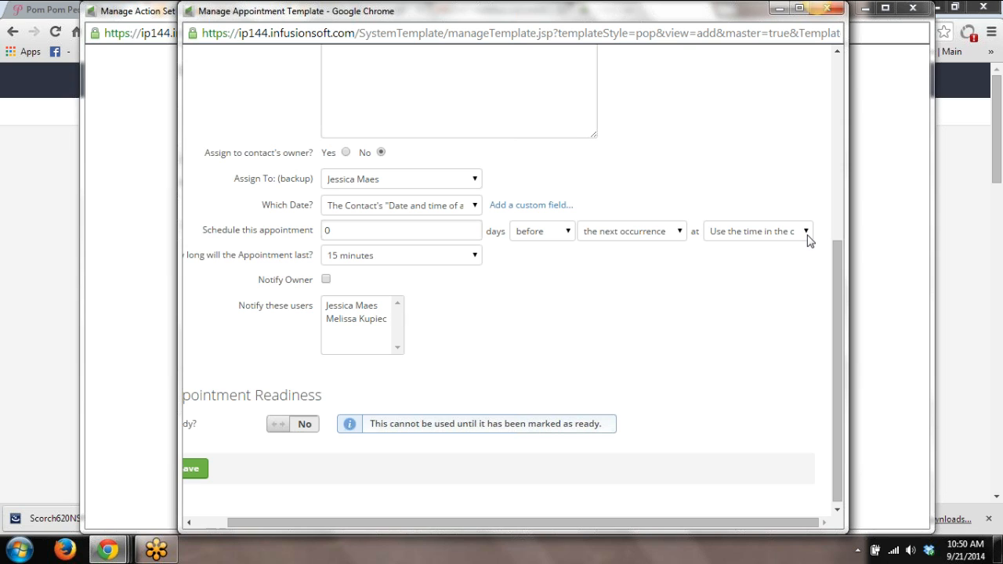
# Choose a user to notify, mark the template Ready and save it
pyautogui.click(351, 304)
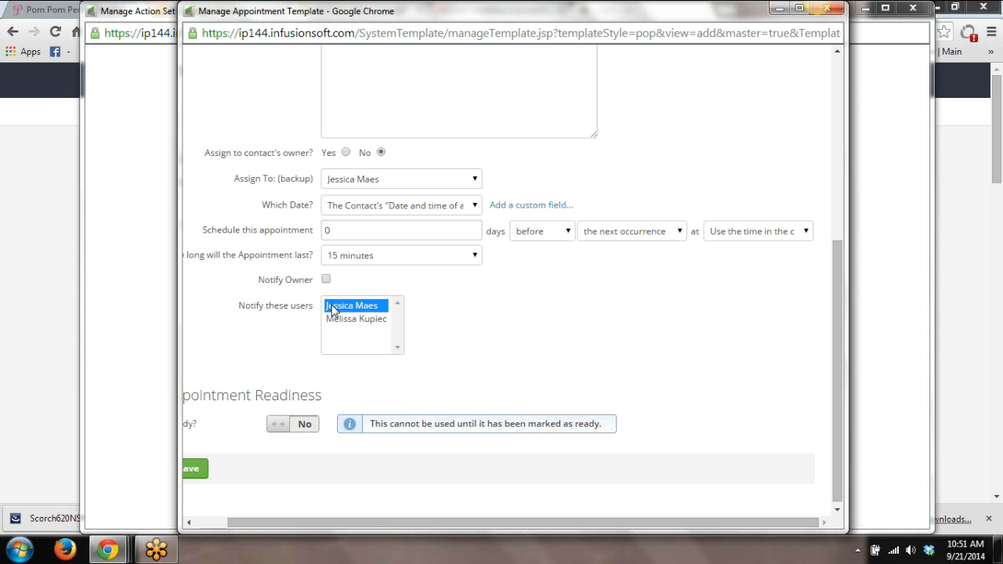
pyautogui.click(291, 423)
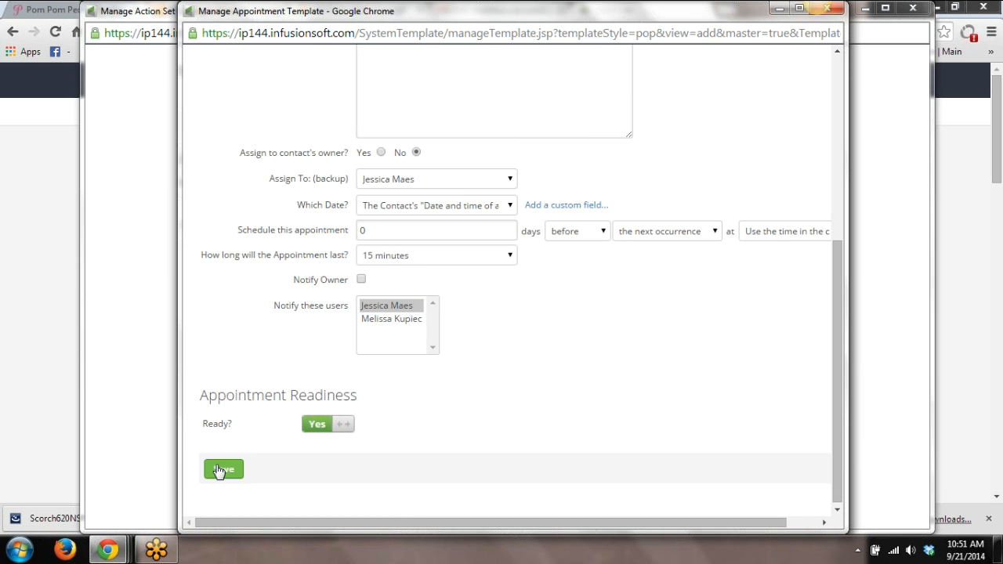
pyautogui.click(223, 469)
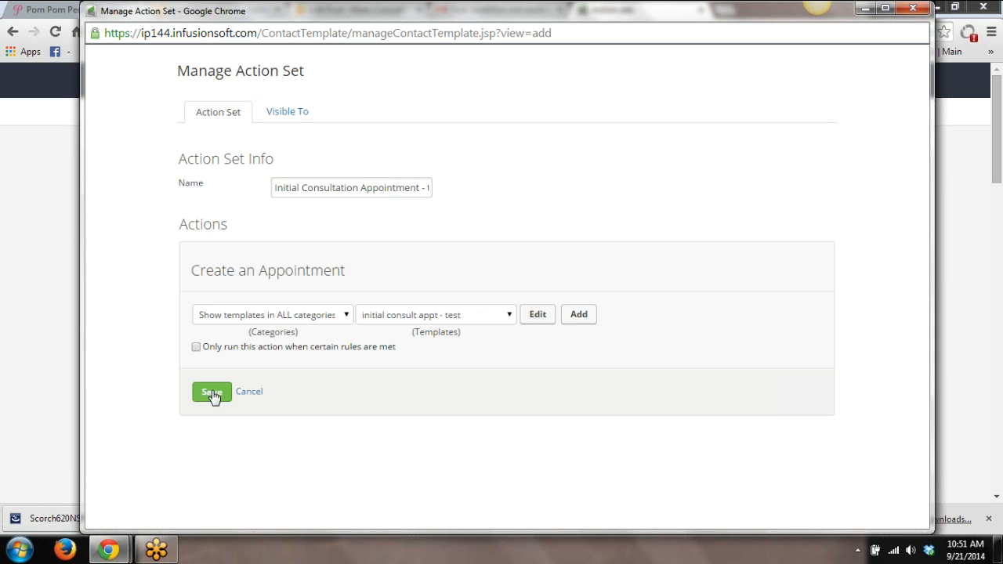
# Add the appointment action to the action set and save the action set
pyautogui.click(212, 392)
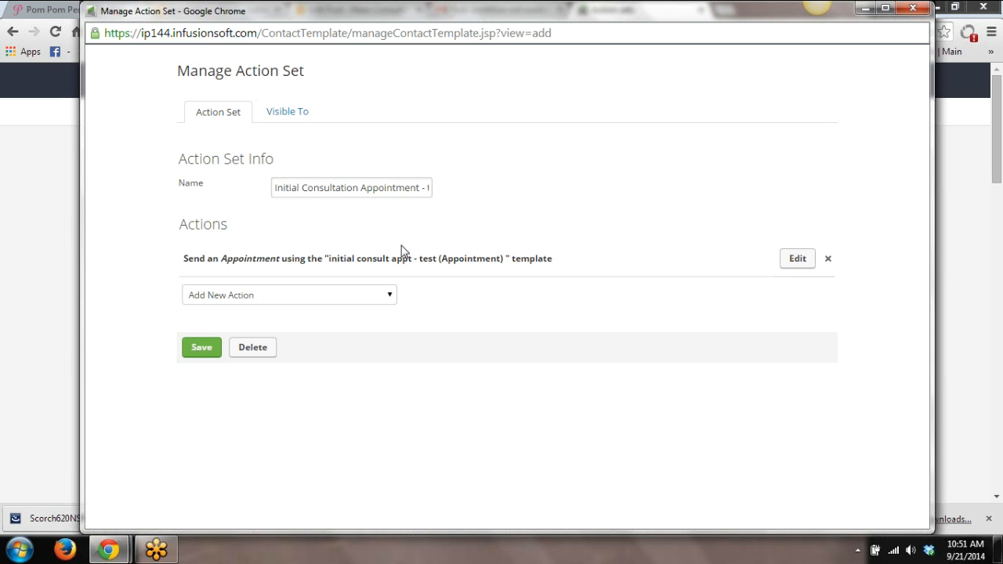
pyautogui.click(202, 347)
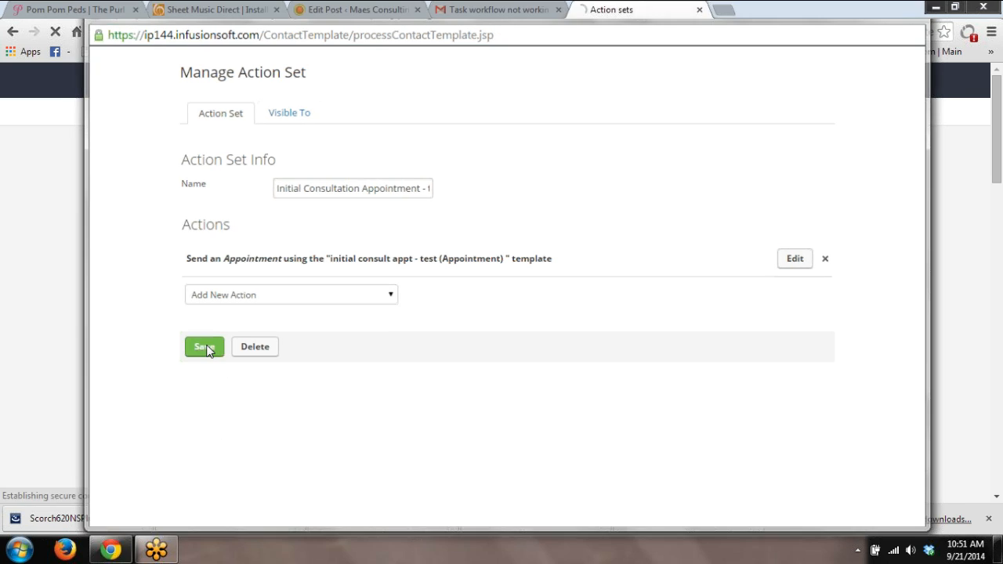
# Go via Marketing > Campaign Builder to reopen the Appointment demo campaign
pyautogui.click(204, 346)
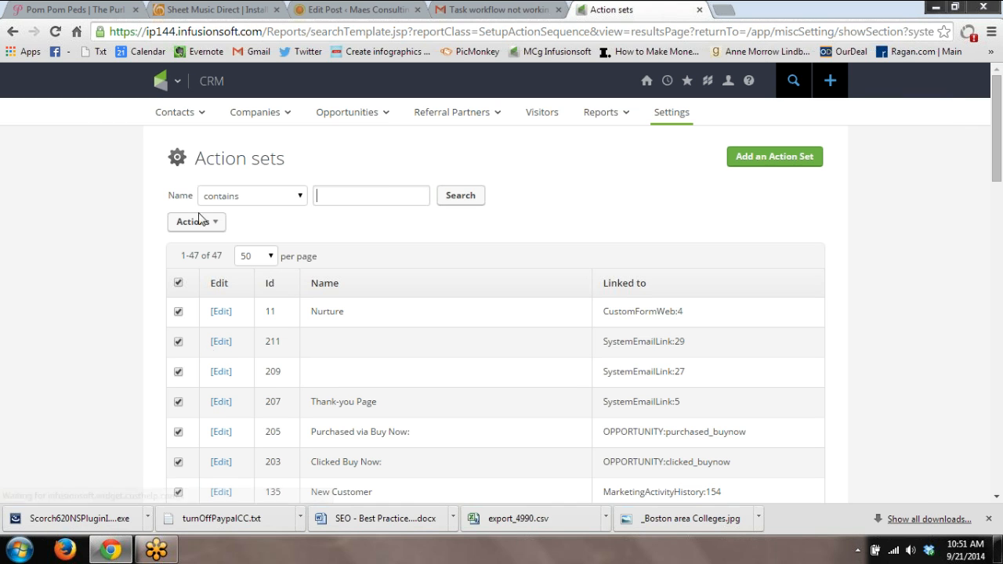
pyautogui.click(185, 81)
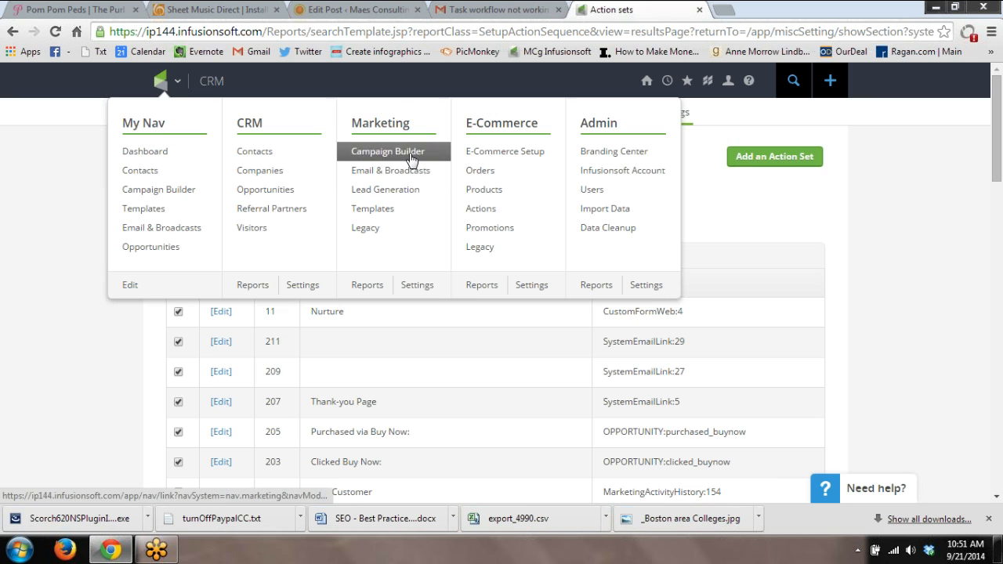
pyautogui.click(394, 150)
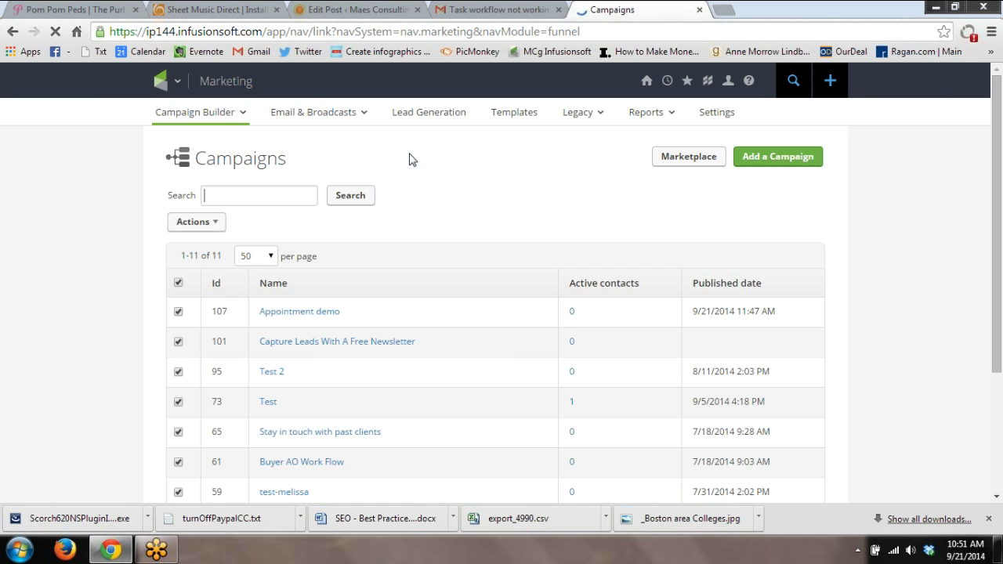
pyautogui.click(297, 310)
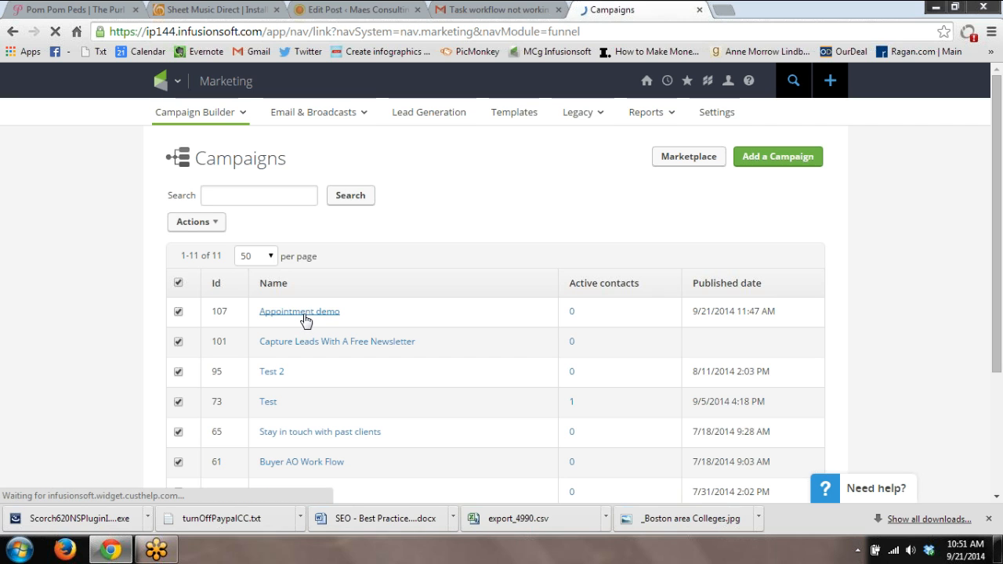
pyautogui.click(298, 310)
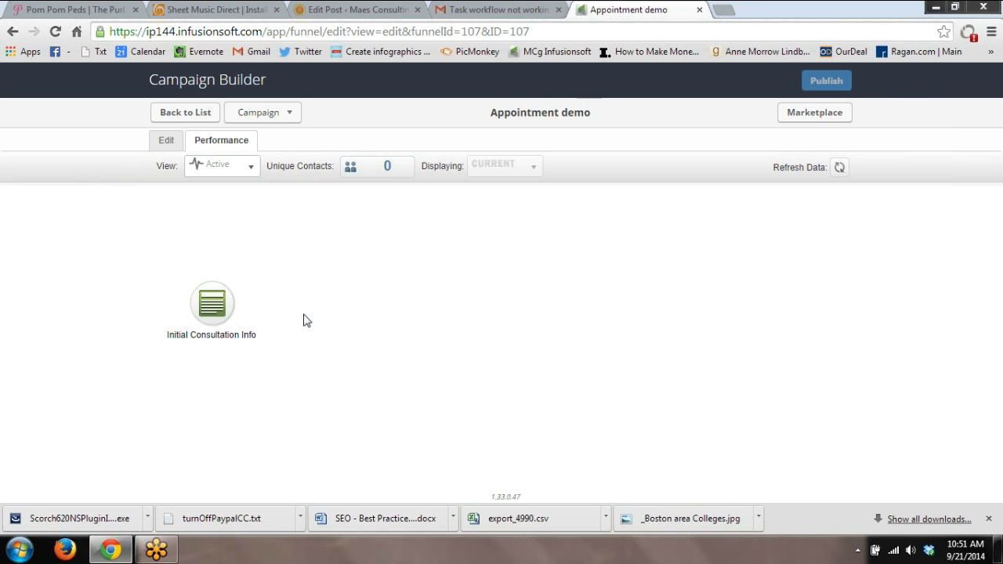
# Configure the sequence's Apply Action Set step to use Initial Consultation Appointment and save it
pyautogui.click(166, 141)
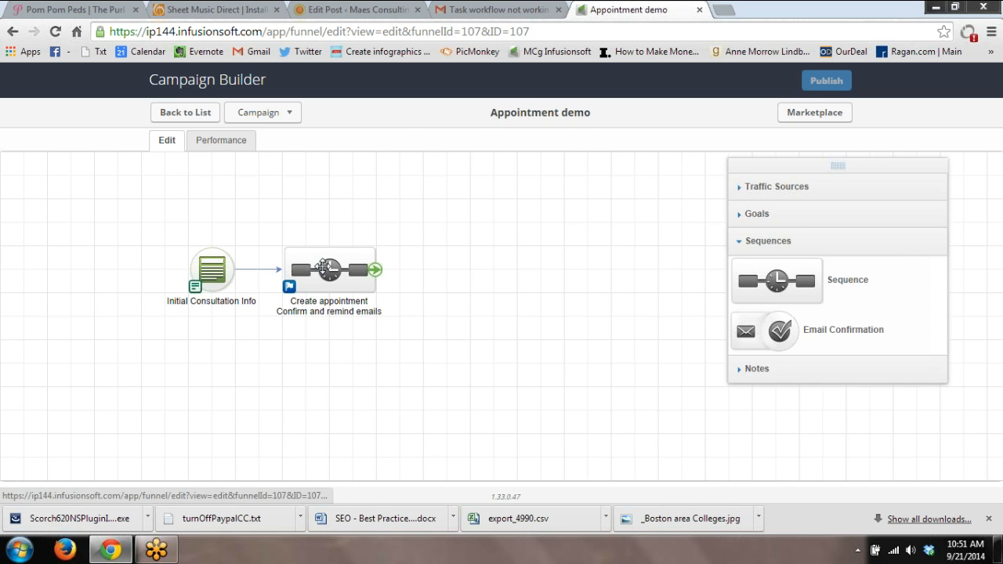
pyautogui.doubleClick(329, 271)
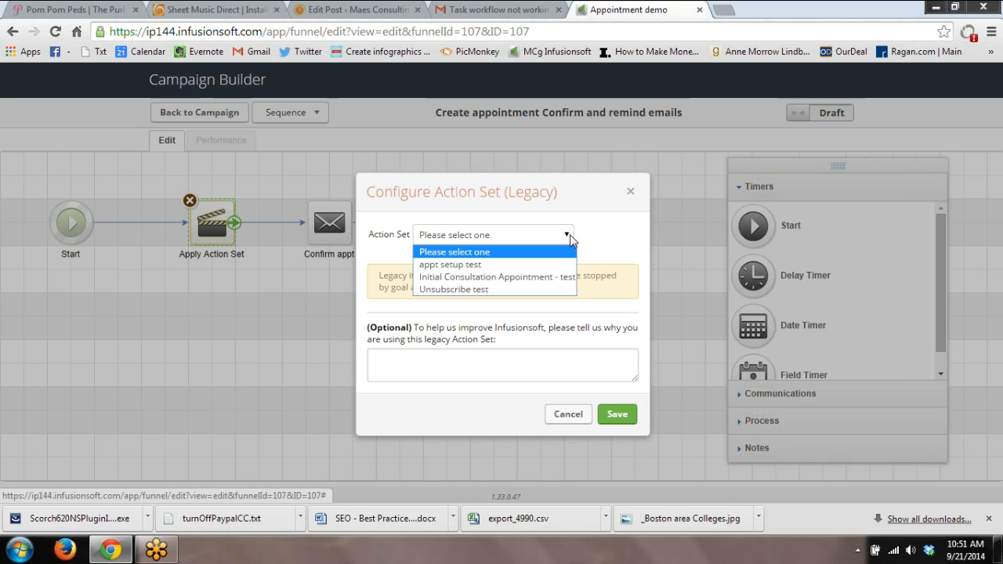
pyautogui.moveTo(529, 276)
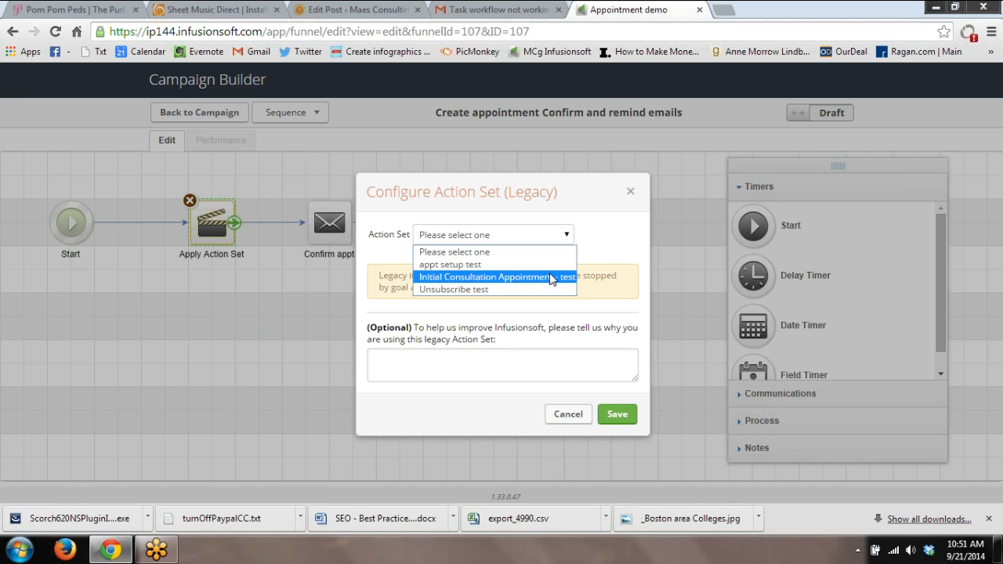
pyautogui.click(484, 276)
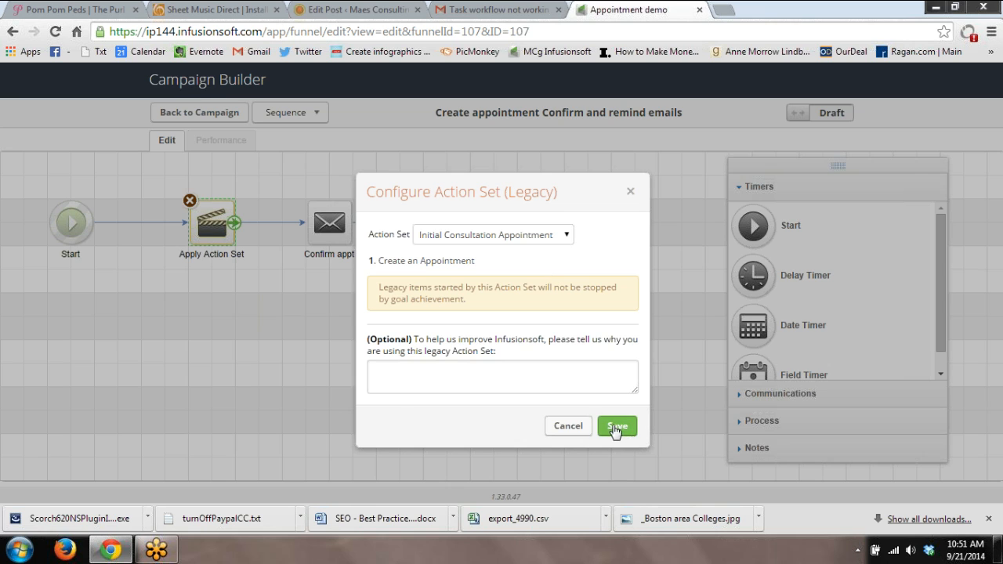
pyautogui.click(617, 426)
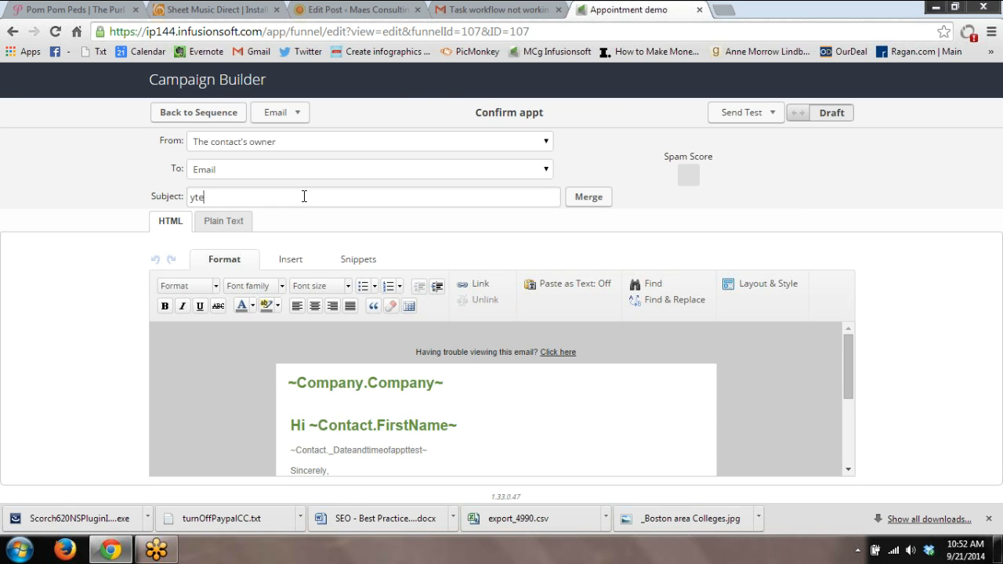
# Give the Confirm appt email the subject 'test', mark it Ready and return to the sequence
pyautogui.write('test')
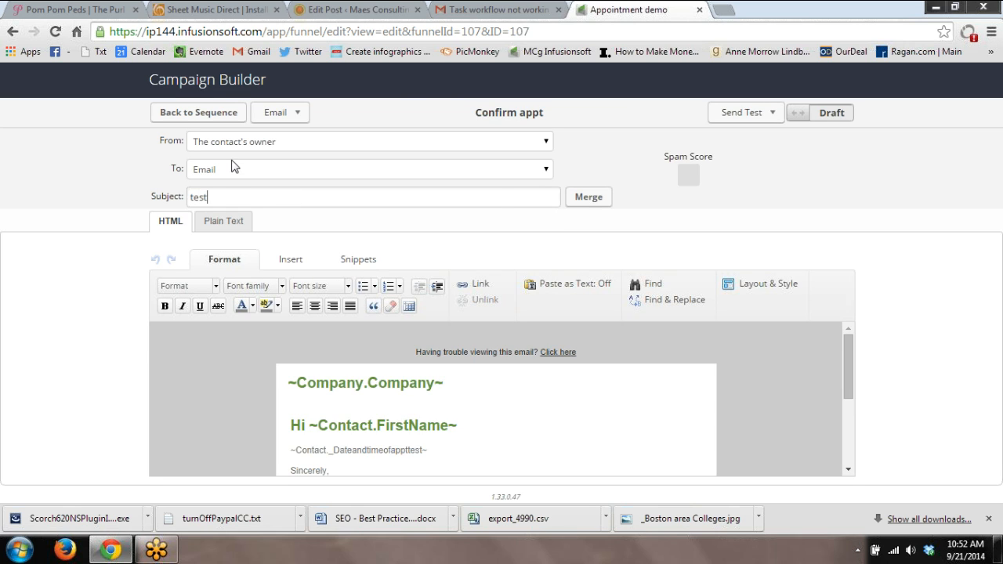
pyautogui.click(808, 113)
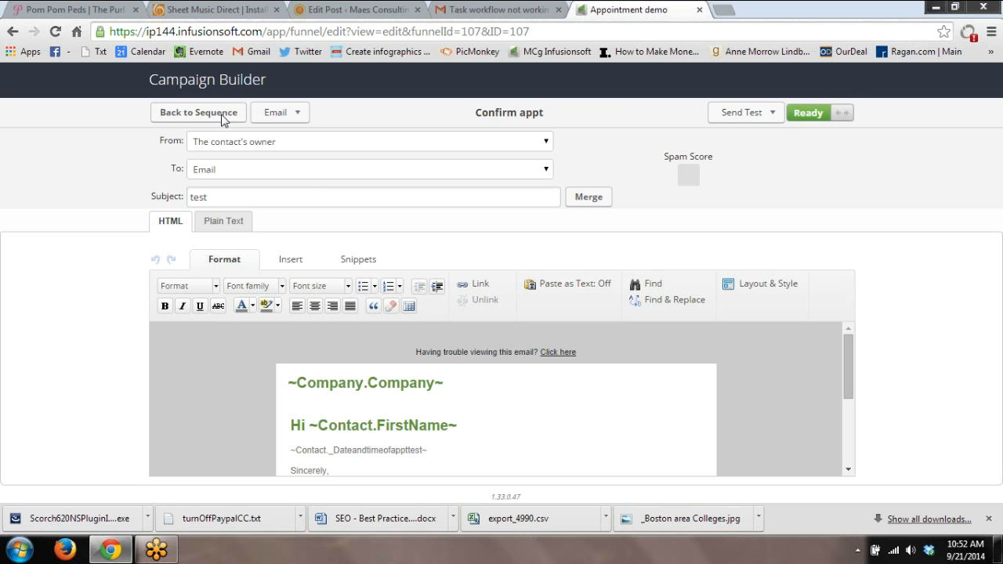
pyautogui.click(197, 113)
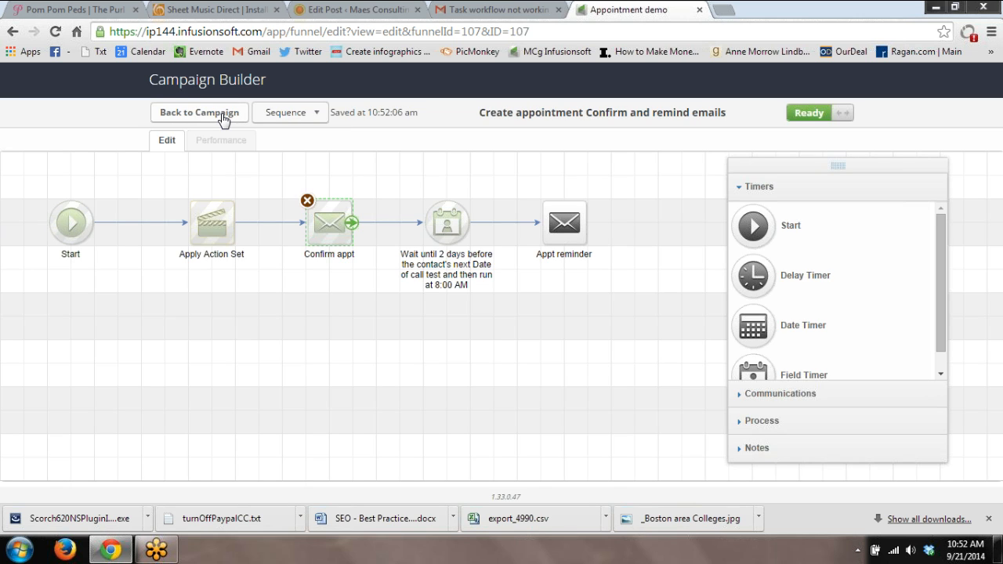
# Publish the pending Appointment demo changes and return to the campaign canvas
pyautogui.click(197, 113)
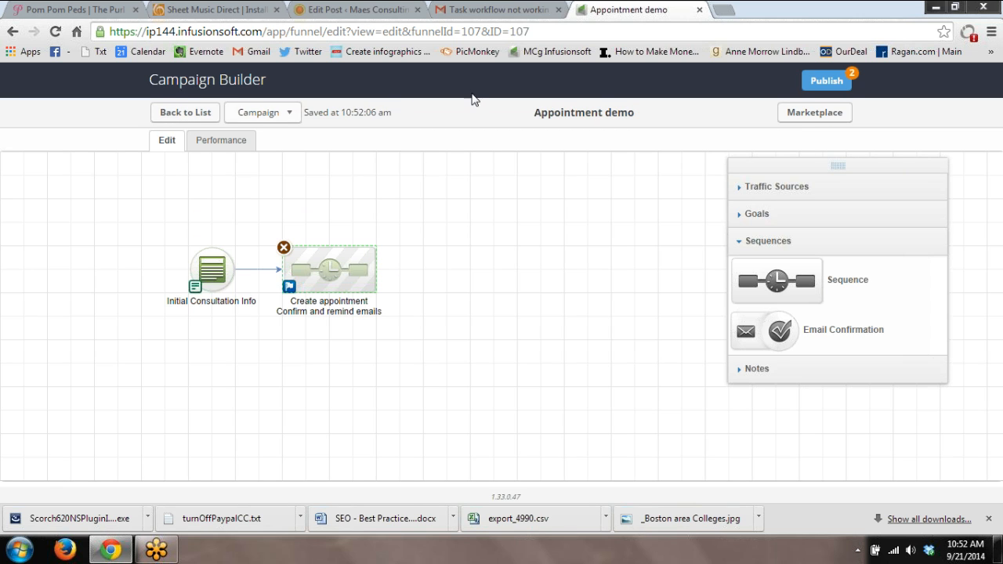
pyautogui.click(826, 79)
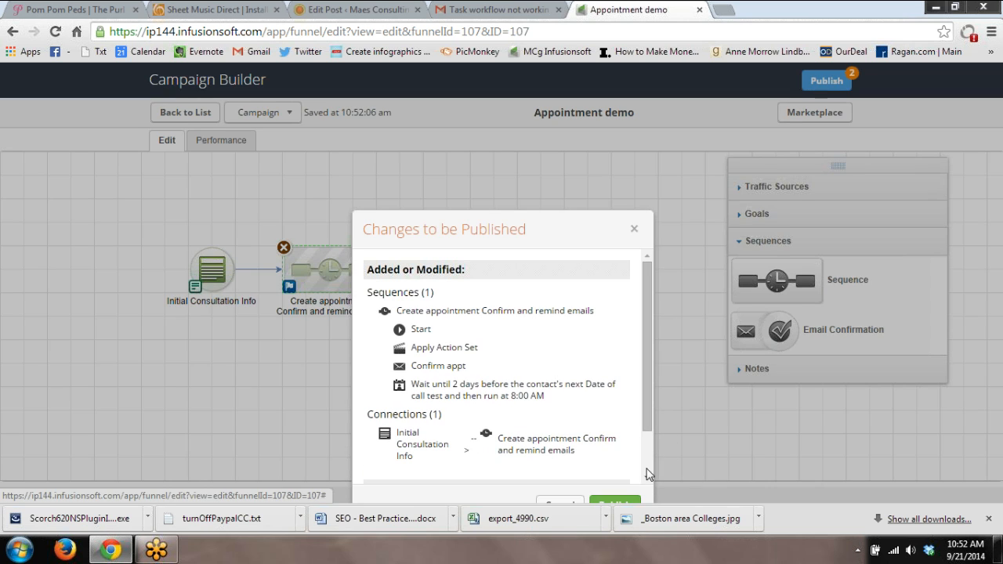
pyautogui.click(614, 502)
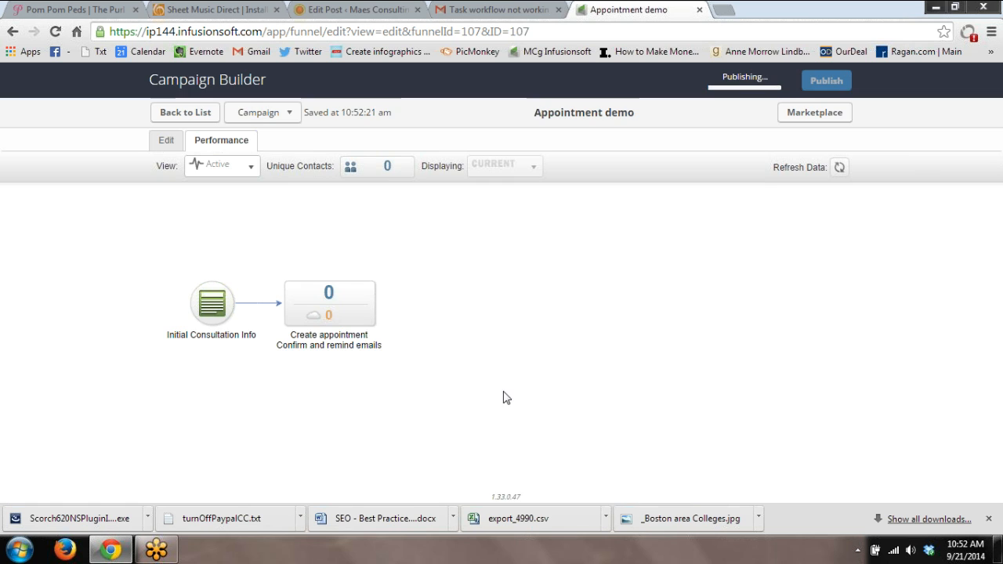
pyautogui.click(166, 141)
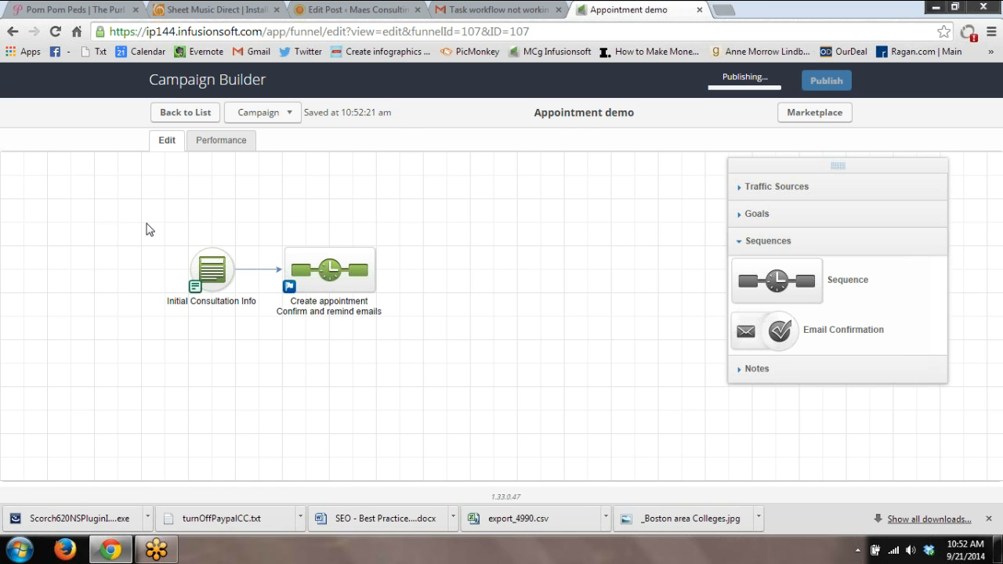
# Review the Initial Consultation Info form and the appointment sequence, confirming both show ready
pyautogui.click(210, 270)
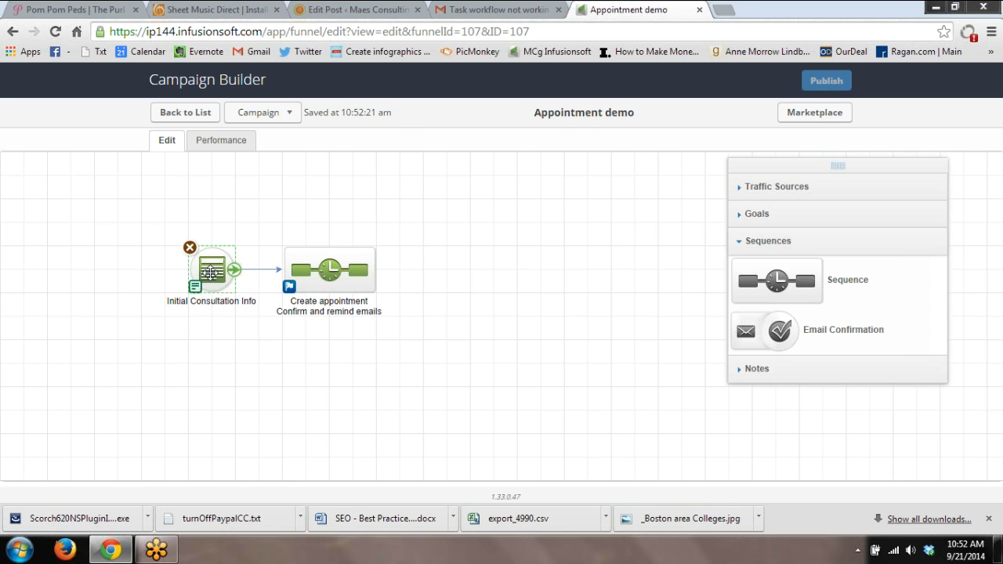
pyautogui.doubleClick(210, 270)
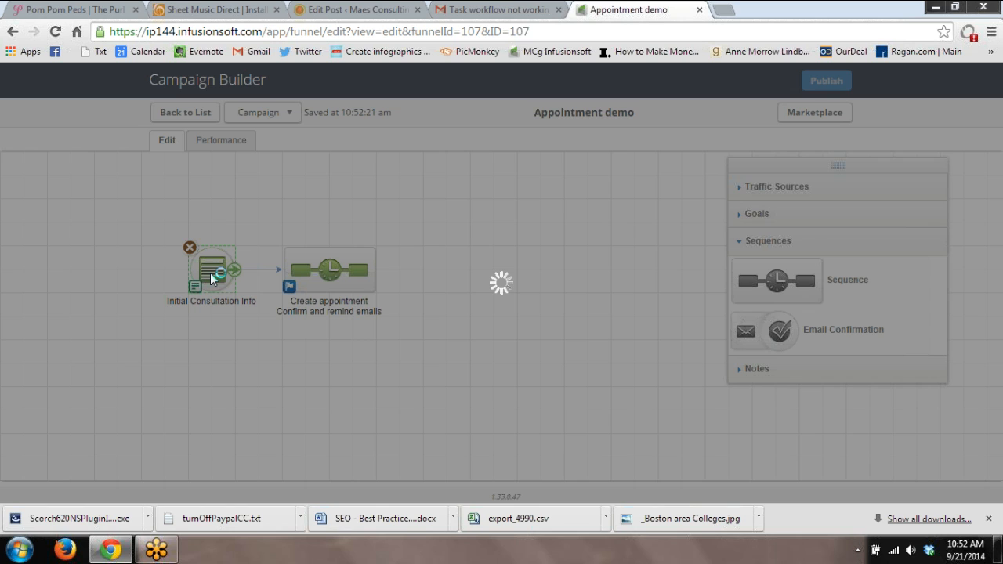
pyautogui.doubleClick(213, 269)
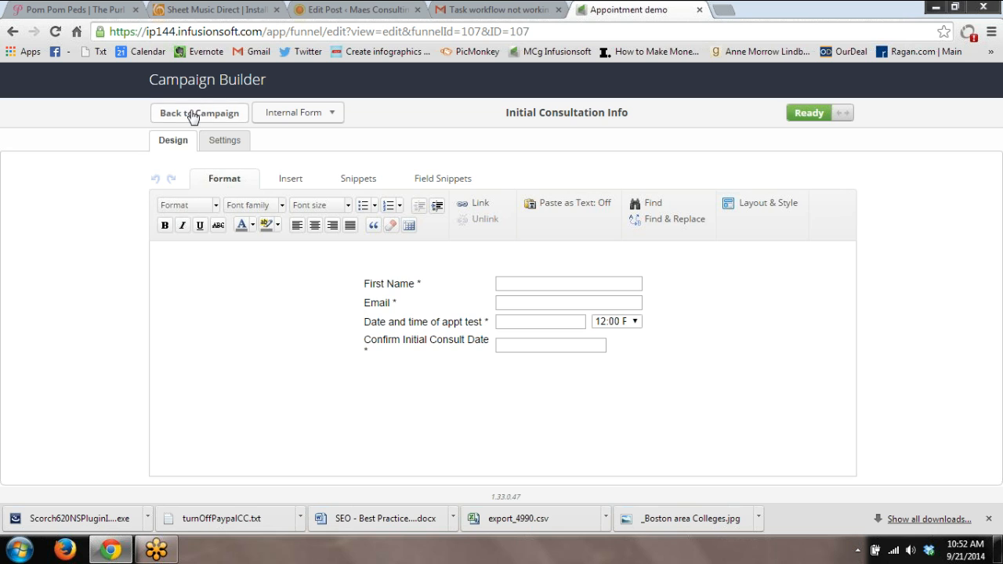
pyautogui.click(198, 112)
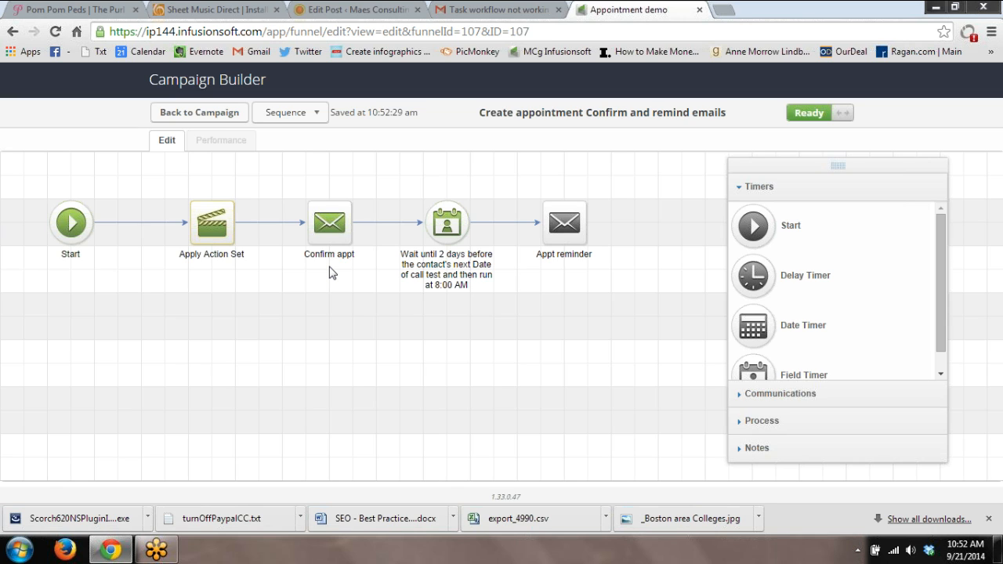
pyautogui.click(210, 223)
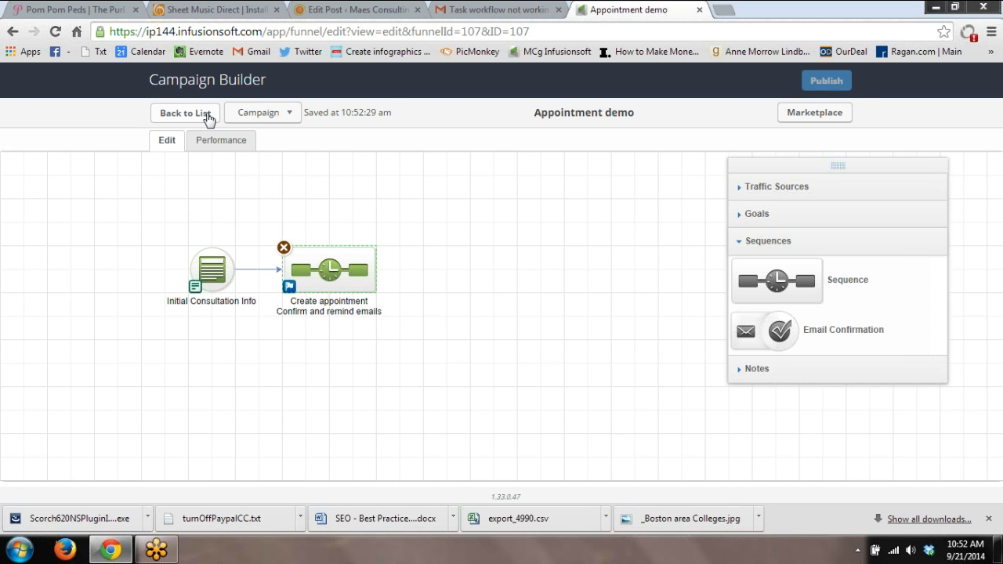
# Leave the campaign and review the contact Action Sets under CRM Settings
pyautogui.click(185, 113)
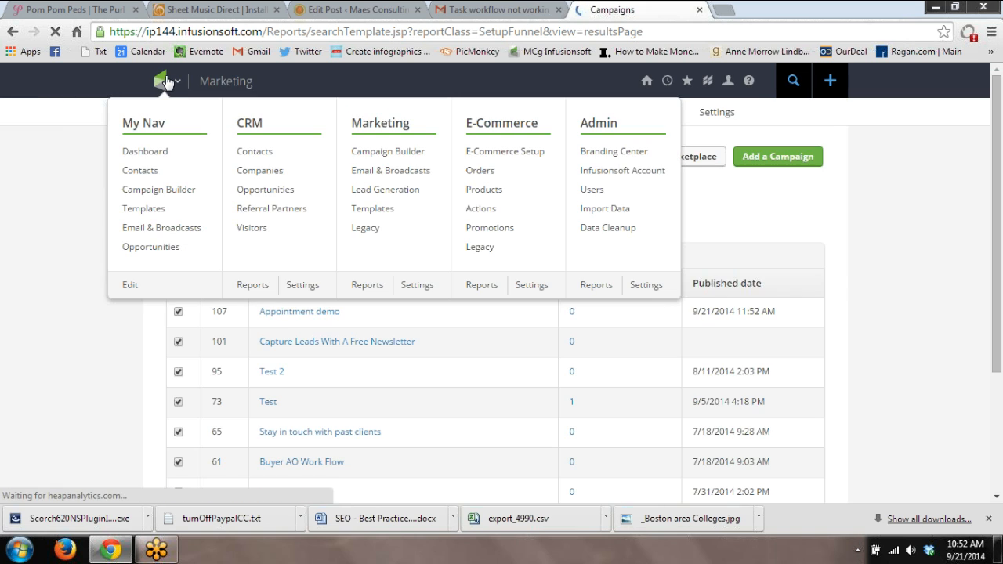
pyautogui.moveTo(304, 287)
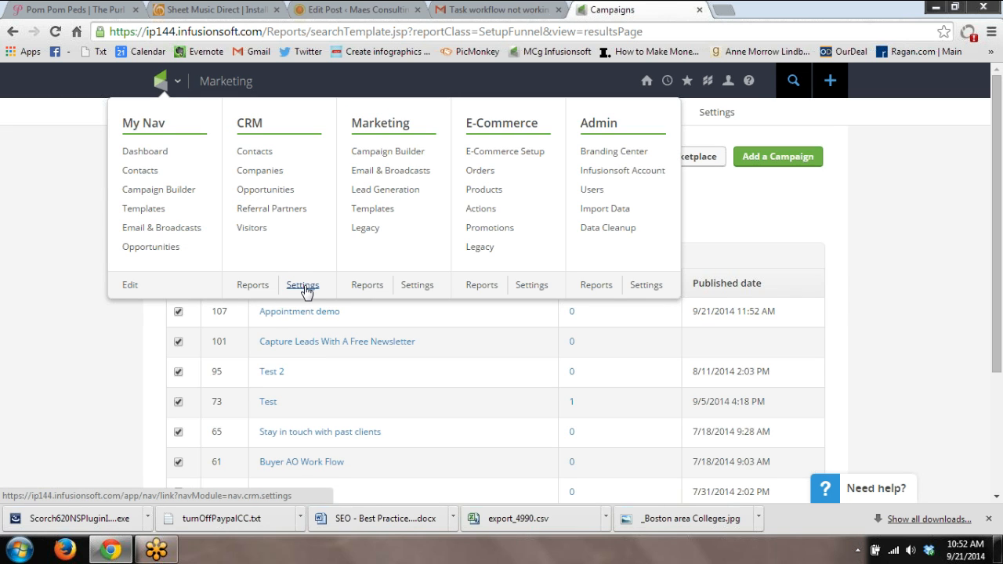
pyautogui.click(302, 285)
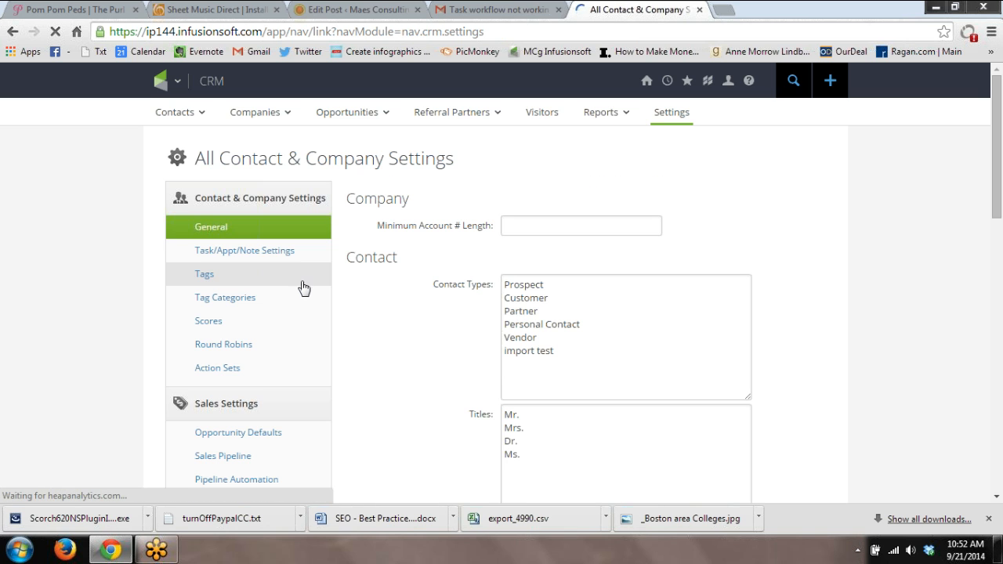
pyautogui.click(216, 368)
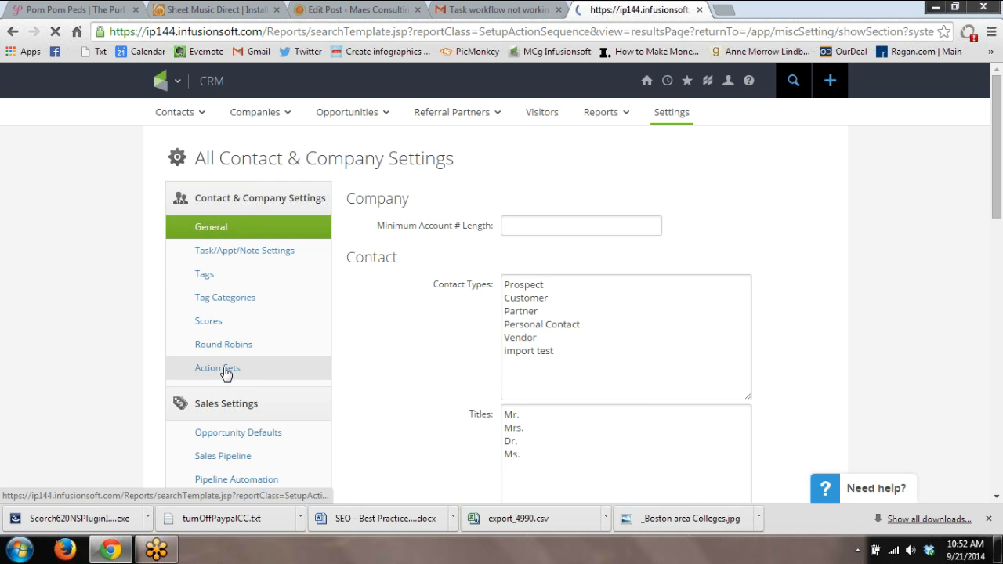
pyautogui.click(216, 368)
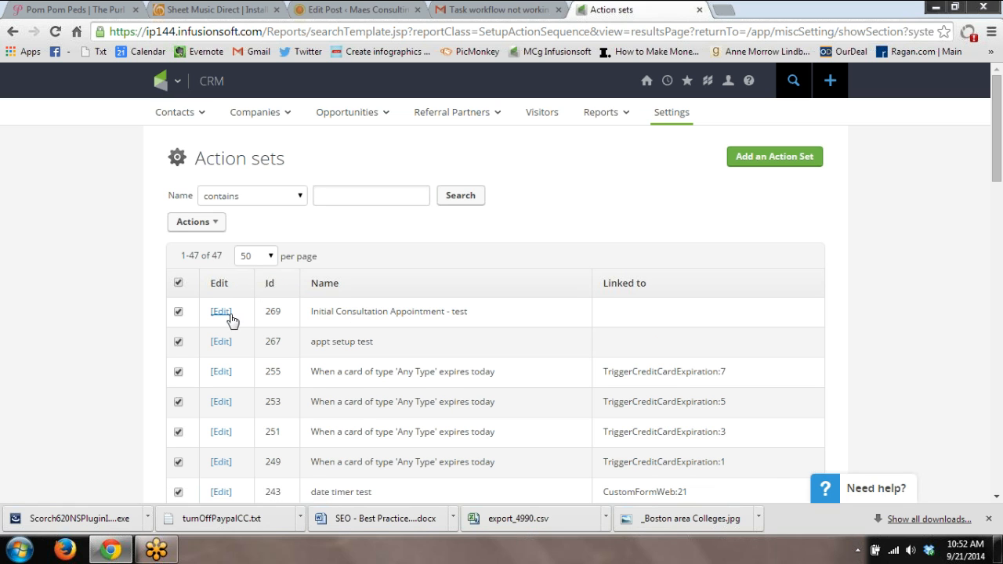
pyautogui.click(221, 310)
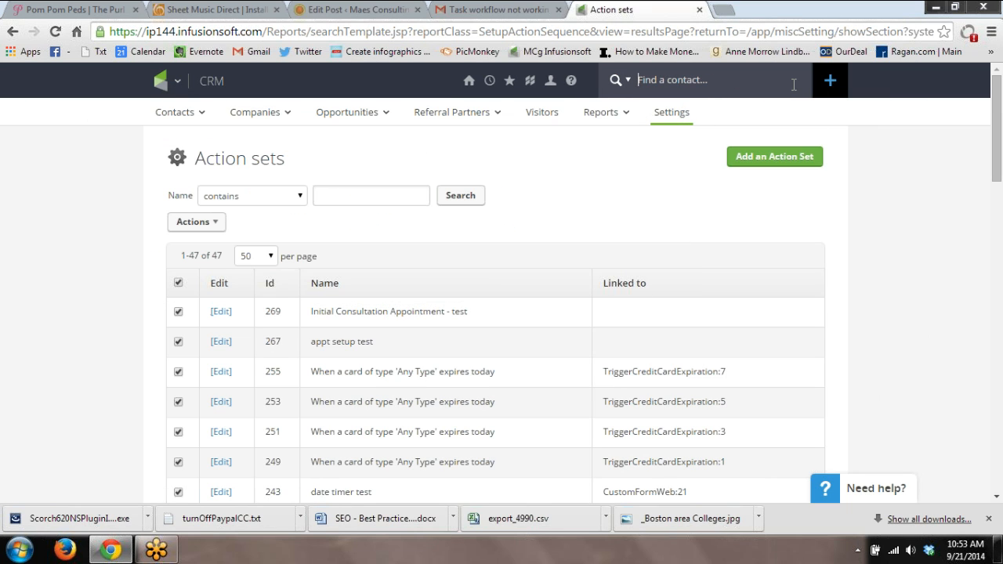
pyautogui.click(180, 81)
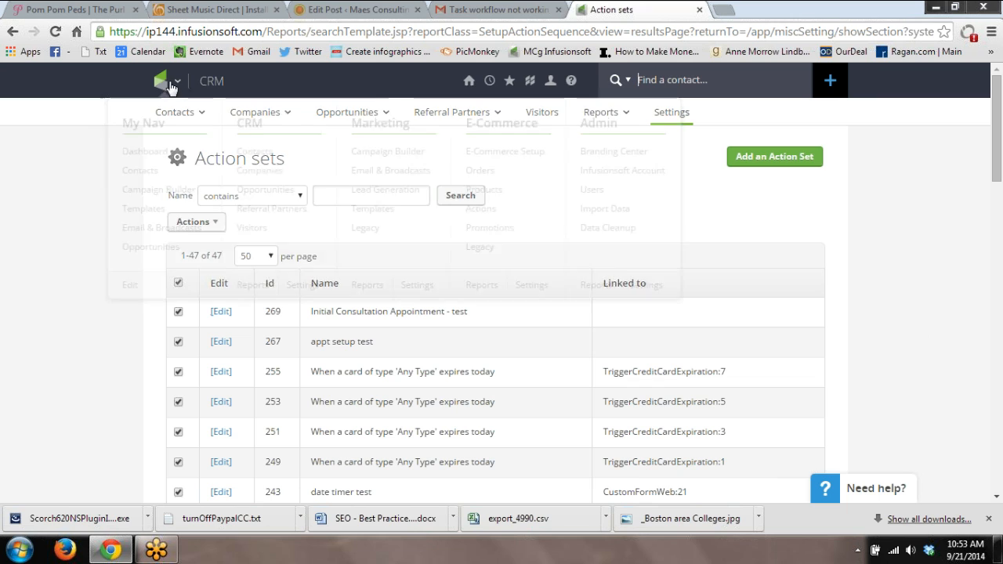
# Go to Campaign Builder, view the Appointment demo campaign, then return to the Campaigns list
pyautogui.click(387, 150)
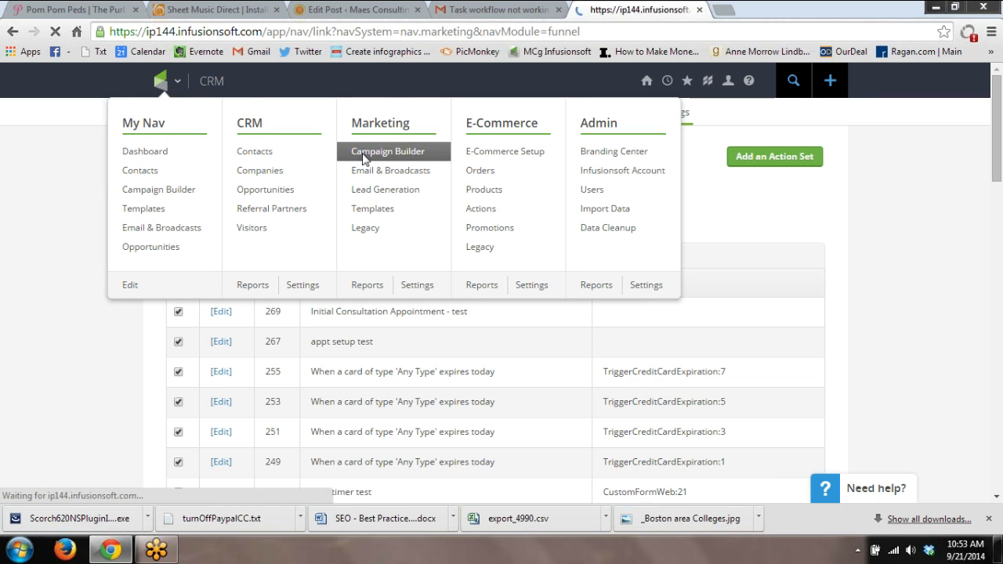
pyautogui.click(387, 150)
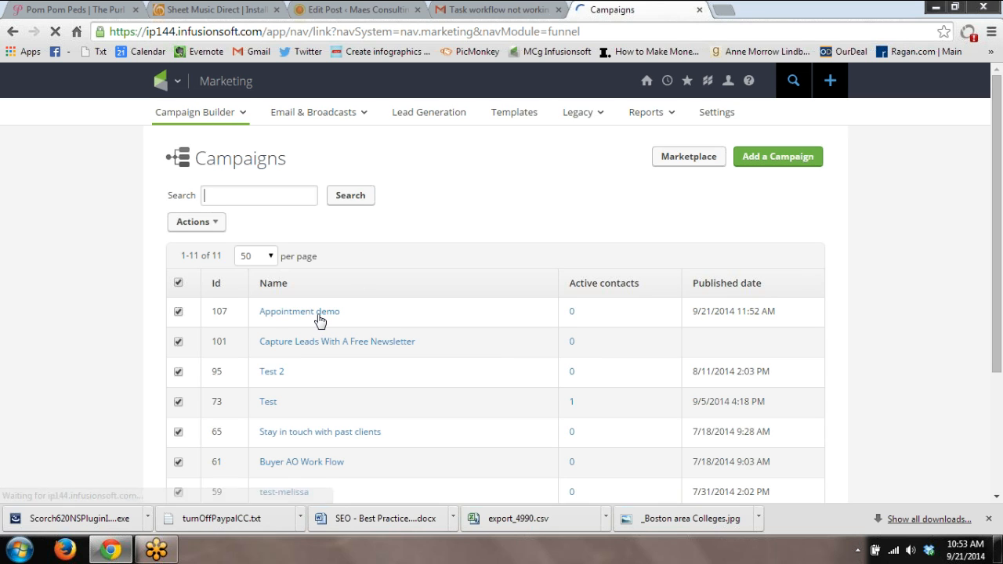
pyautogui.click(297, 311)
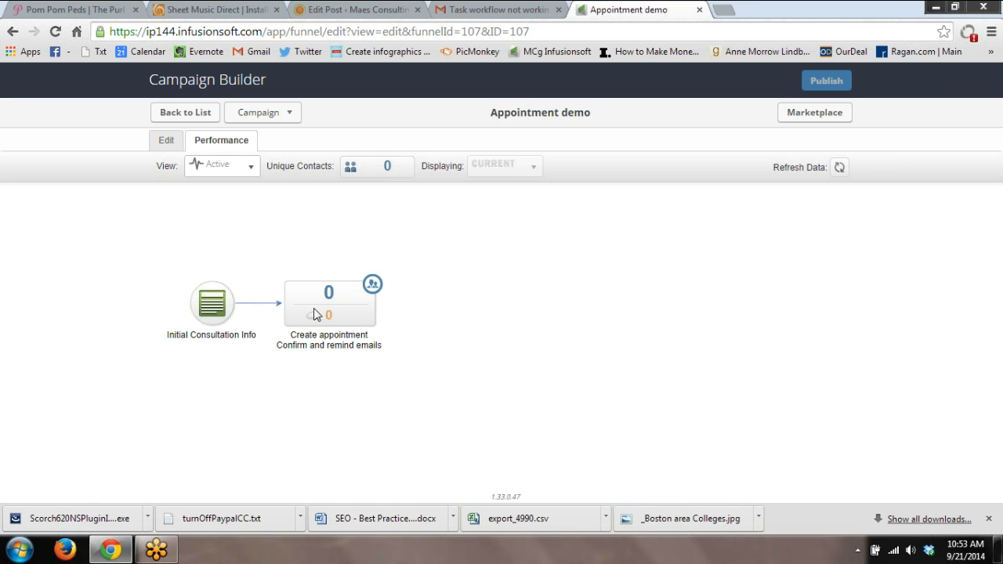
pyautogui.click(185, 113)
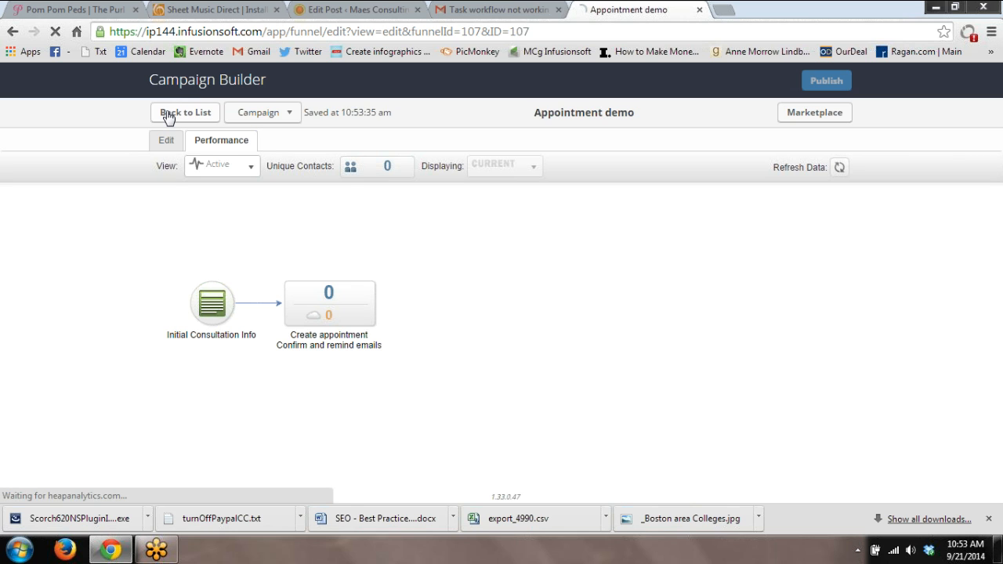
pyautogui.click(184, 113)
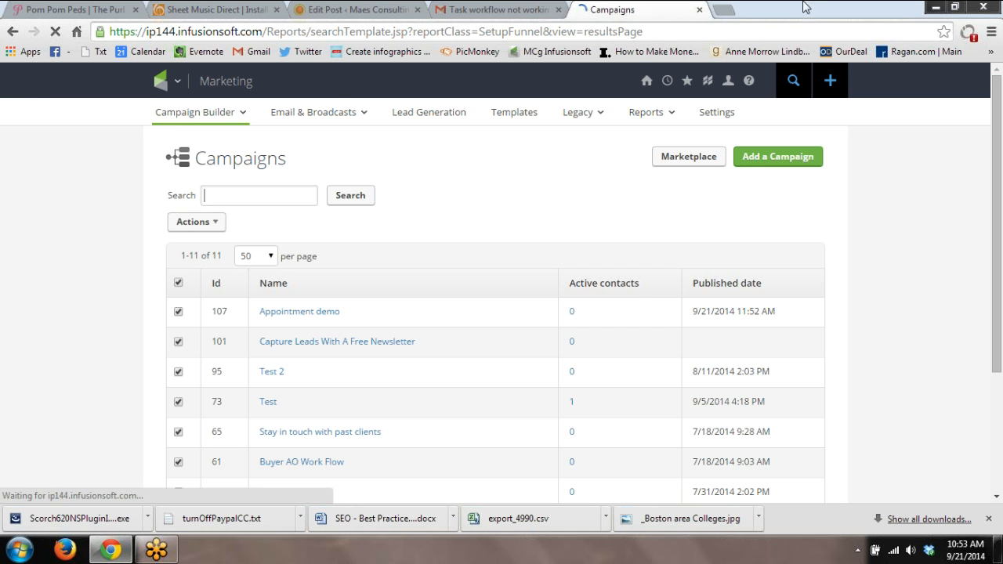
# Search the top search box for the test contact and locate contact 21 among the matches
pyautogui.write('jessica maes')
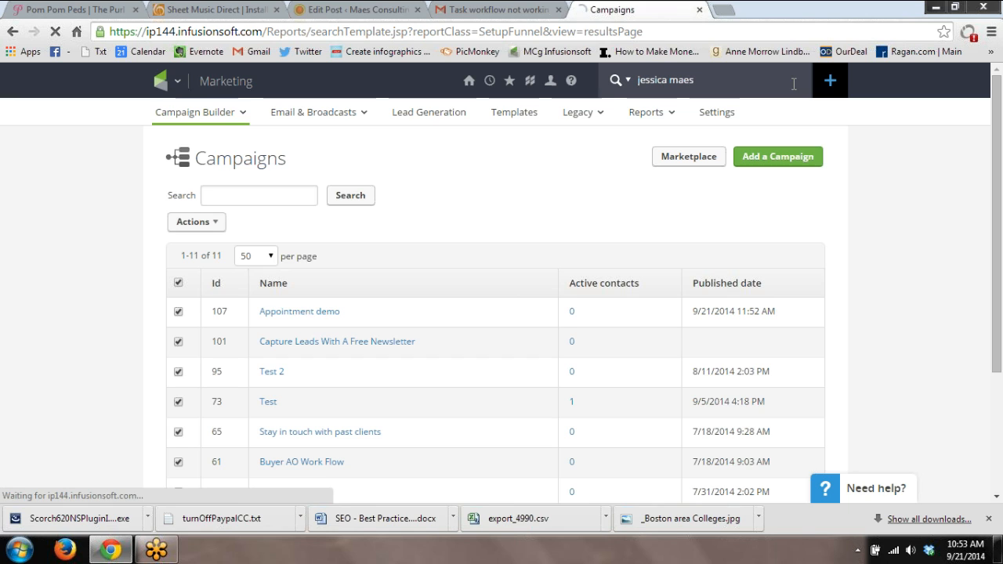
pyautogui.click(793, 80)
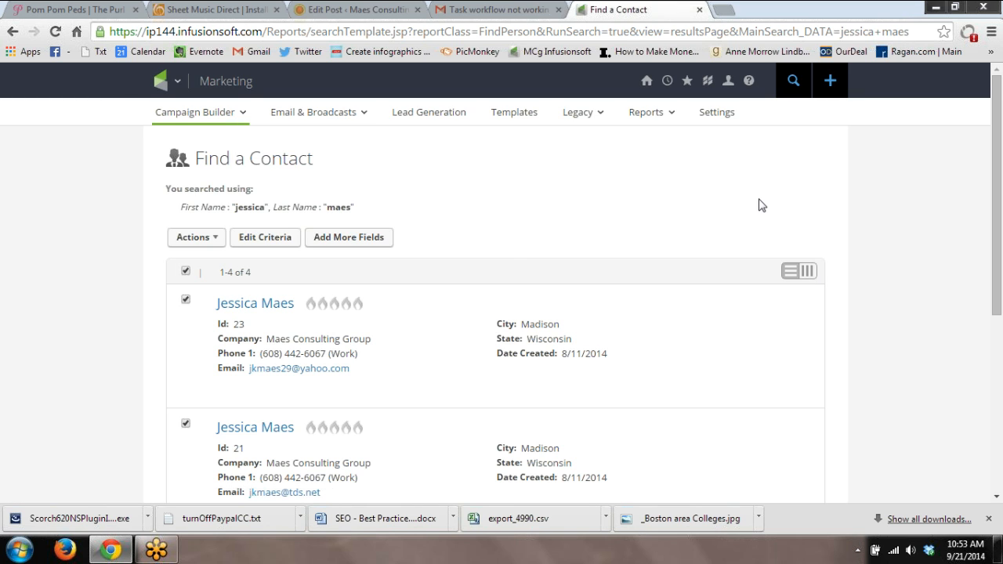
pyautogui.scroll(-3)
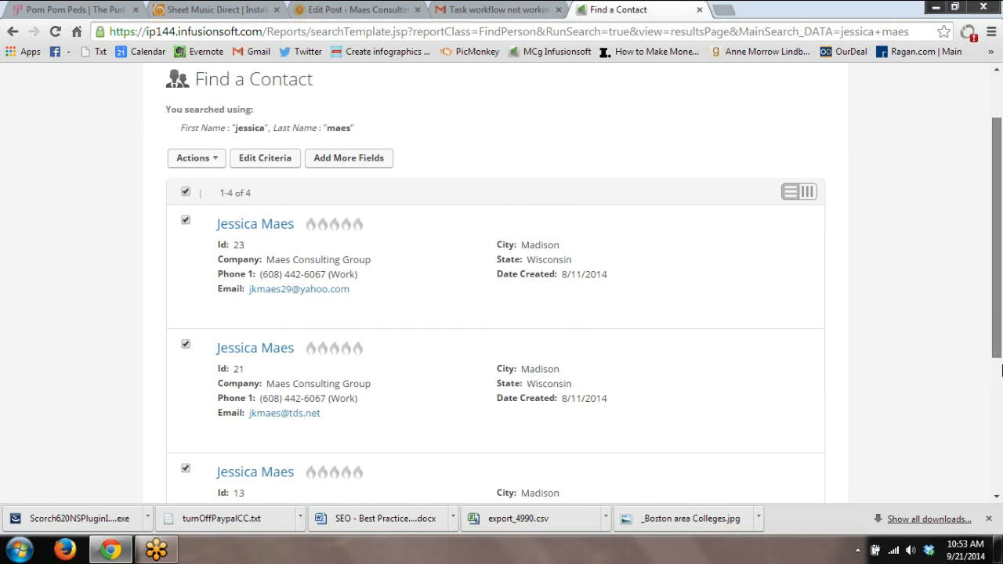
pyautogui.scroll(-3)
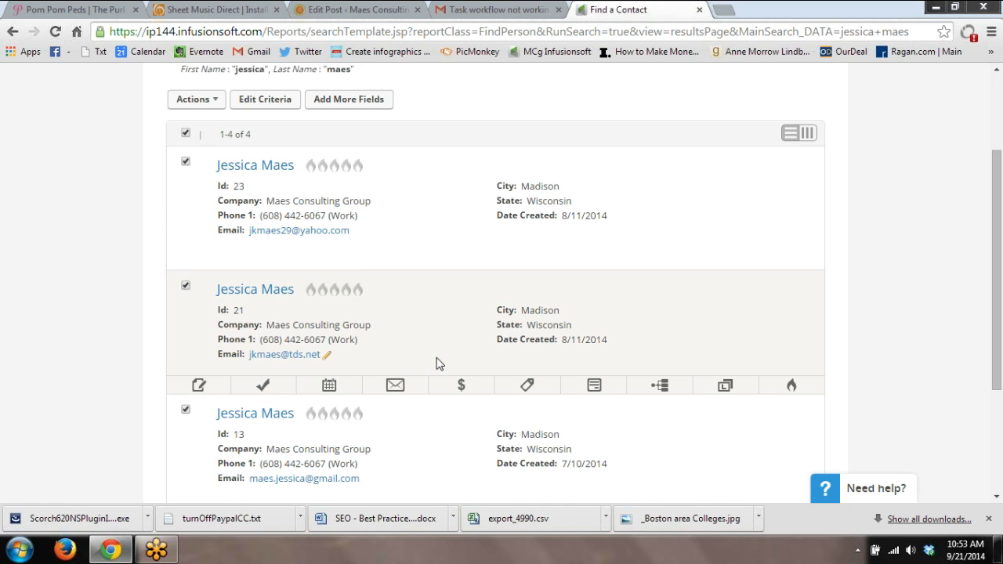
pyautogui.moveTo(592, 385)
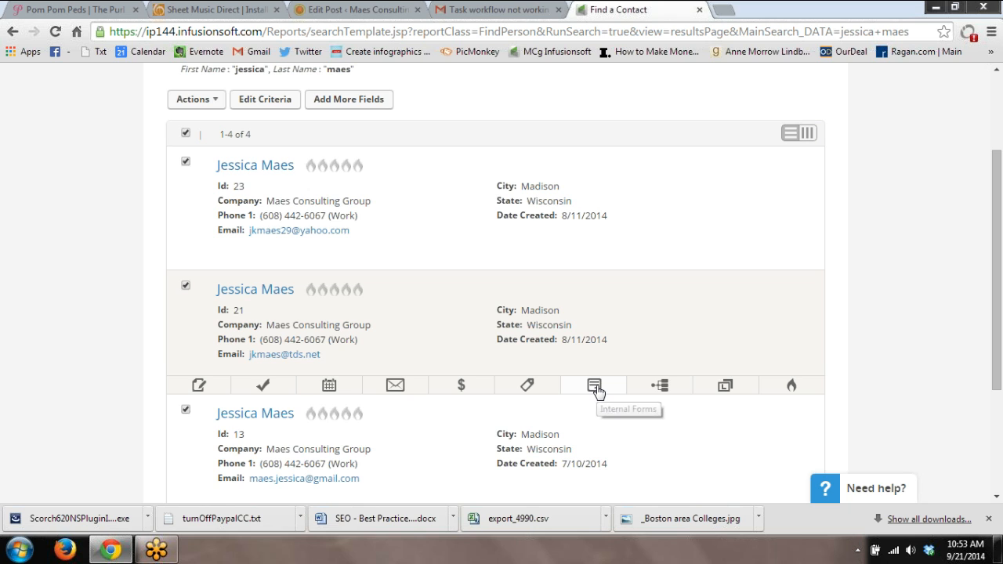
# Expand contact 21's Internal Forms and choose the Initial Consultation Info form
pyautogui.click(592, 385)
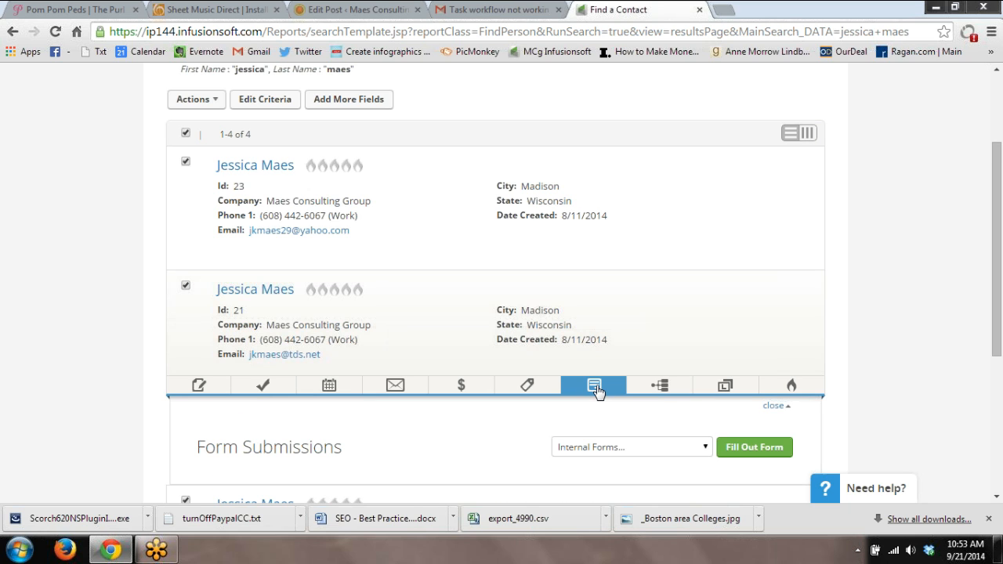
pyautogui.scroll(-3)
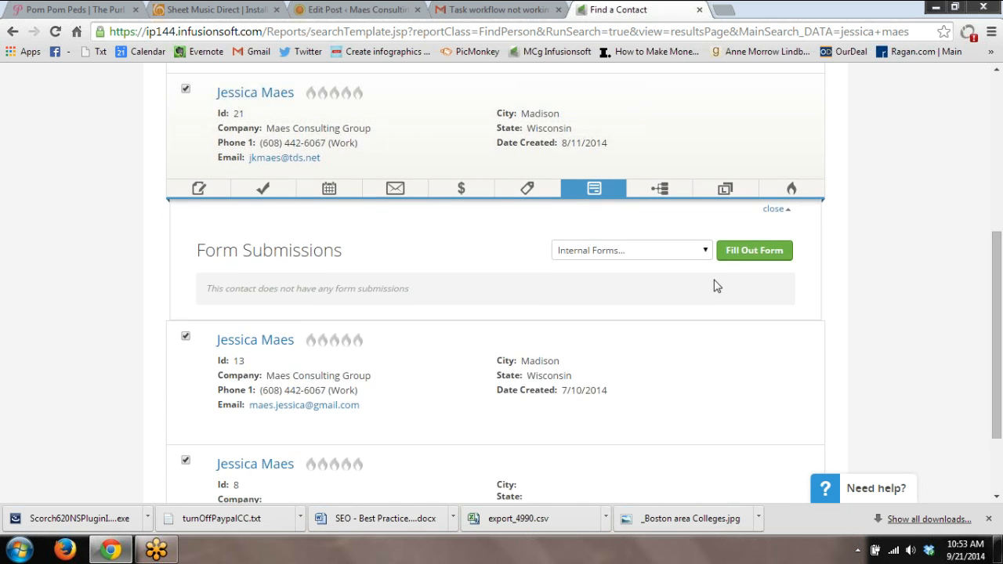
pyautogui.click(630, 251)
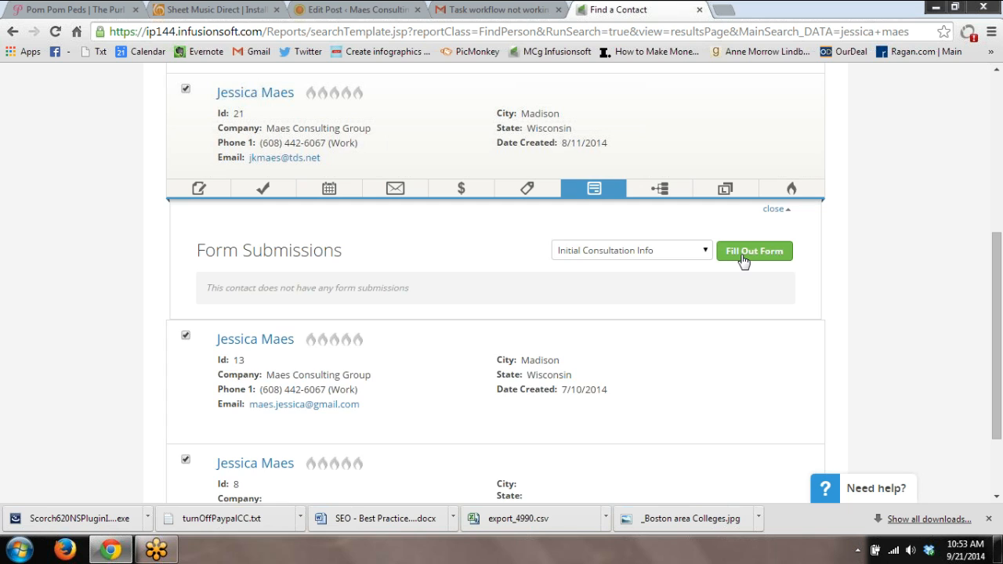
# Fill the form with an appointment date of 10-13-2014 at 09:00 AM
pyautogui.click(753, 250)
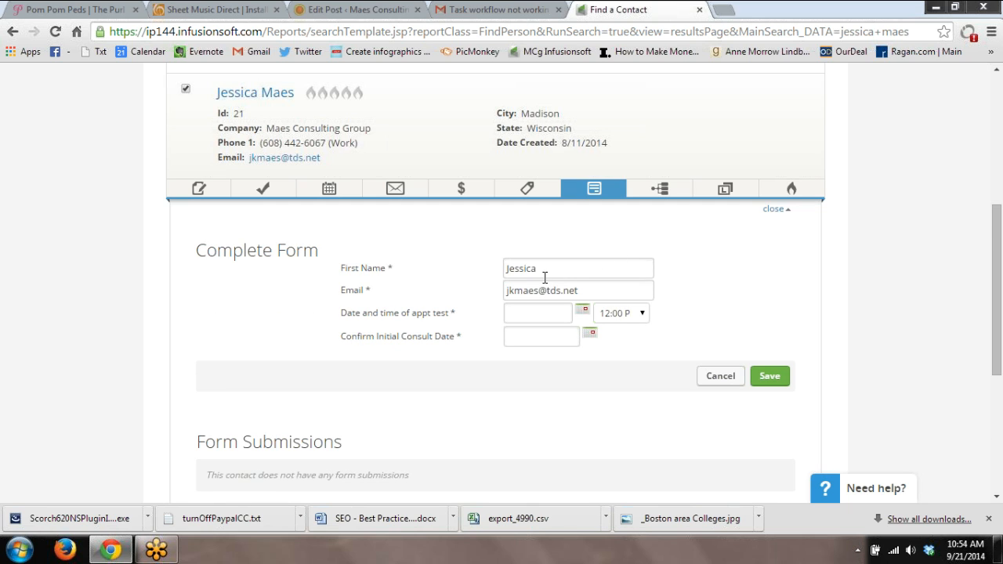
pyautogui.click(583, 310)
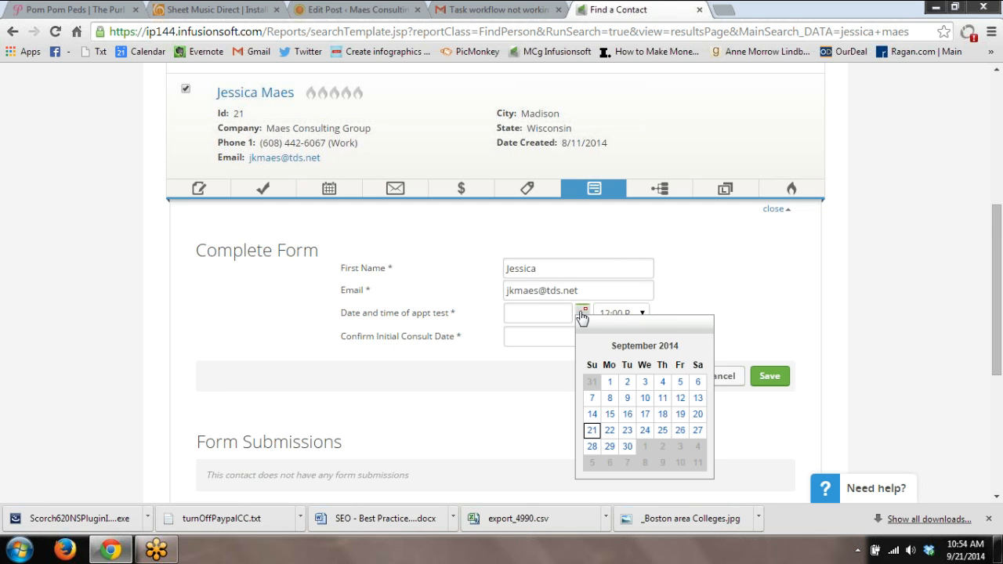
pyautogui.click(701, 346)
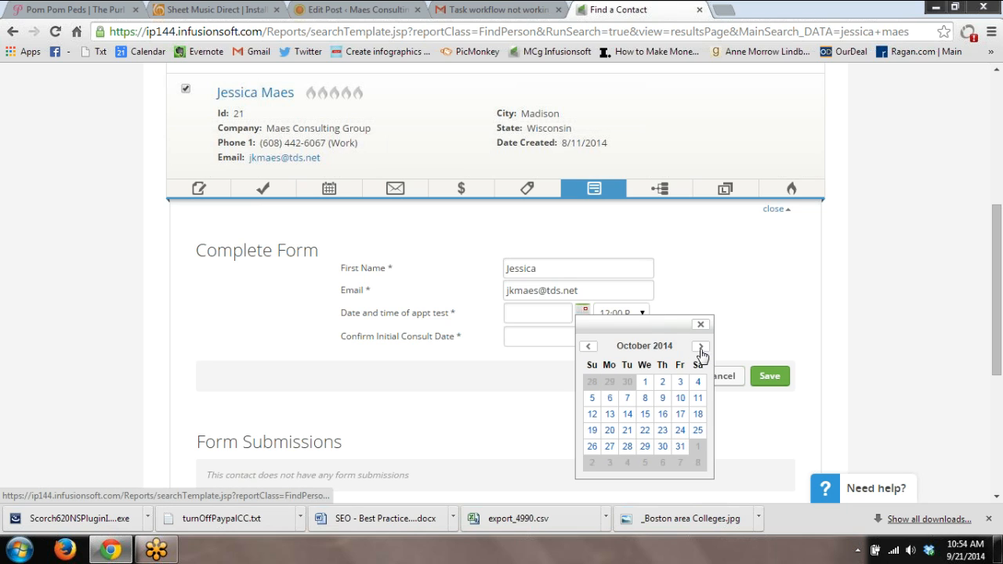
pyautogui.click(609, 414)
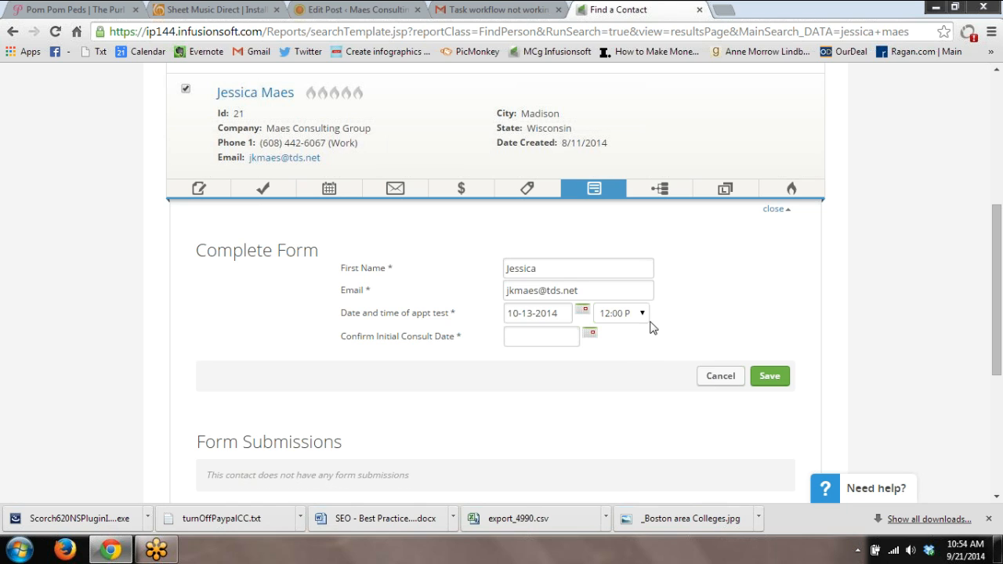
pyautogui.click(641, 314)
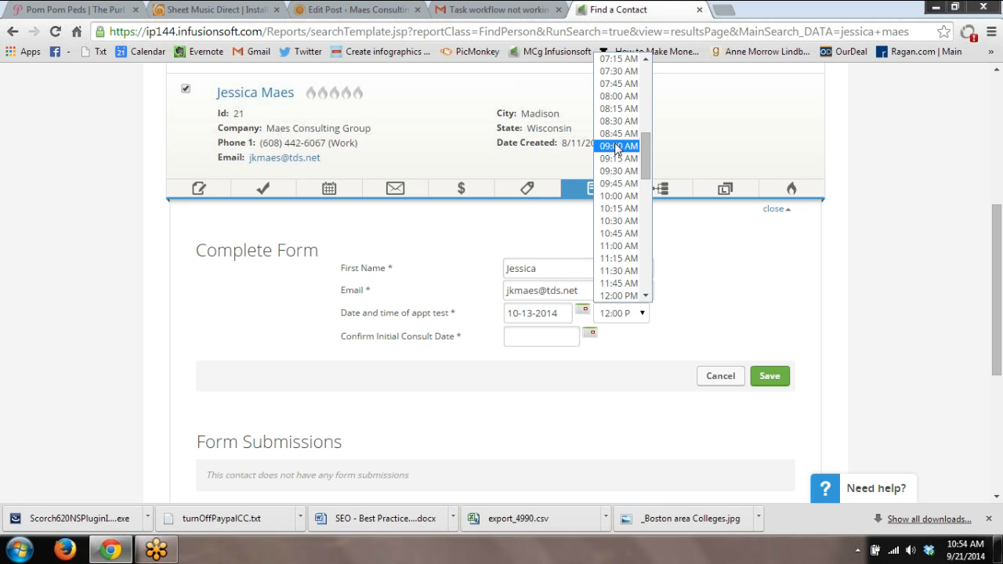
pyautogui.click(617, 146)
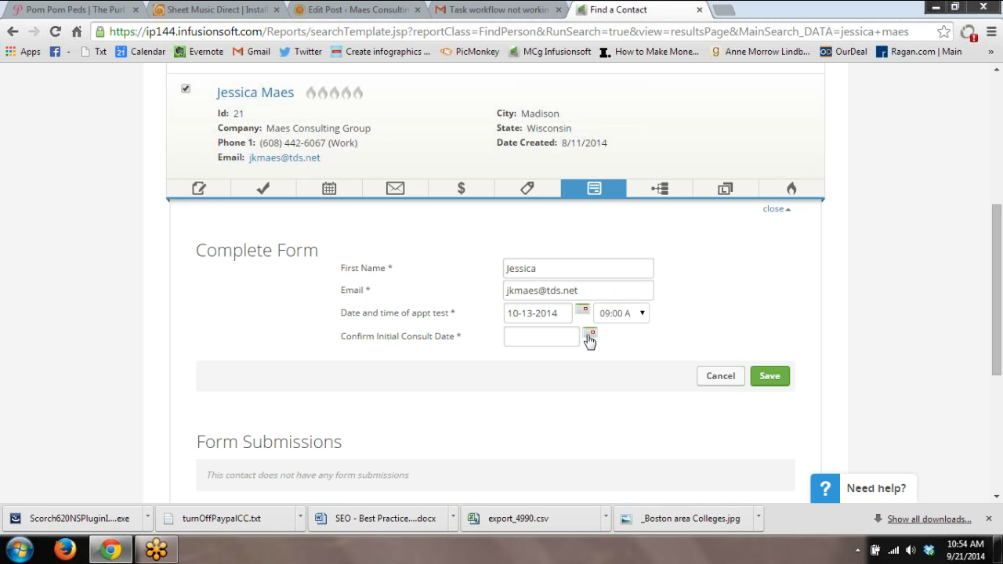
# Set the Confirm Initial Consult Date to 10-13-2014 and save the form
pyautogui.click(589, 332)
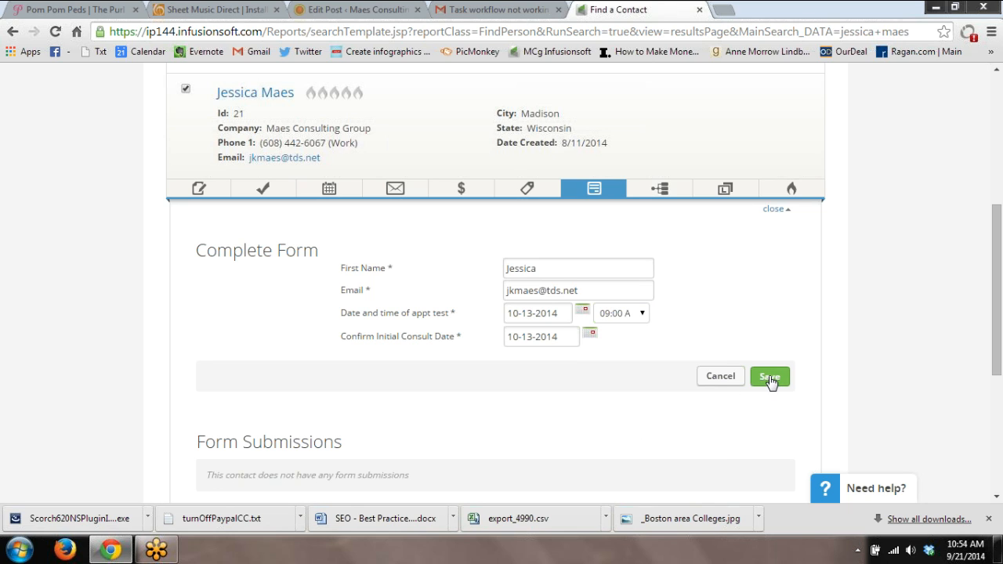
pyautogui.click(771, 376)
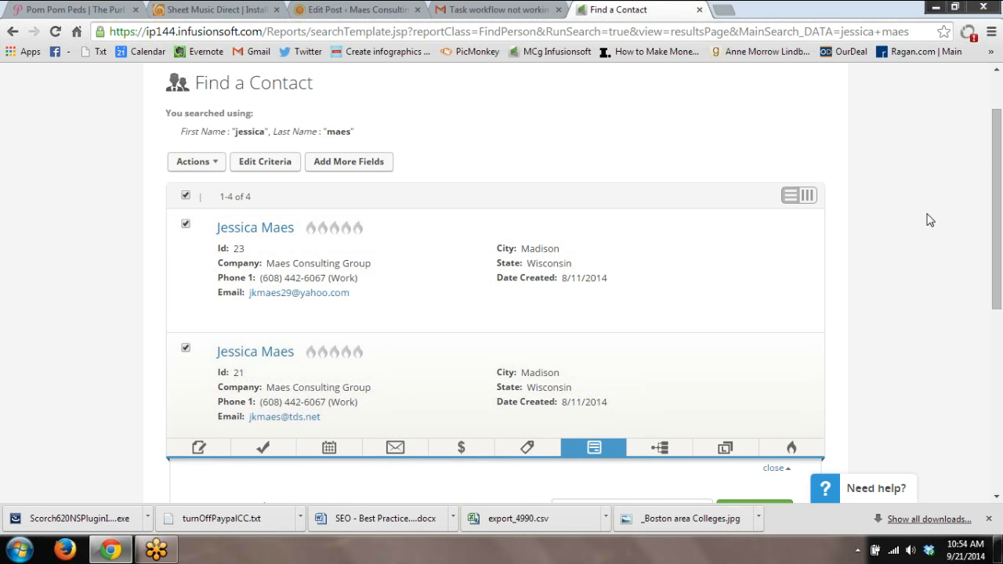
pyautogui.moveTo(614, 269)
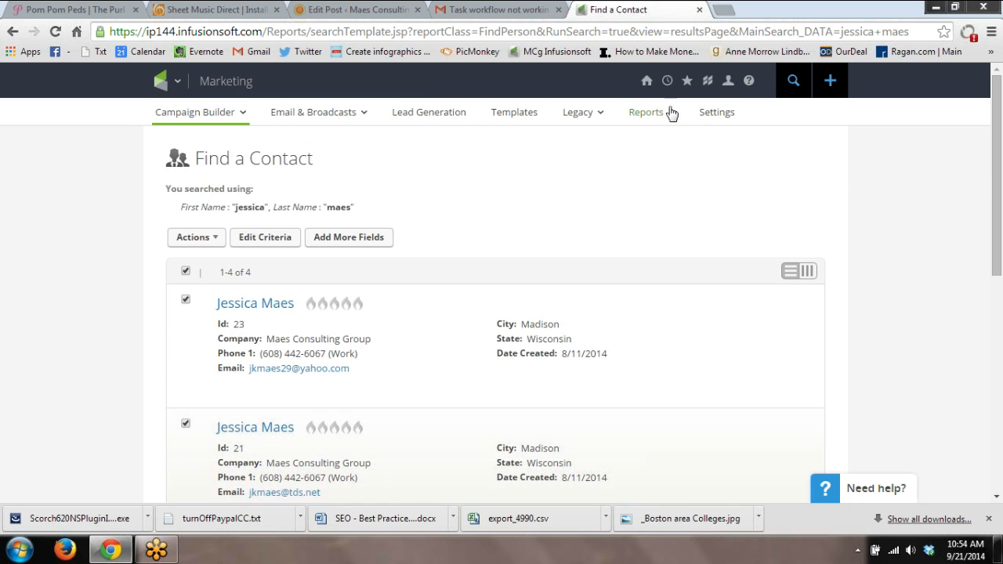
pyautogui.click(789, 80)
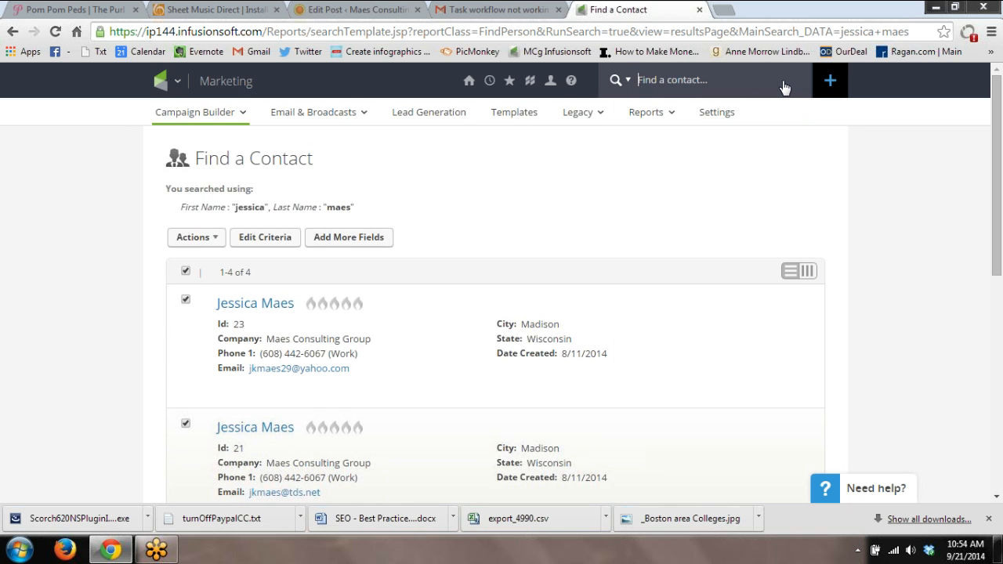
pyautogui.write('jessica maes')
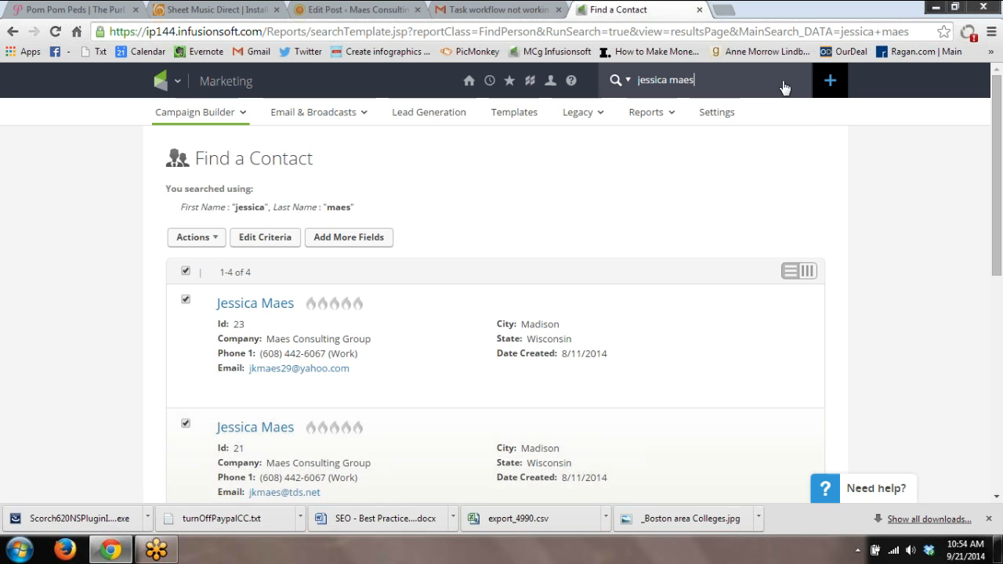
pyautogui.click(791, 82)
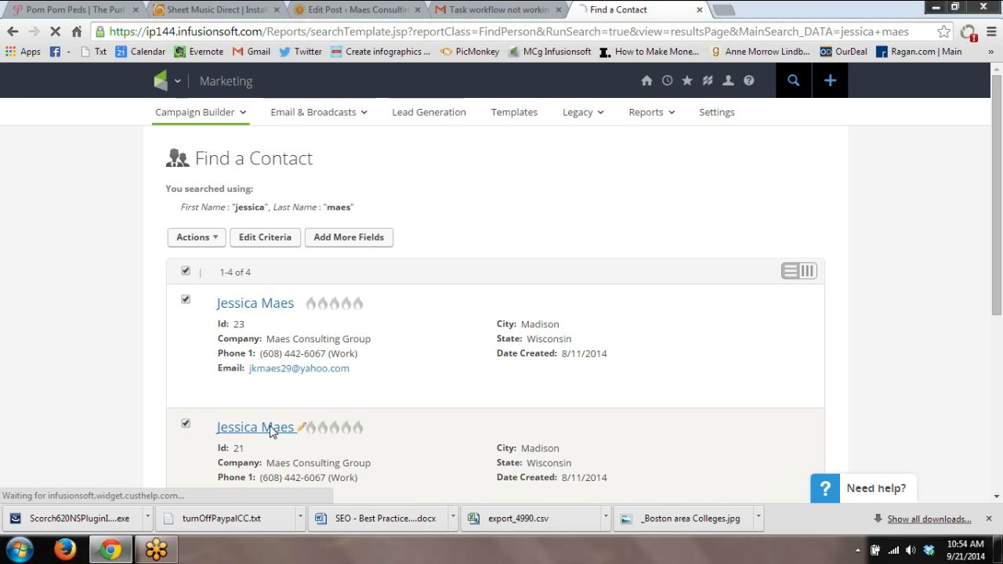
pyautogui.click(254, 426)
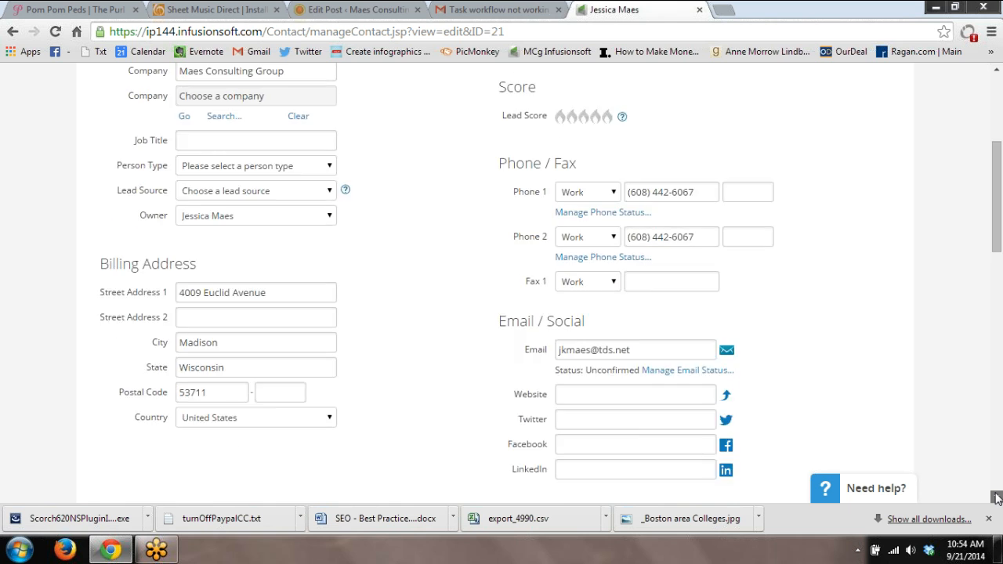
# Check the Initial Consult Scheduled appointment and view the Initial Consultation Info submission details
pyautogui.scroll(-3)
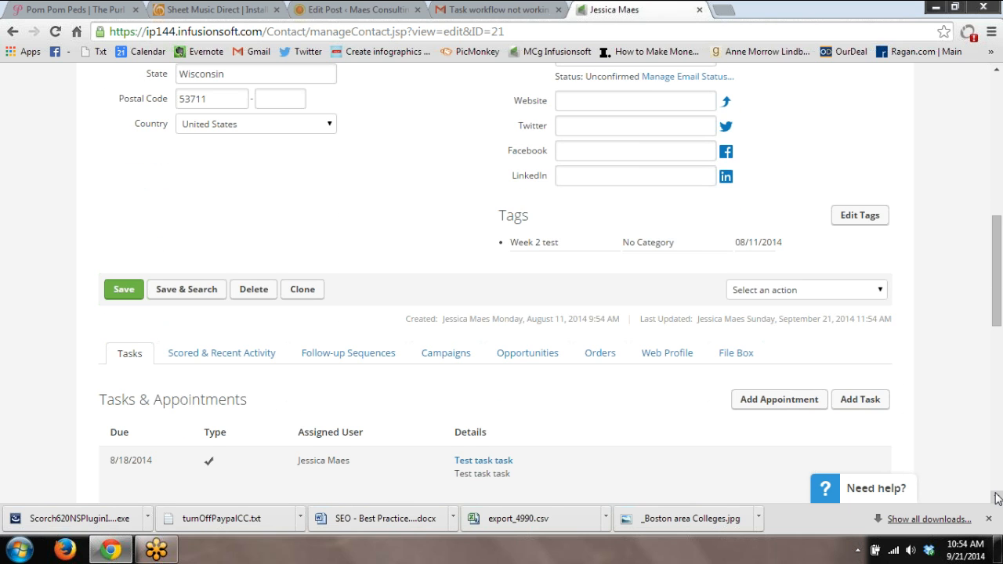
pyautogui.scroll(-3)
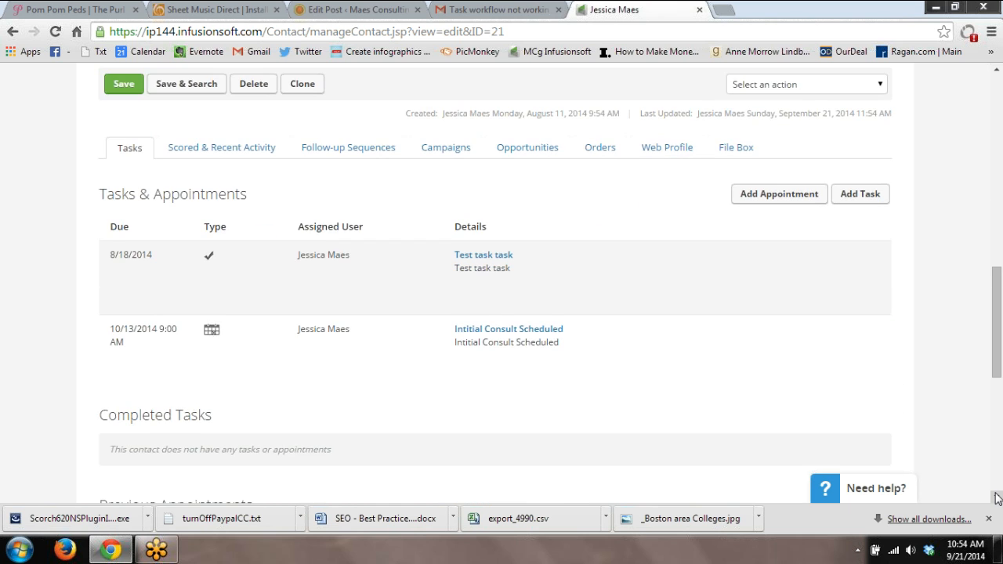
pyautogui.scroll(-3)
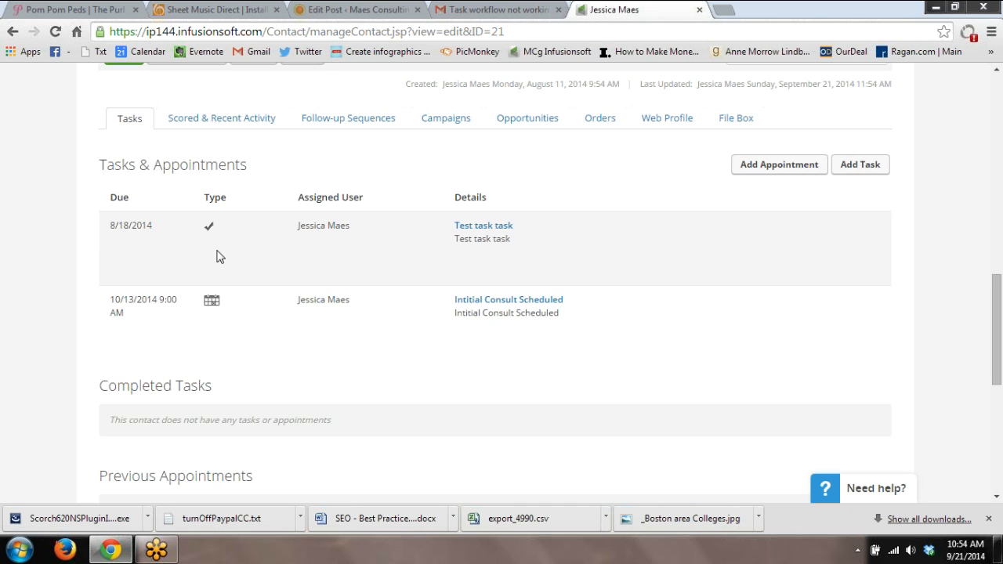
pyautogui.moveTo(231, 238)
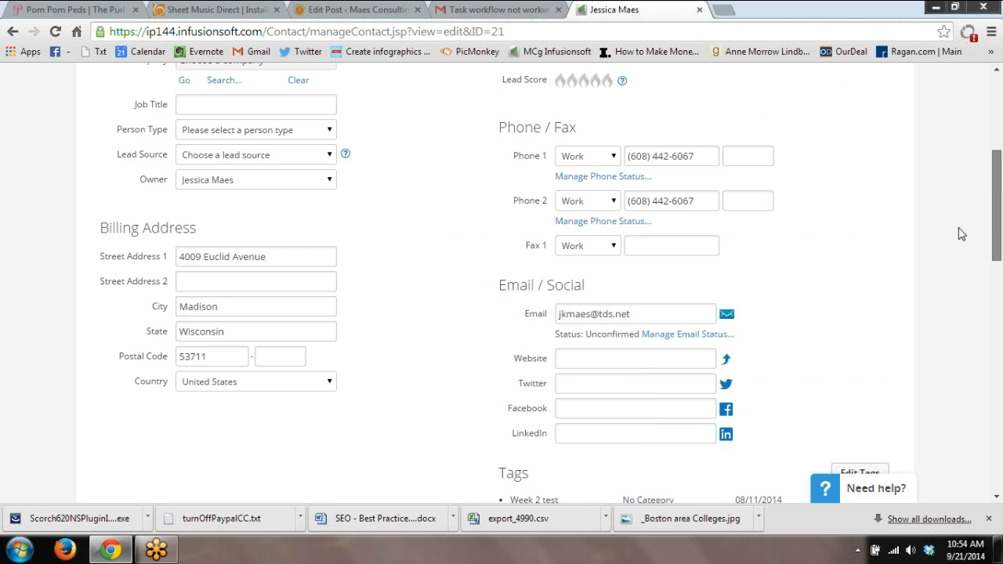
pyautogui.scroll(-3)
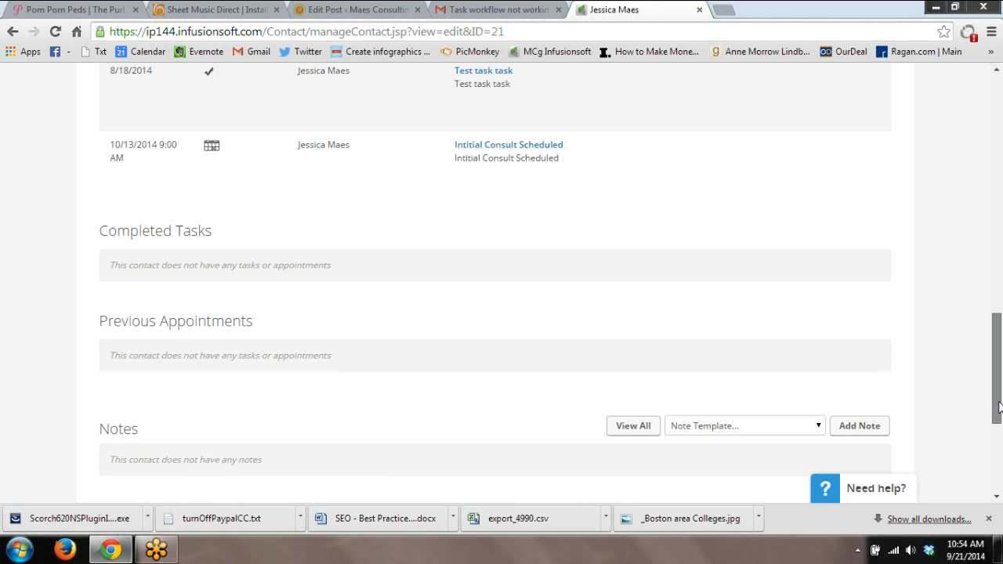
pyautogui.scroll(-3)
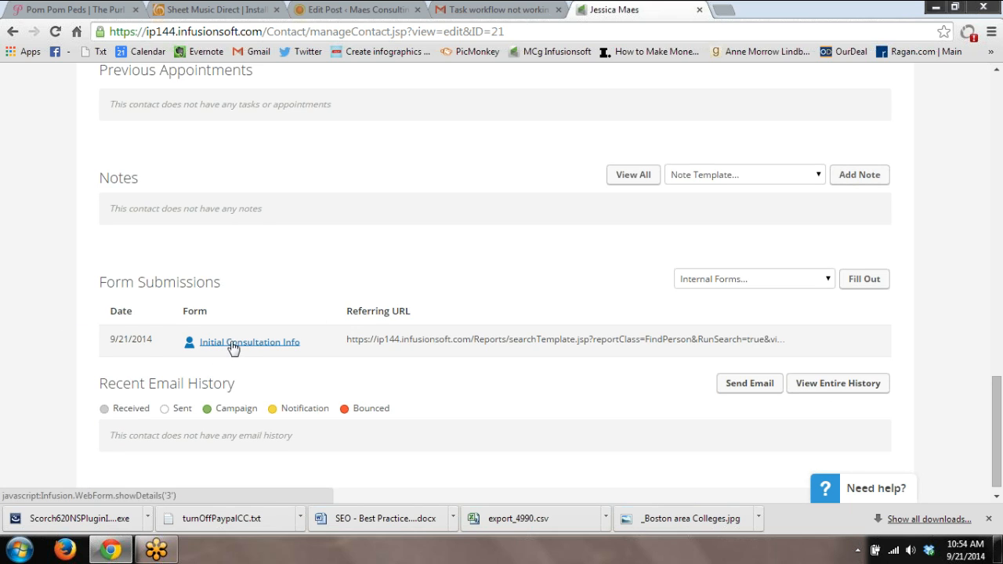
pyautogui.click(249, 341)
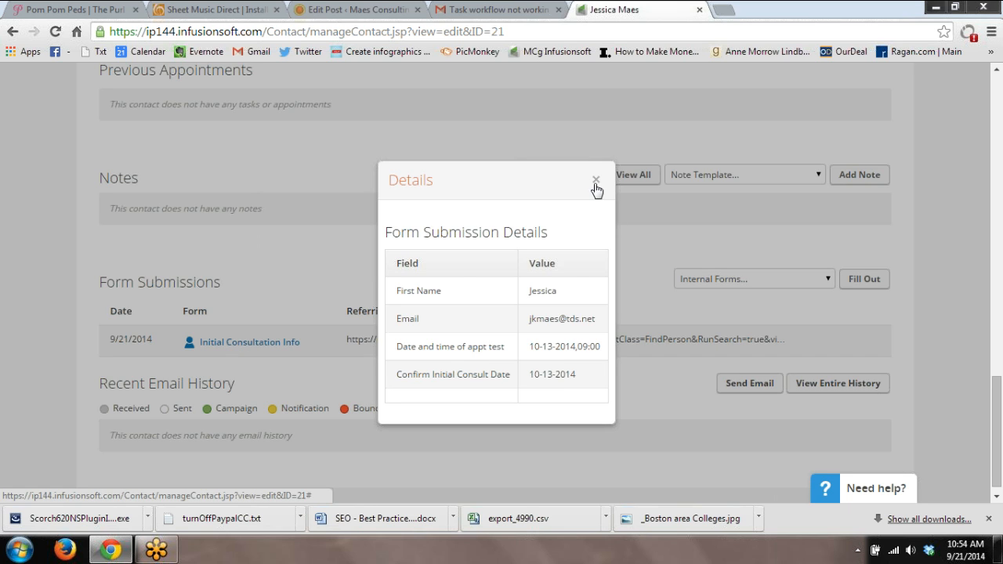
pyautogui.click(596, 179)
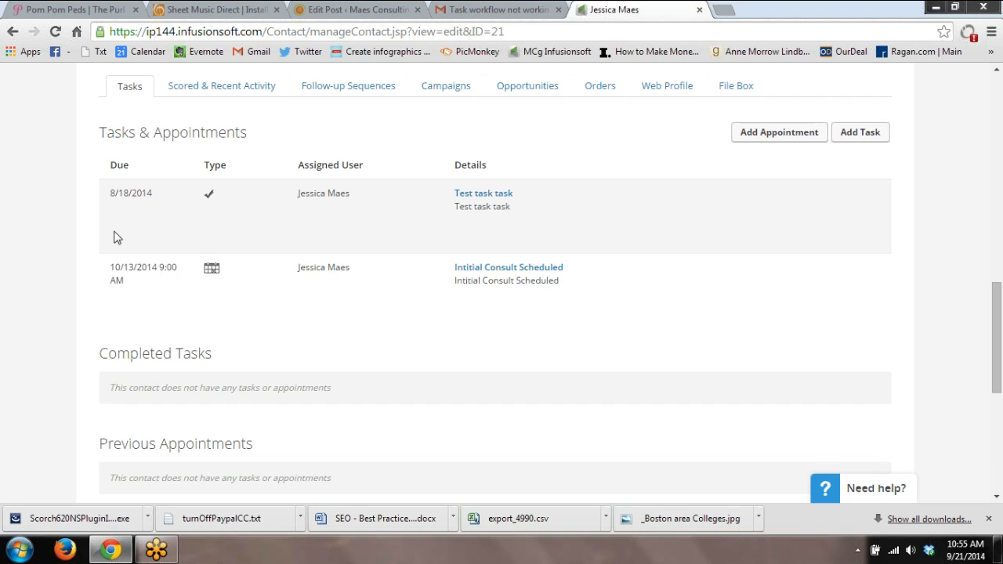
pyautogui.moveTo(173, 344)
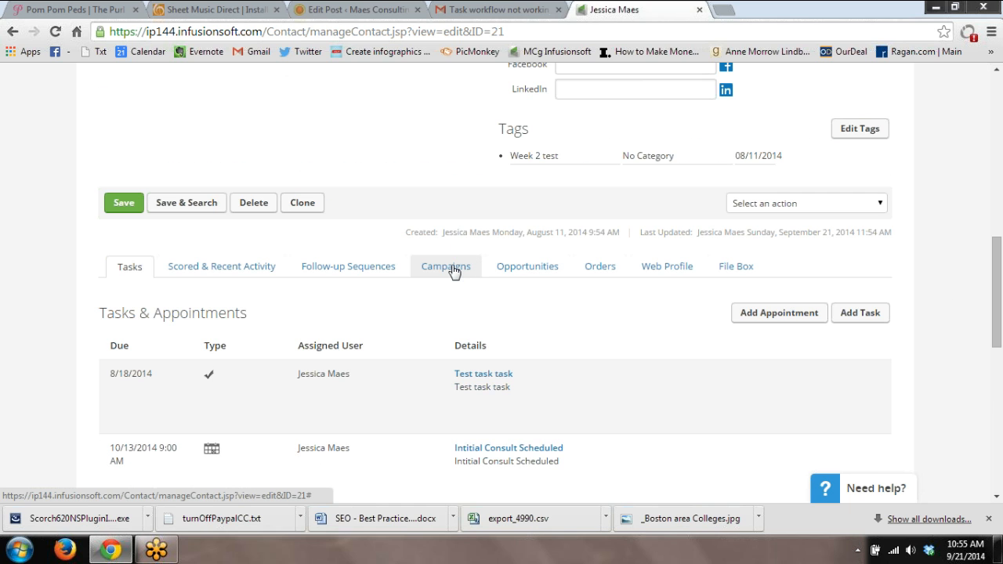
# Review the Campaigns tab: action set applied, Confirm appt email, and pending Oct 11 wait item
pyautogui.click(445, 267)
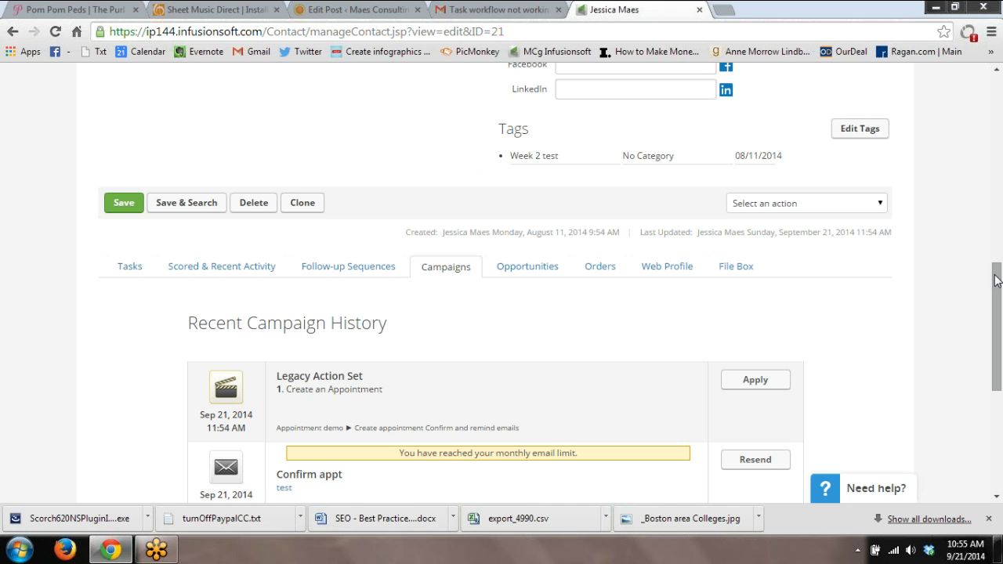
pyautogui.scroll(-3)
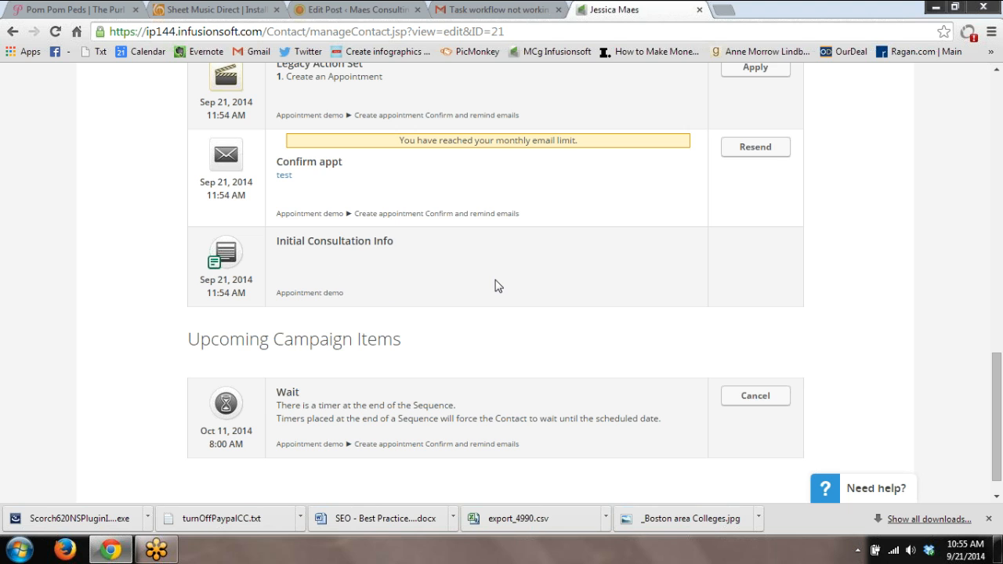
pyautogui.scroll(3)
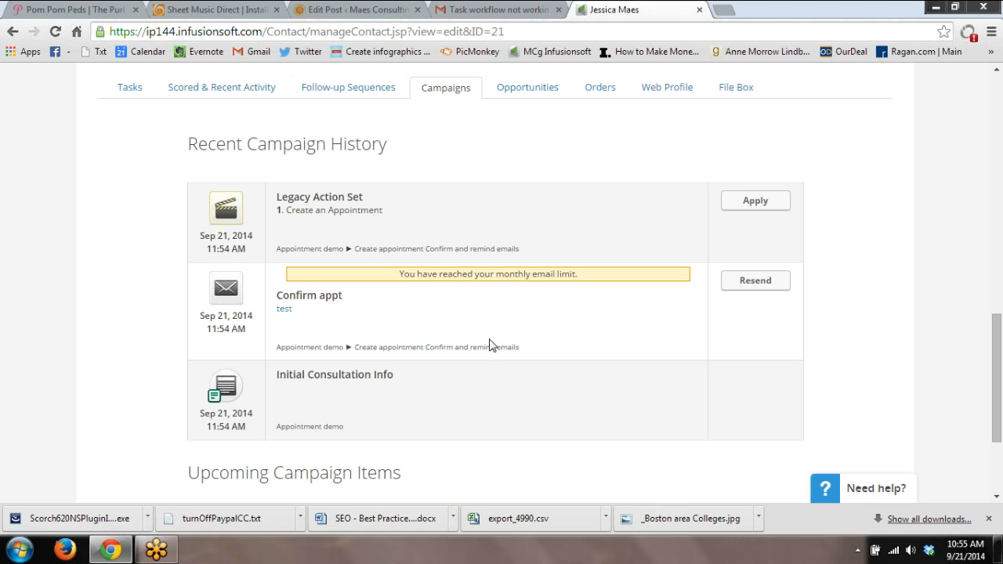
pyautogui.moveTo(409, 327)
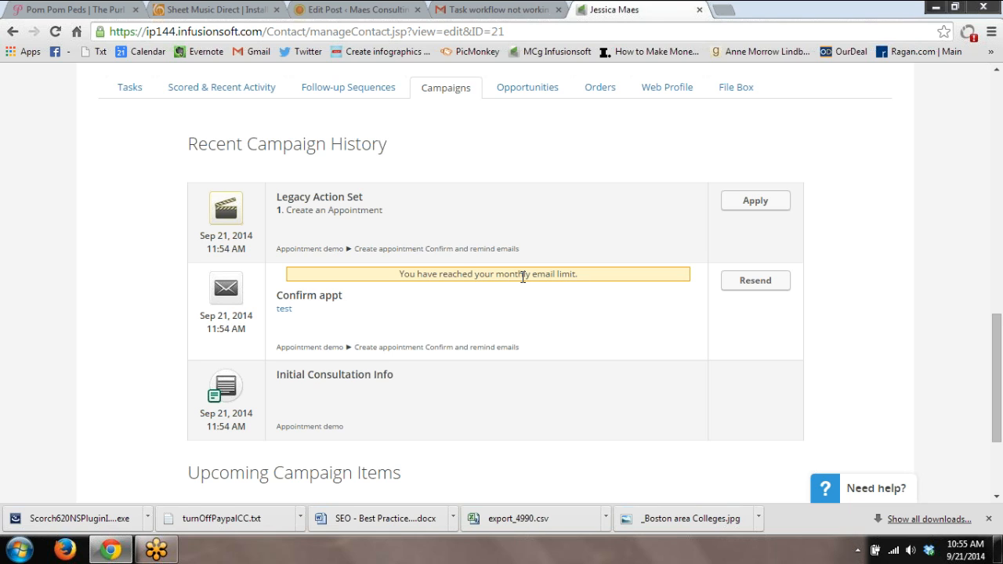
pyautogui.moveTo(349, 332)
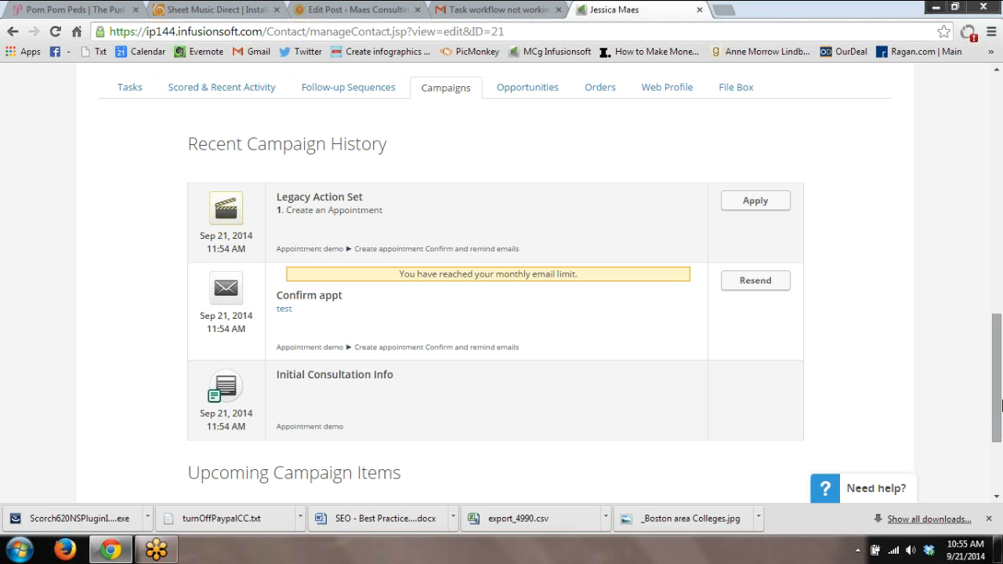
pyautogui.scroll(-3)
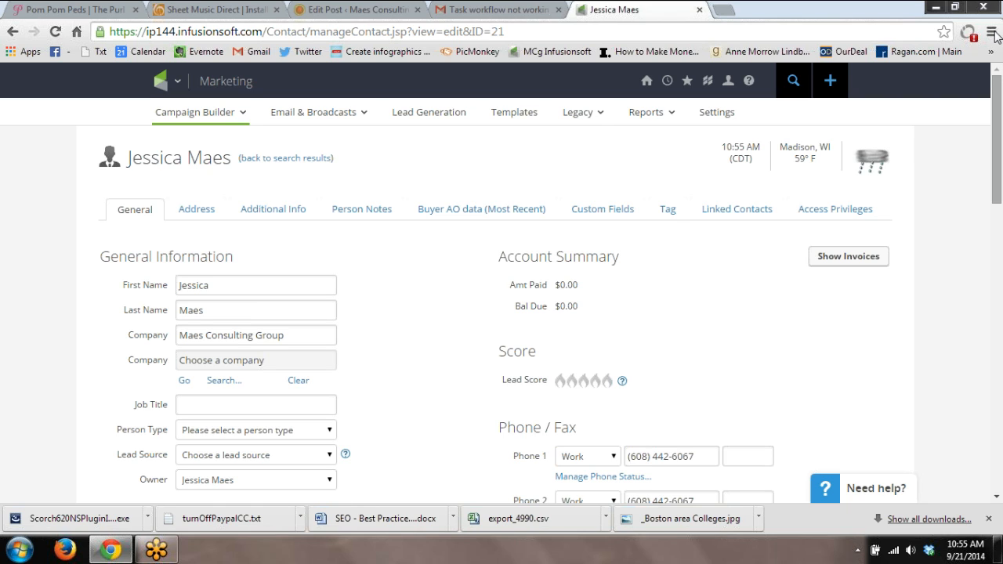
pyautogui.moveTo(547, 297)
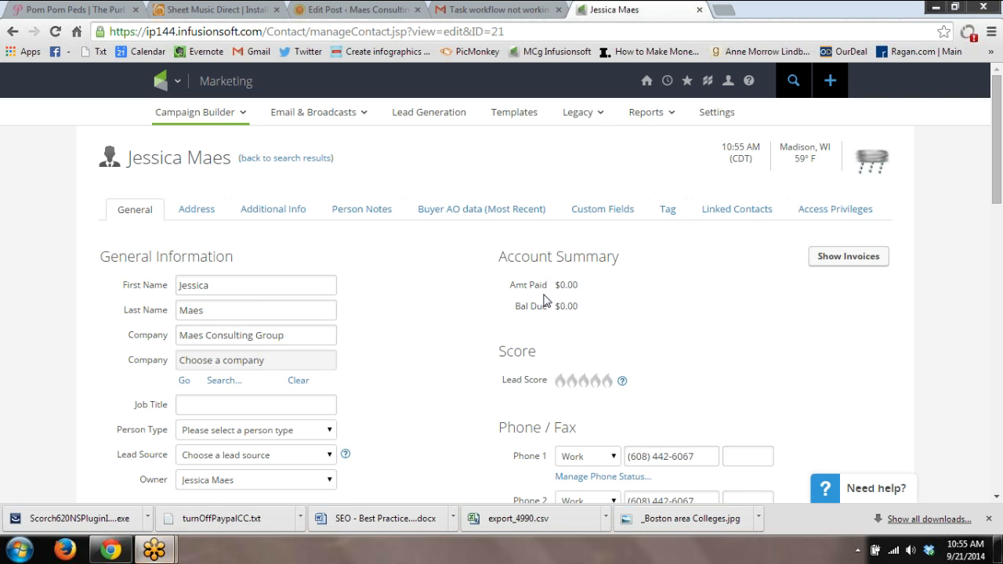